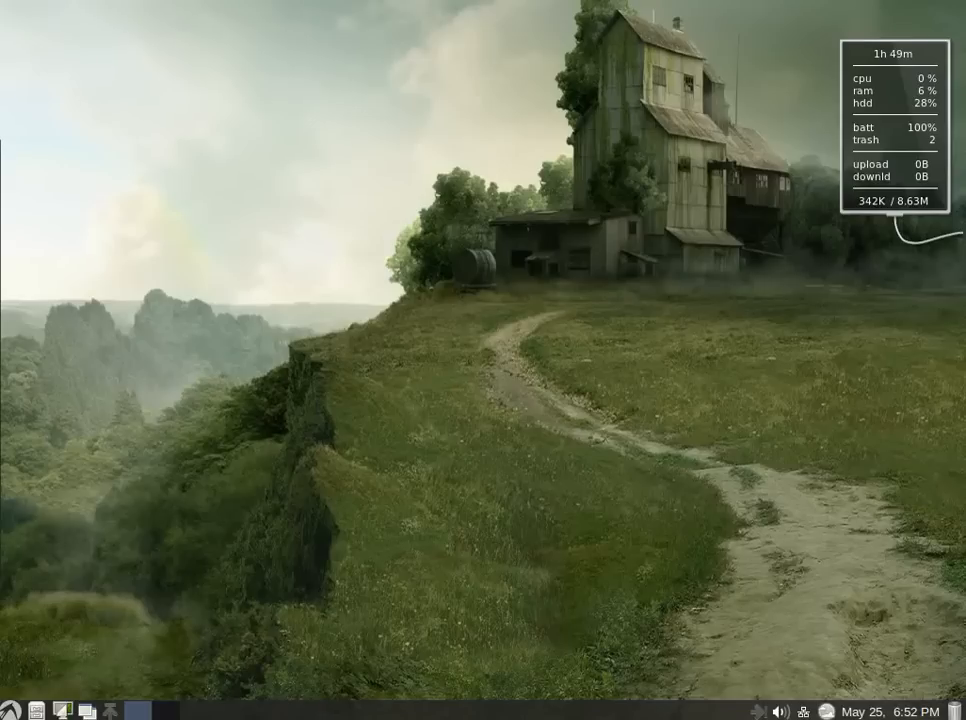
pyautogui.moveTo(548, 620)
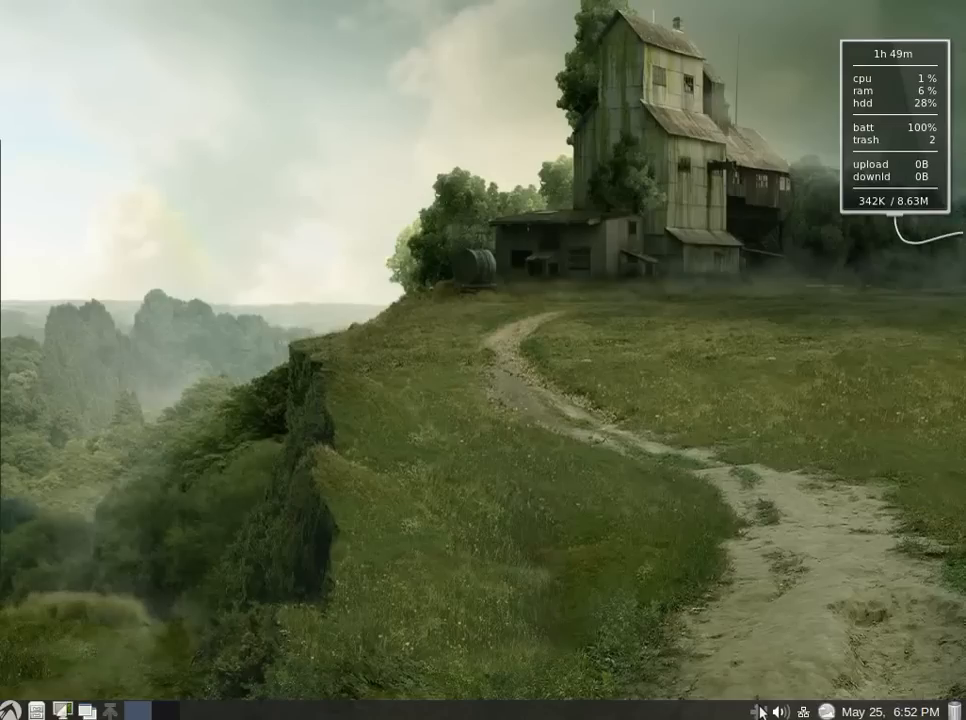
pyautogui.moveTo(878, 120)
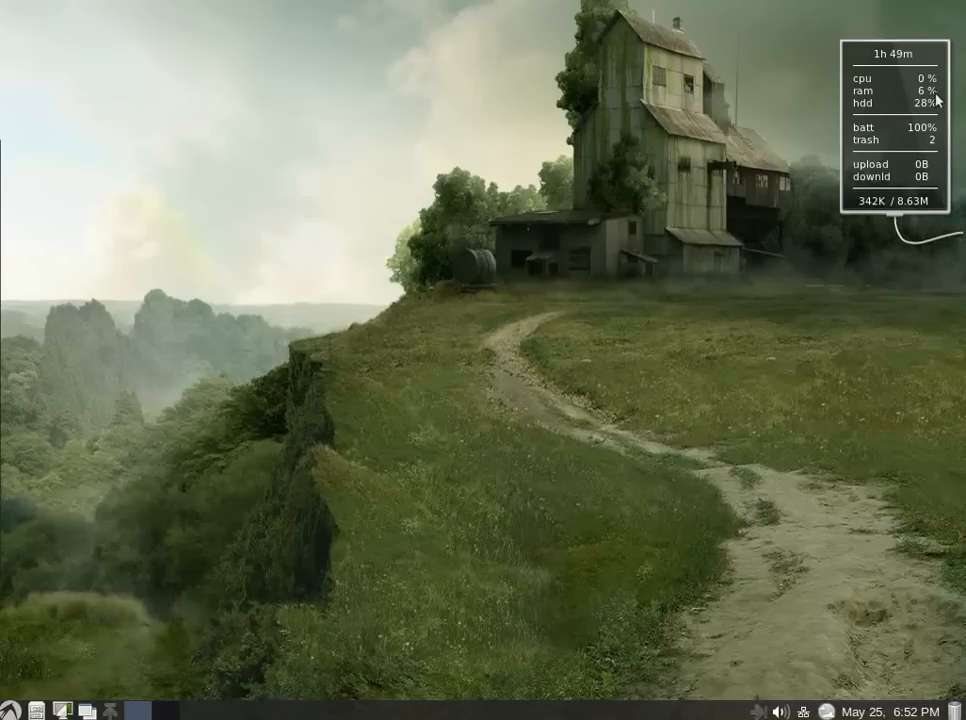
pyautogui.moveTo(856, 120)
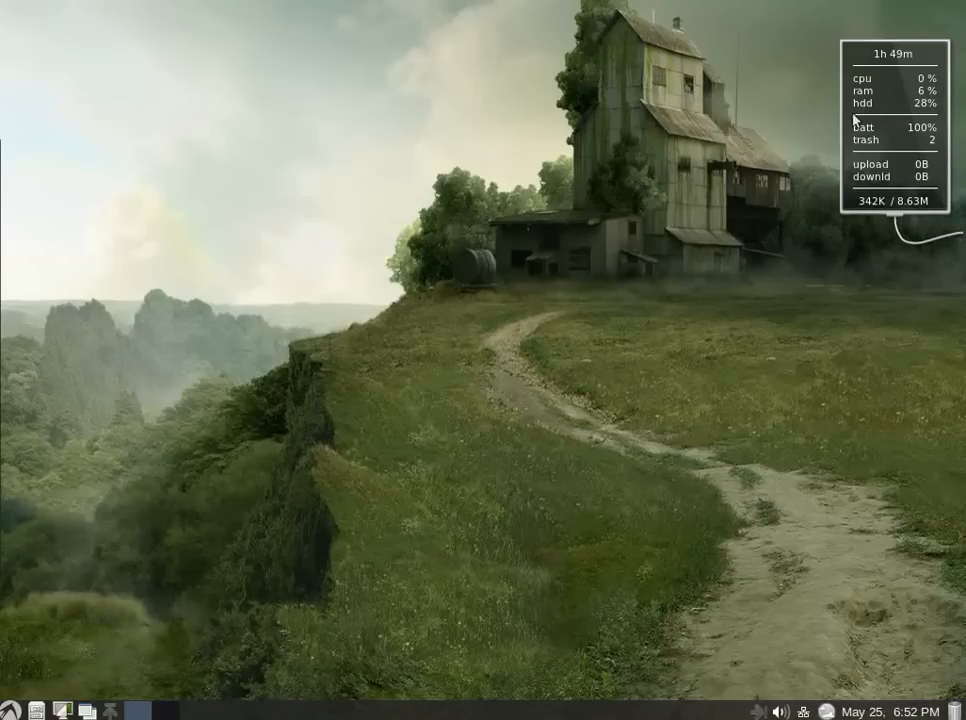
pyautogui.moveTo(888, 316)
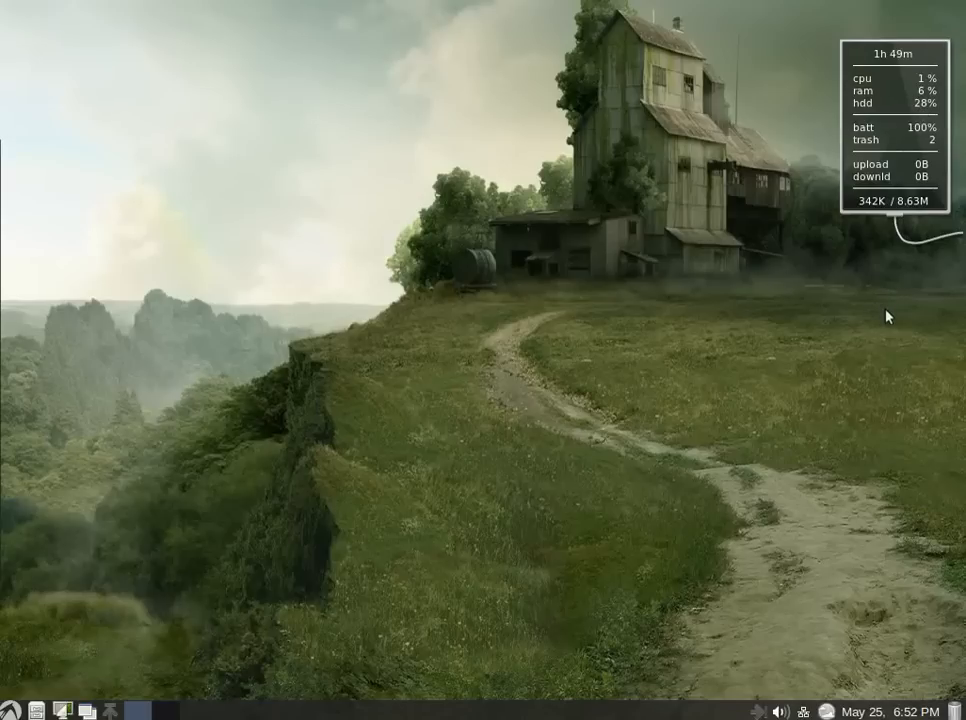
pyautogui.moveTo(856, 148)
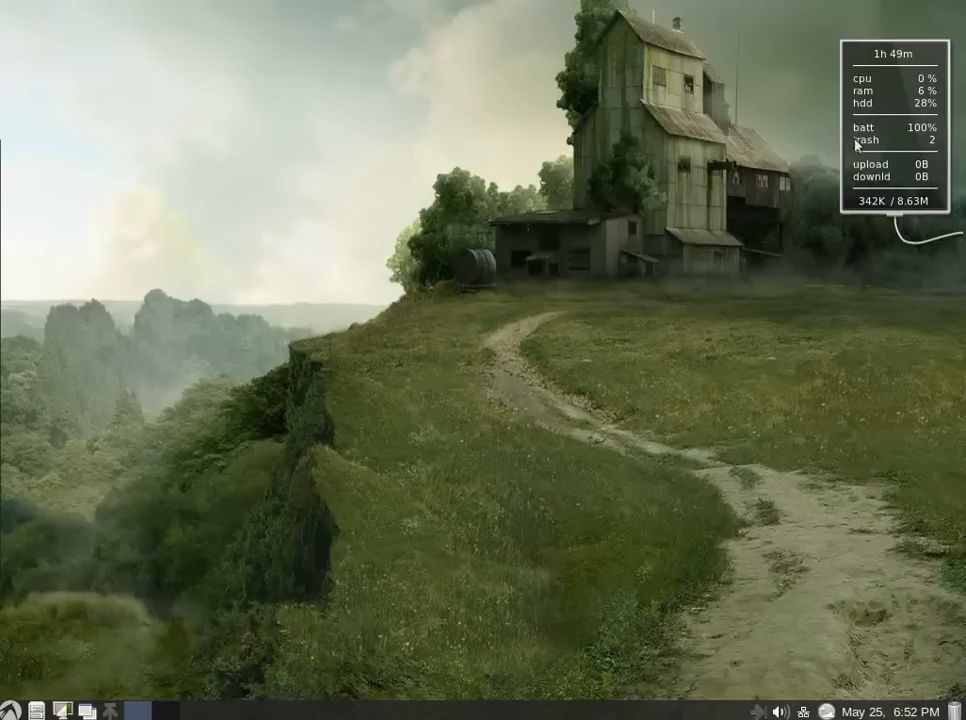
pyautogui.moveTo(890, 224)
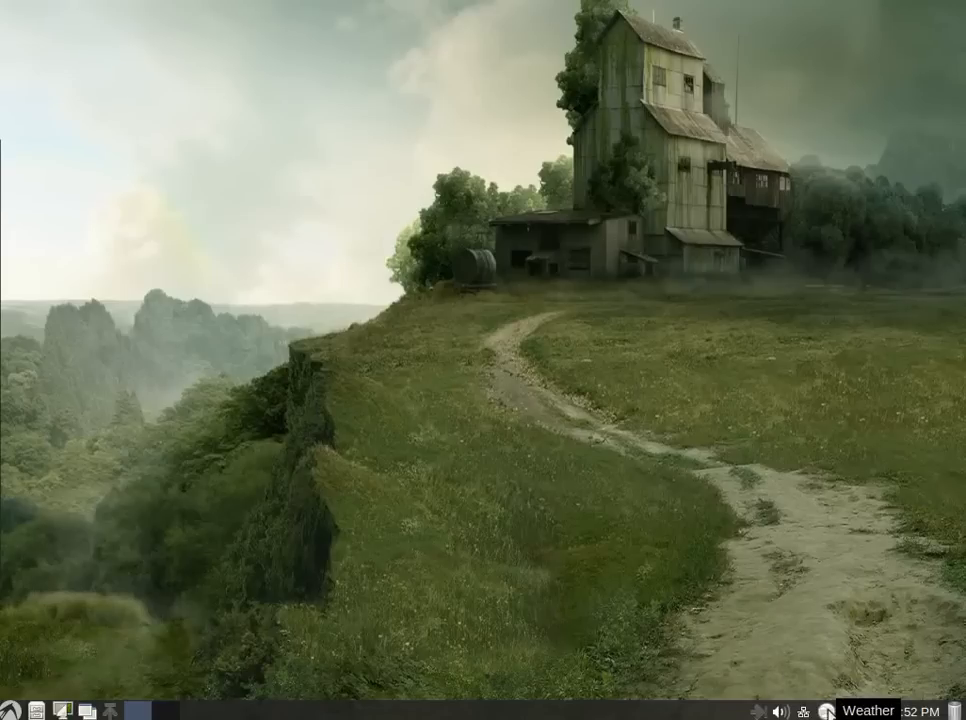
# Step: Lower Typhoon's window opacity via its gear settings, return to the forecast and close the app
pyautogui.click(856, 712)
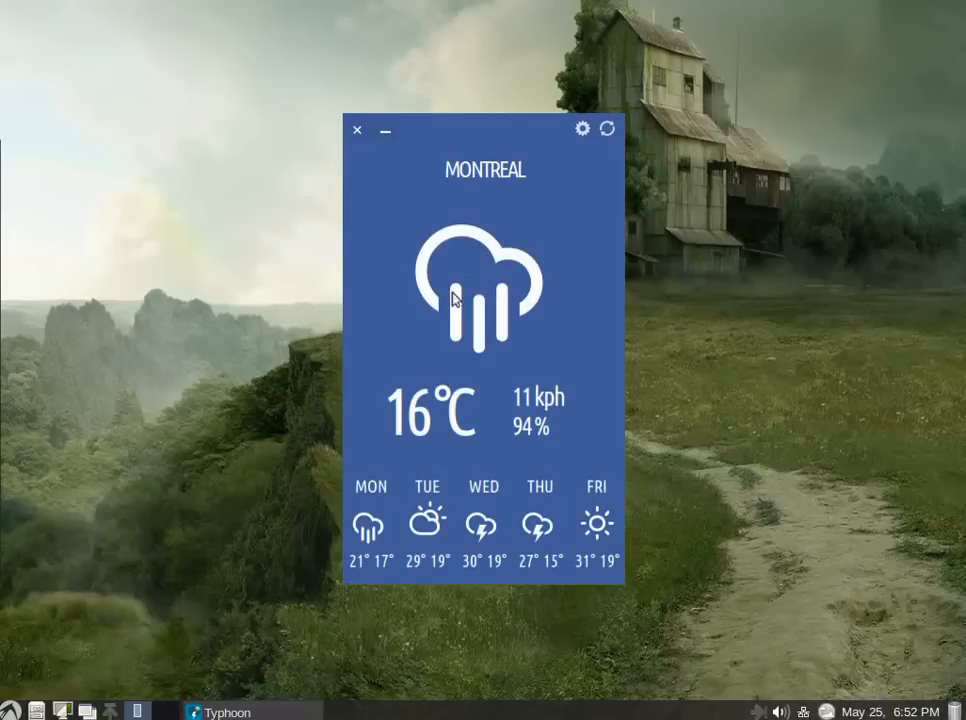
pyautogui.moveTo(464, 320)
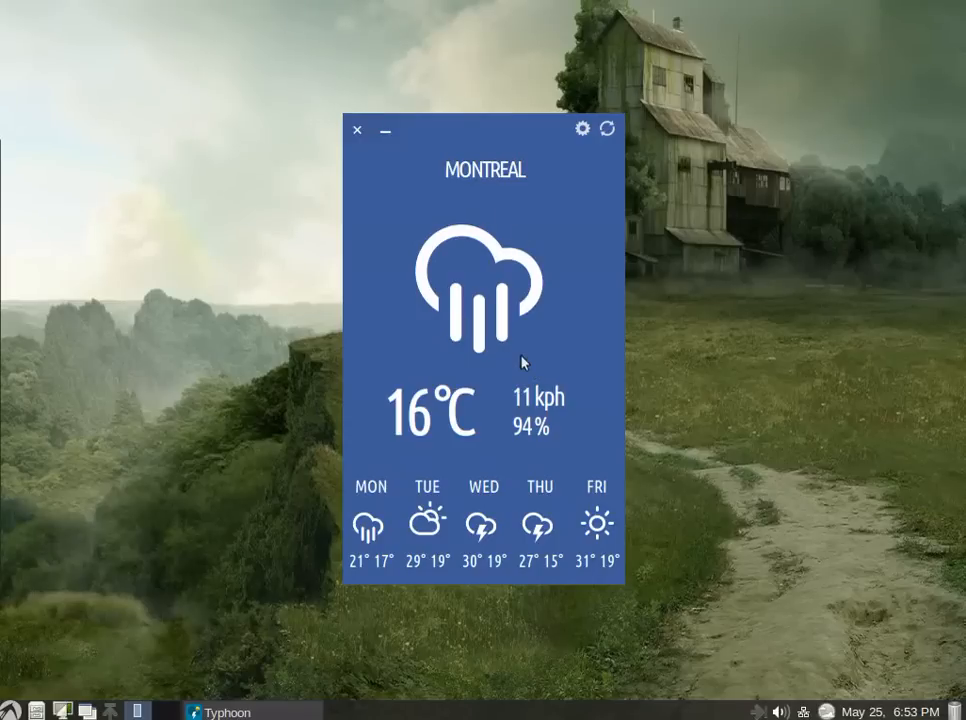
pyautogui.moveTo(590, 150)
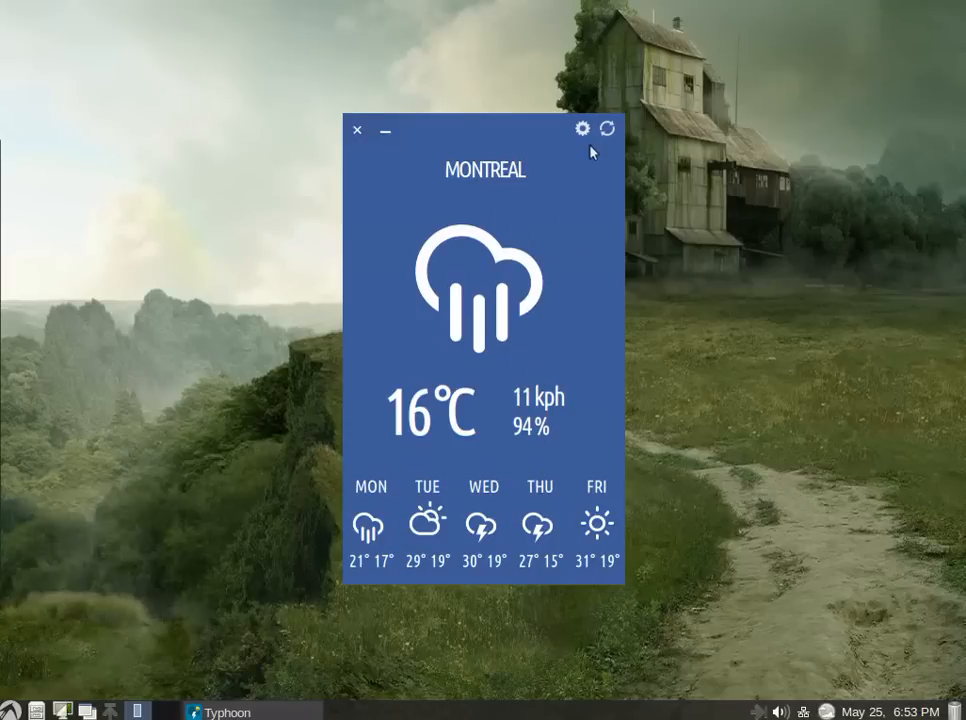
pyautogui.click(582, 128)
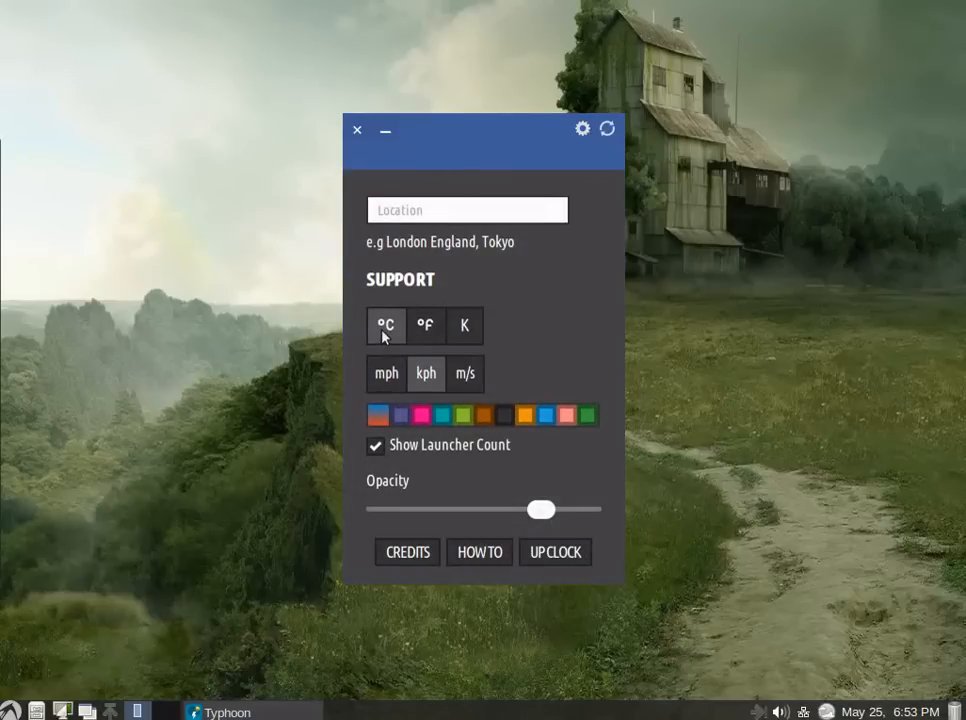
pyautogui.moveTo(670, 570)
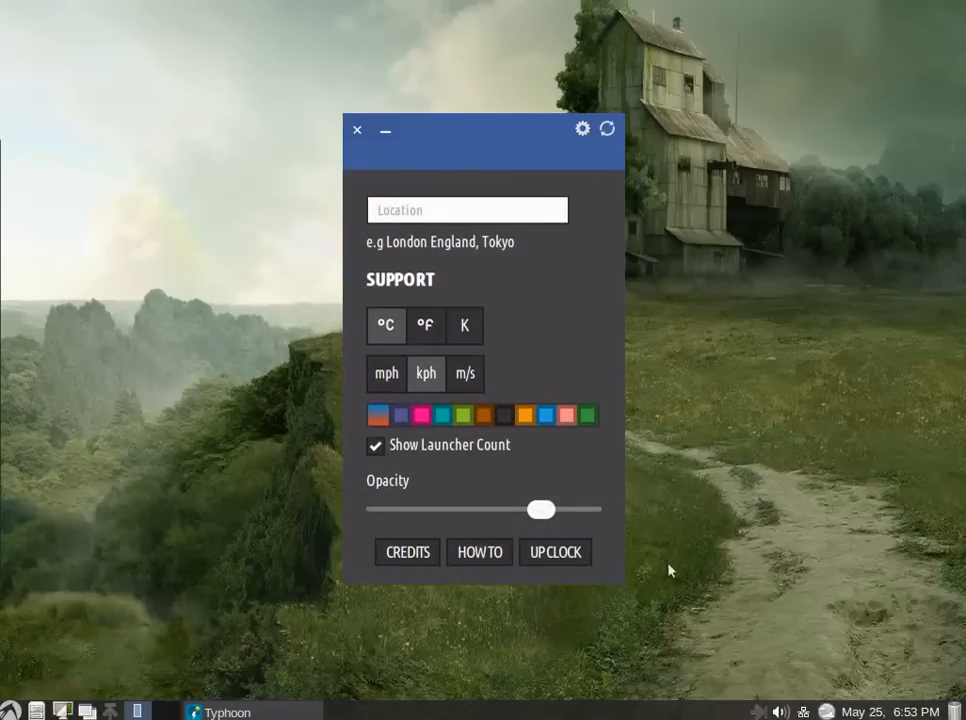
pyautogui.moveTo(692, 586)
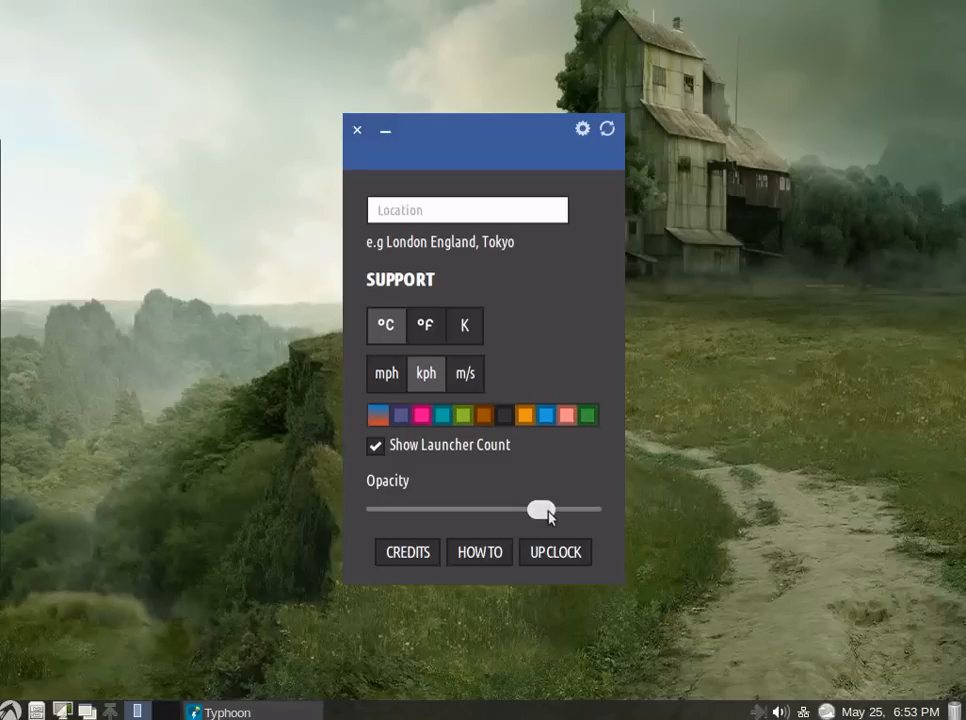
pyautogui.moveTo(542, 510); pyautogui.dragTo(436, 510)
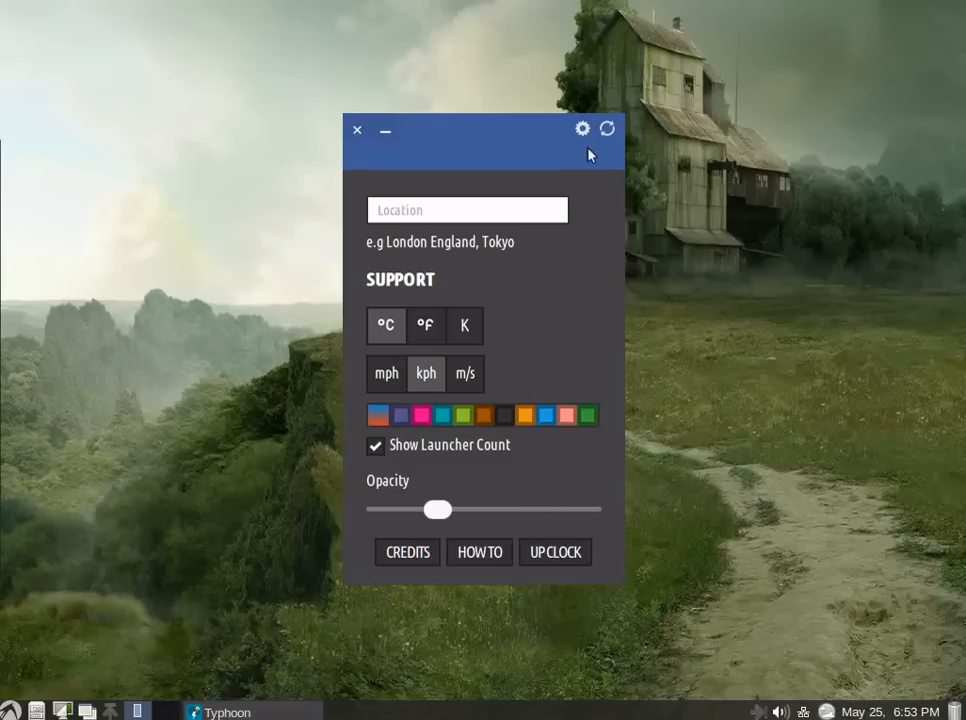
pyautogui.click(582, 128)
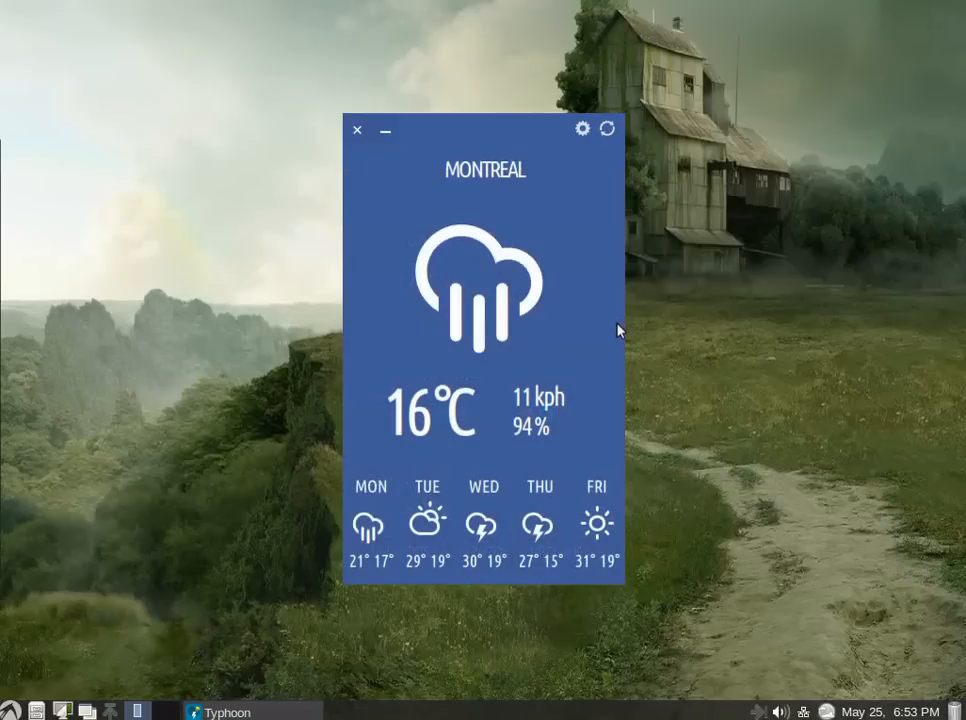
pyautogui.moveTo(744, 458)
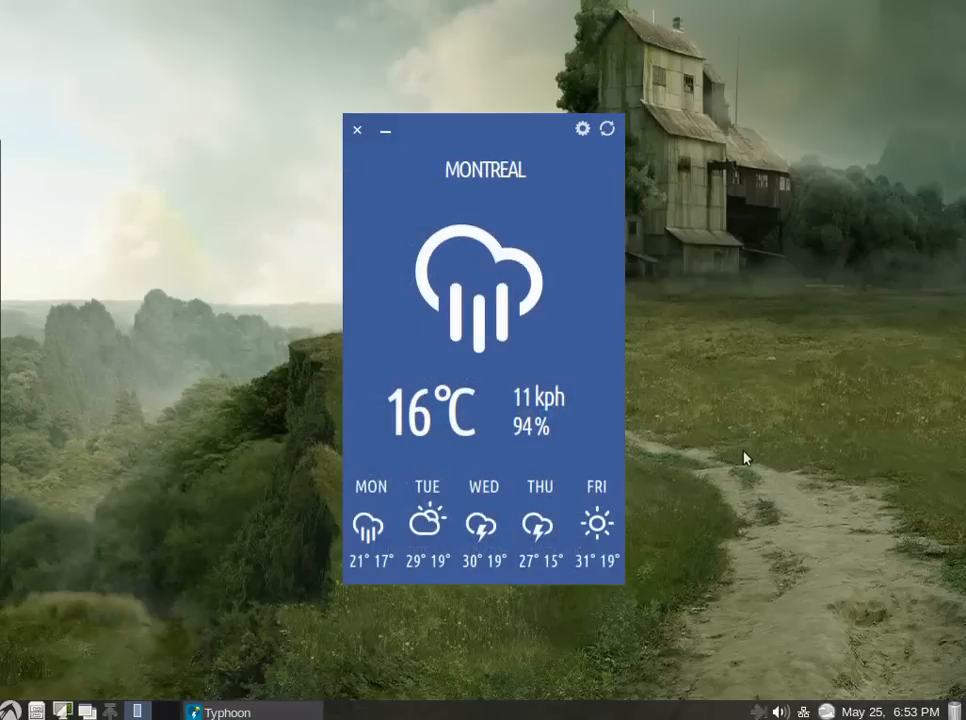
pyautogui.click(356, 130)
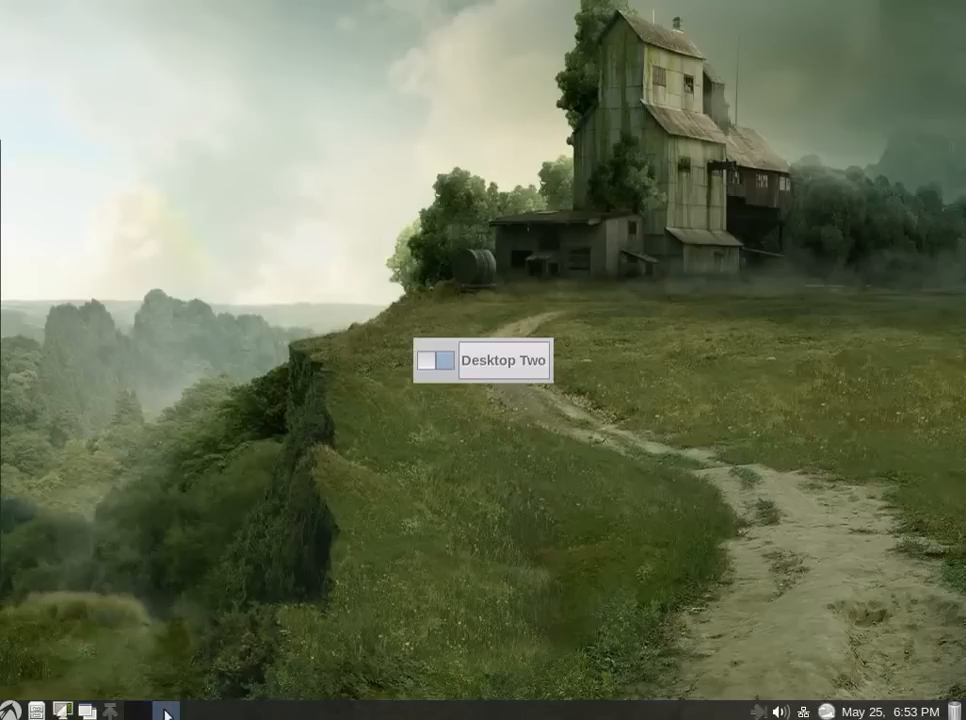
# Step: Show the bottom-panel Places menu listing Desktop, Documents, Downloads and other home folders
pyautogui.click(140, 710)
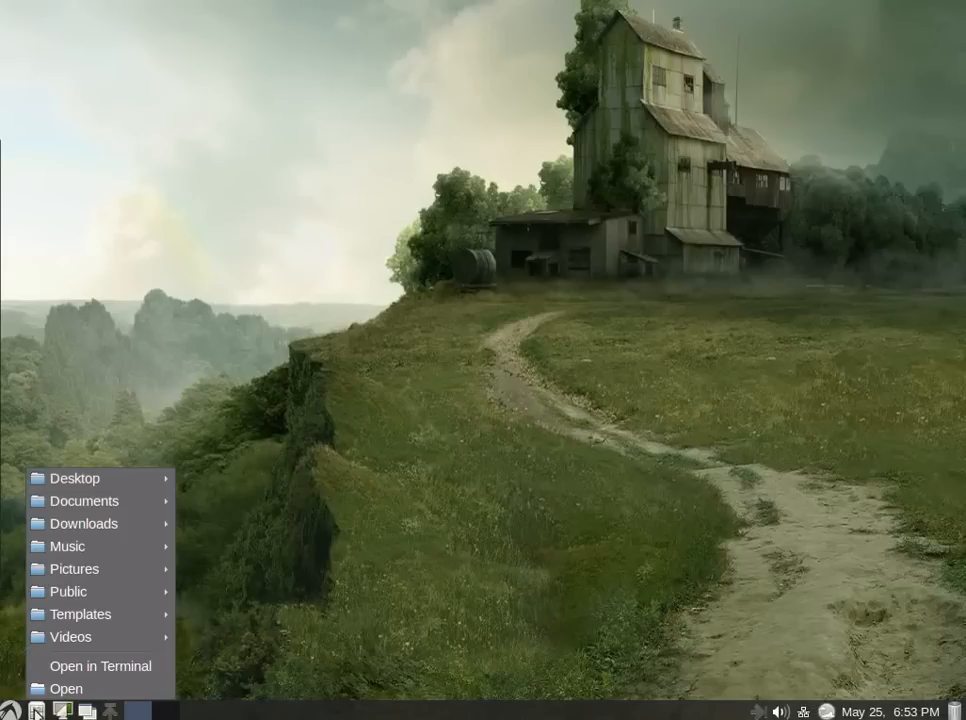
pyautogui.moveTo(76, 478)
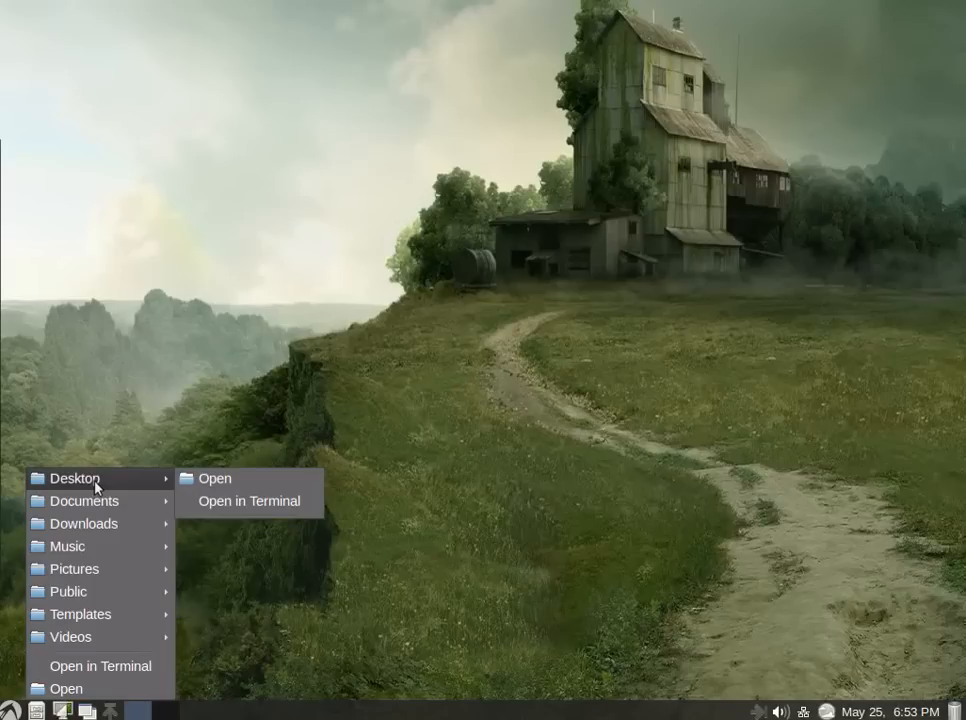
pyautogui.moveTo(84, 524)
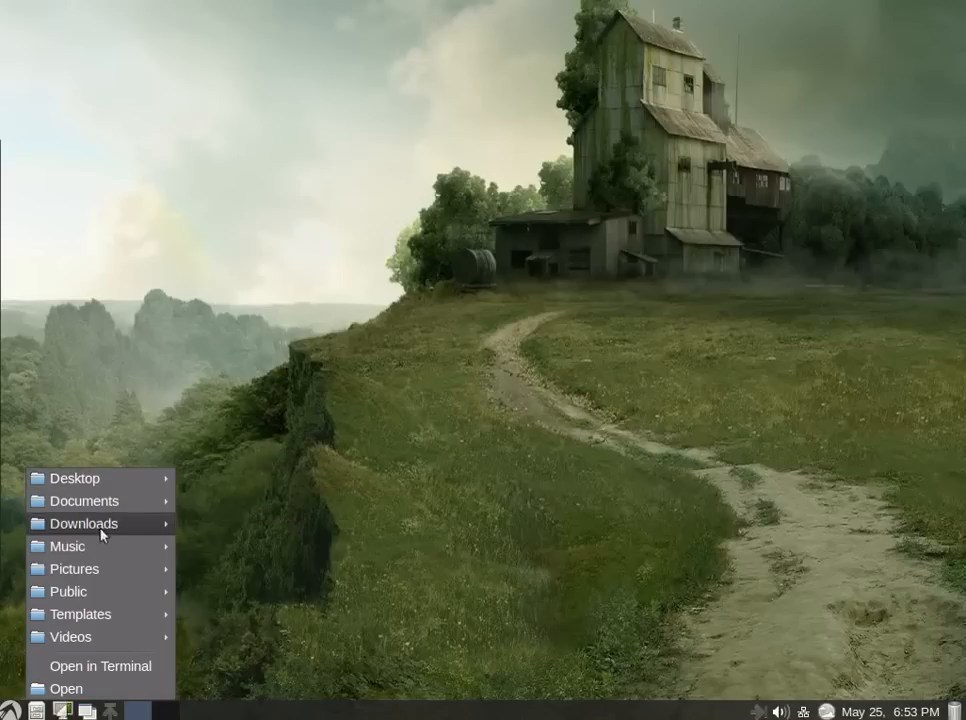
# Step: View PCManFM's About box (version 1.2.0) from the home folder, then go into the empty Documents folder
pyautogui.click(66, 688)
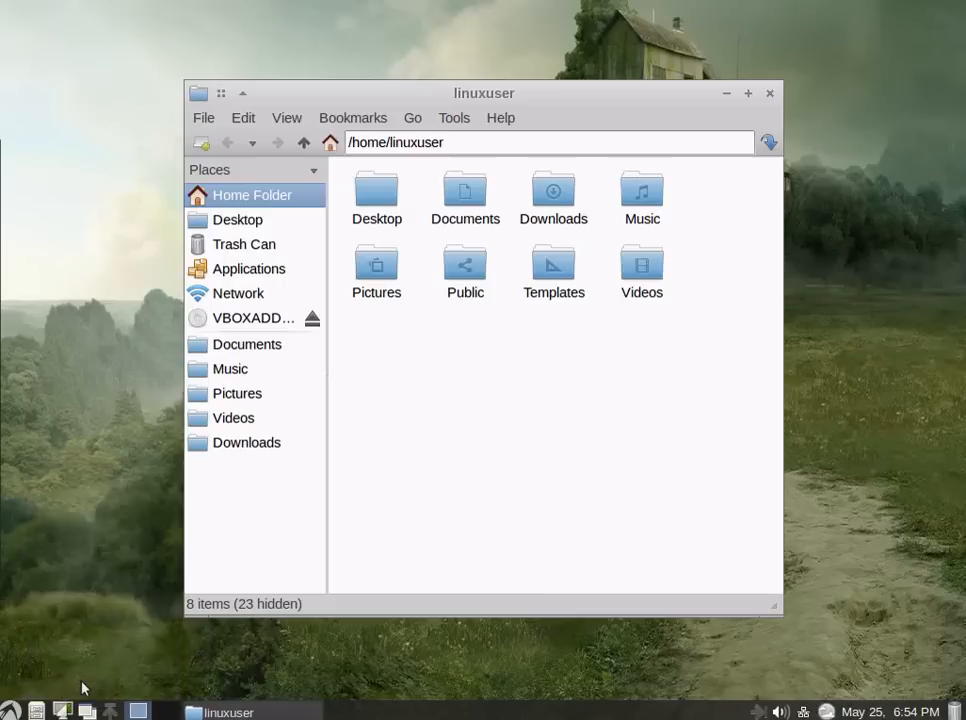
pyautogui.click(500, 116)
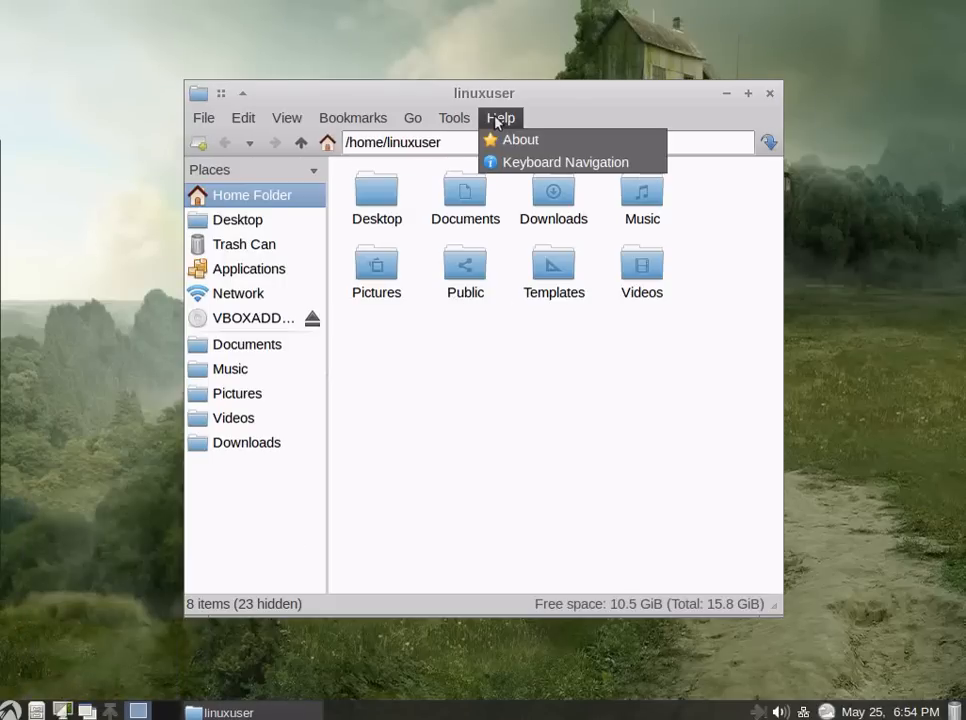
pyautogui.moveTo(520, 140)
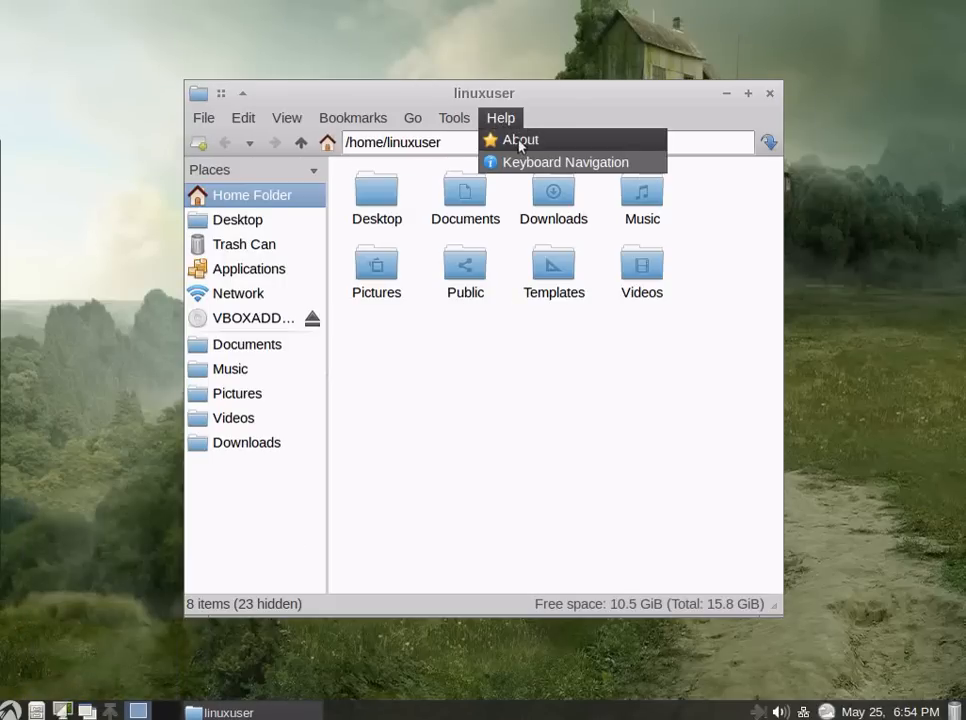
pyautogui.click(520, 140)
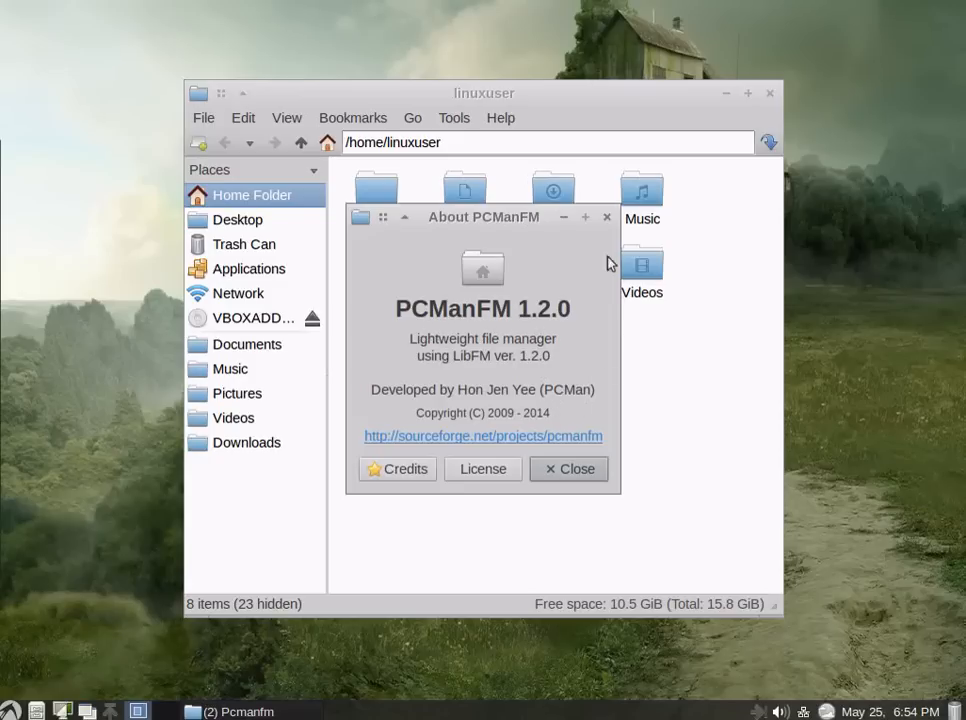
pyautogui.click(568, 468)
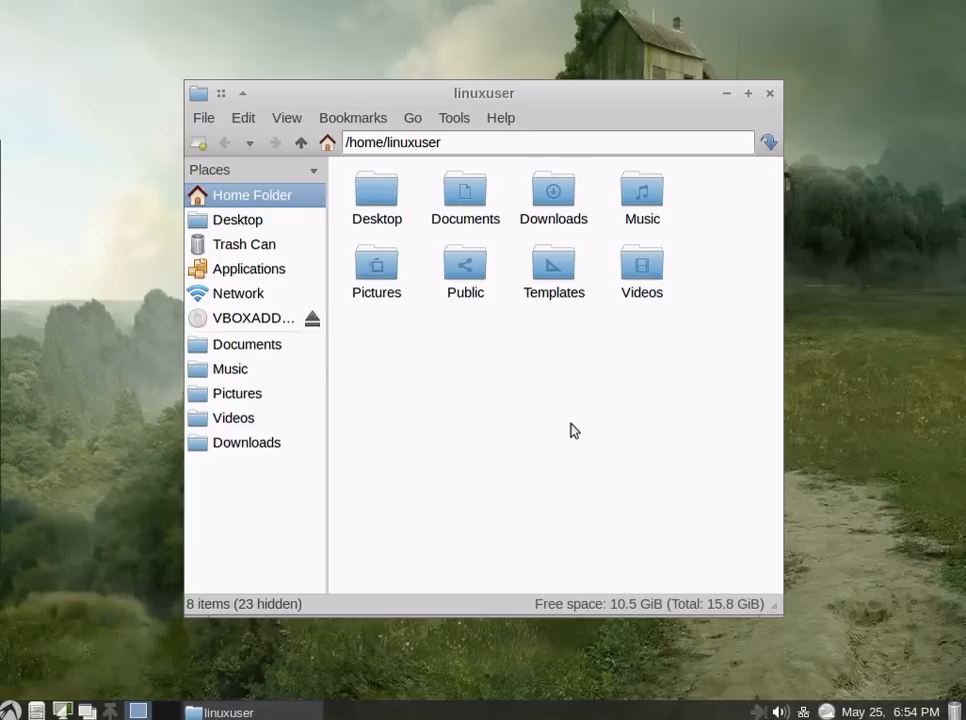
pyautogui.moveTo(474, 304)
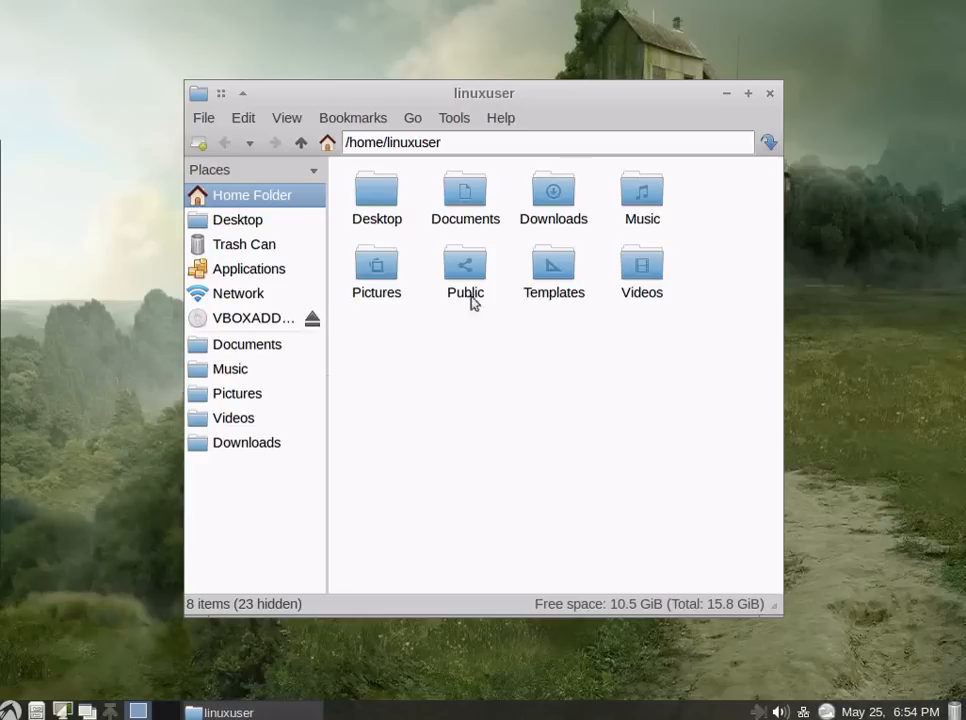
pyautogui.moveTo(776, 96)
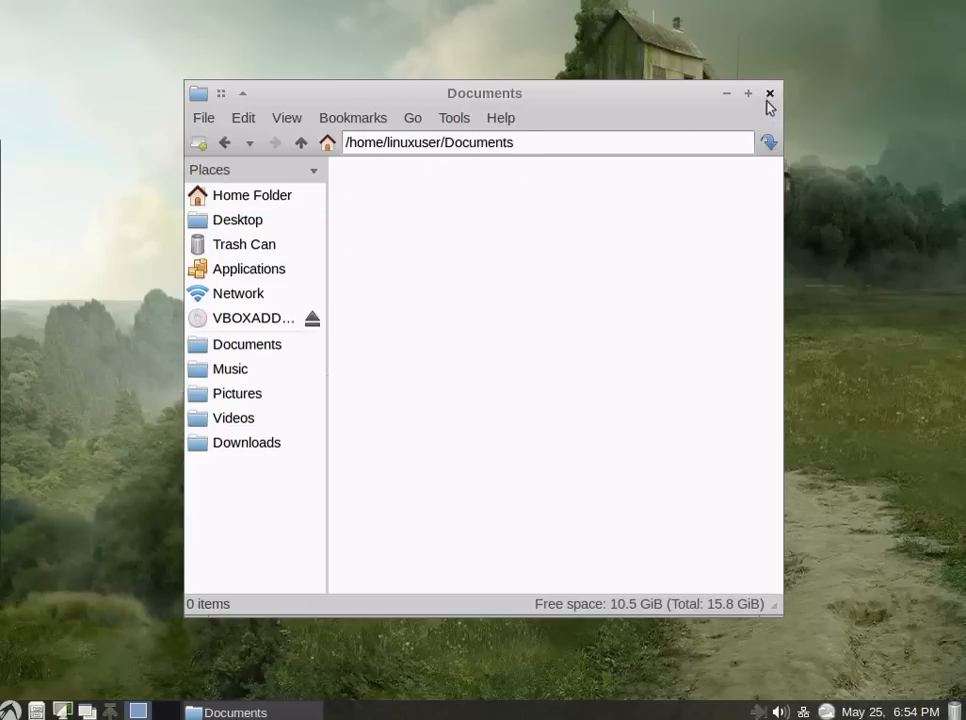
pyautogui.click(770, 94)
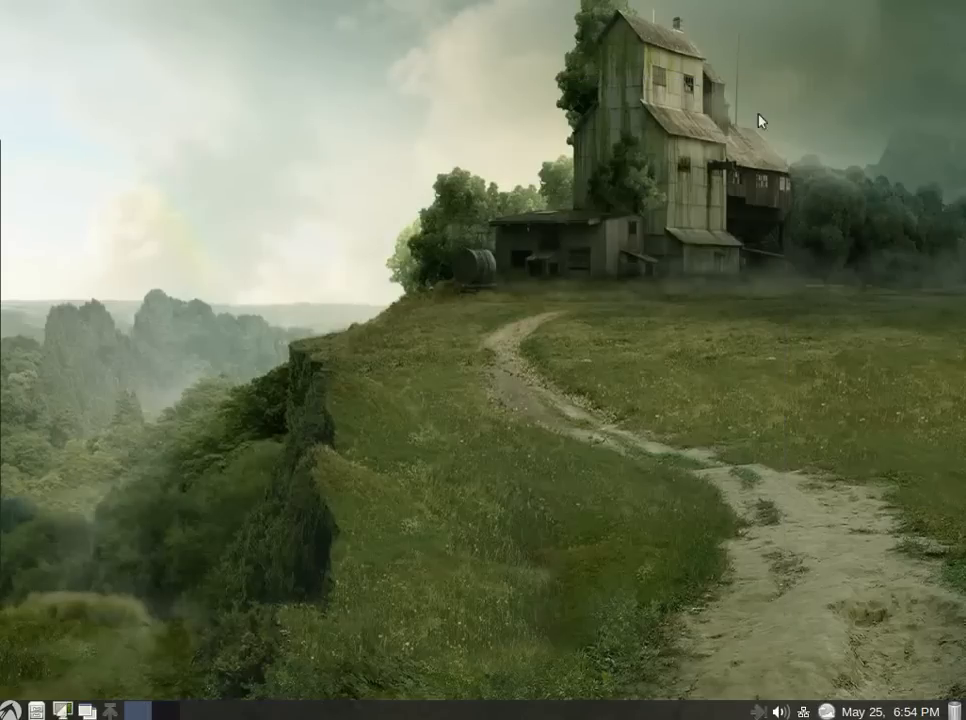
pyautogui.moveTo(456, 384)
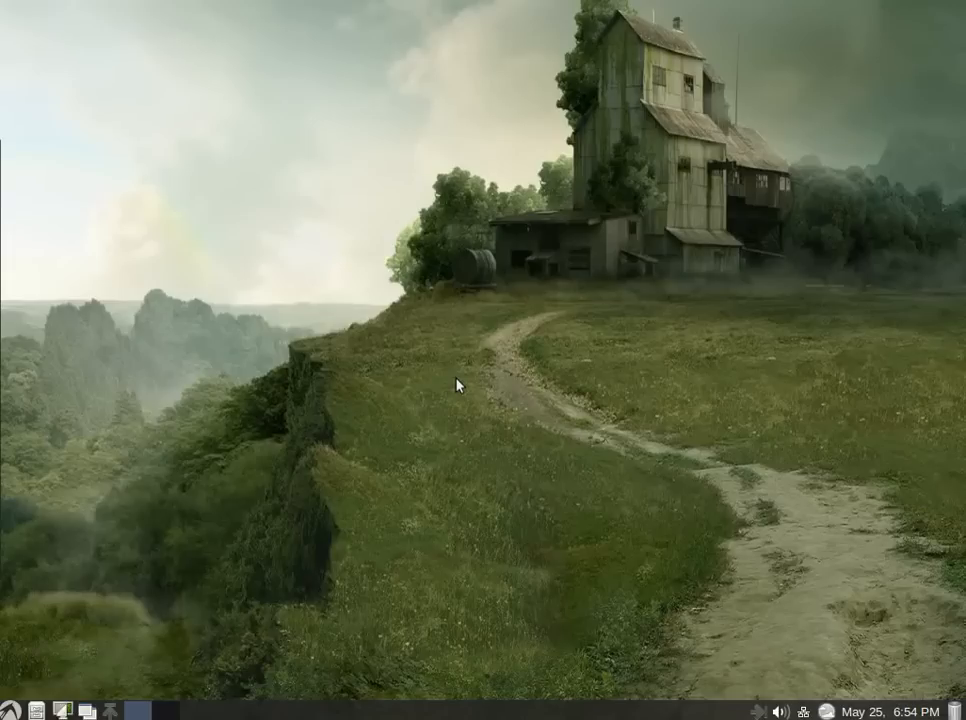
pyautogui.moveTo(316, 422)
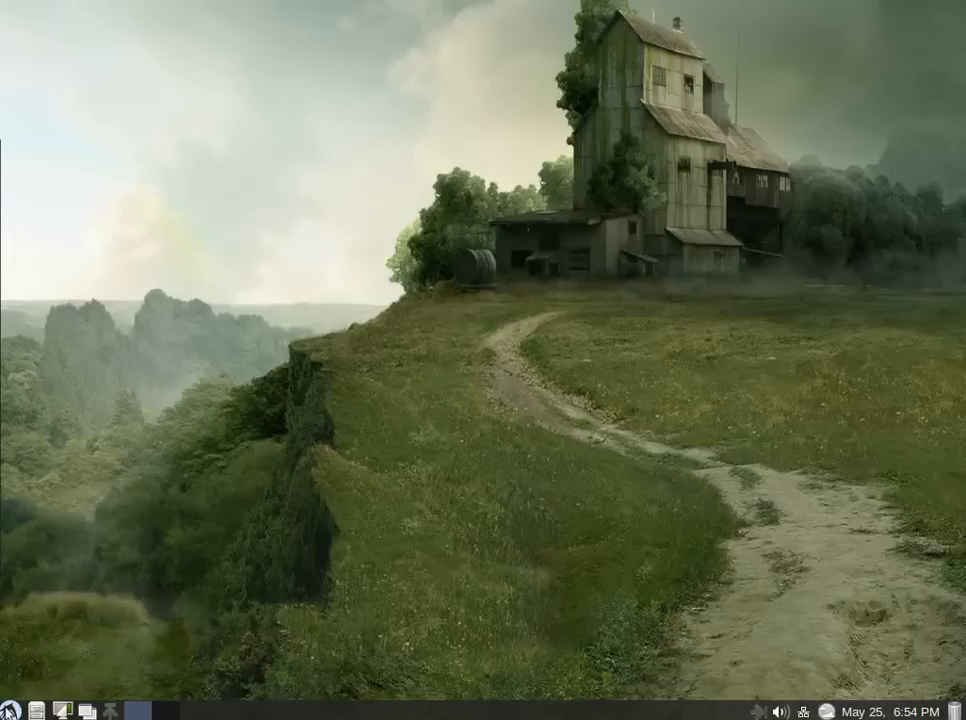
pyautogui.click(10, 708)
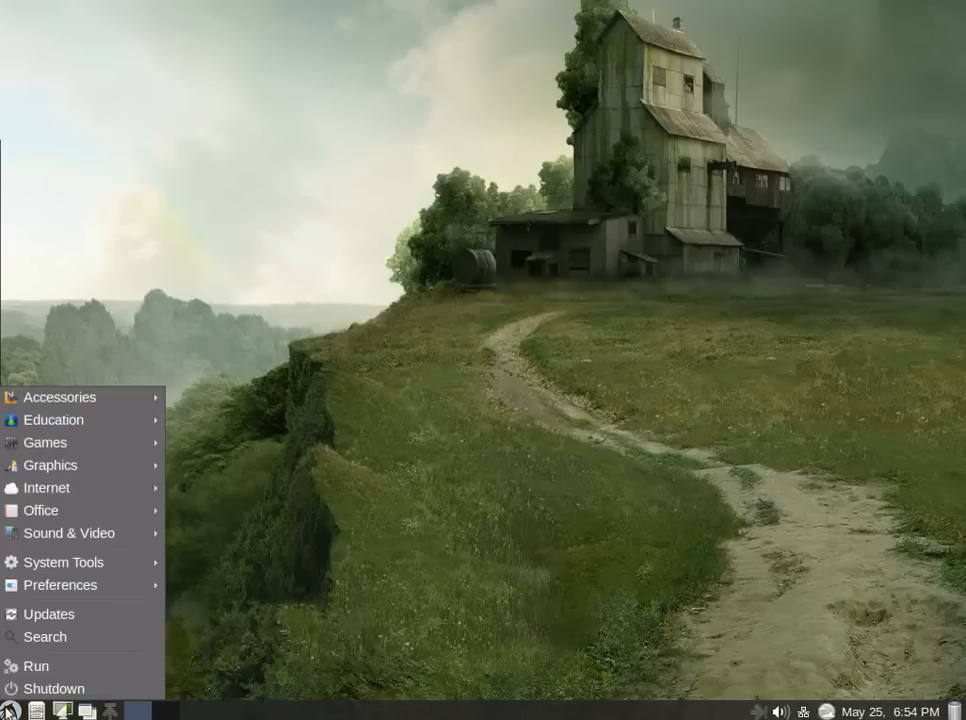
pyautogui.moveTo(40, 510)
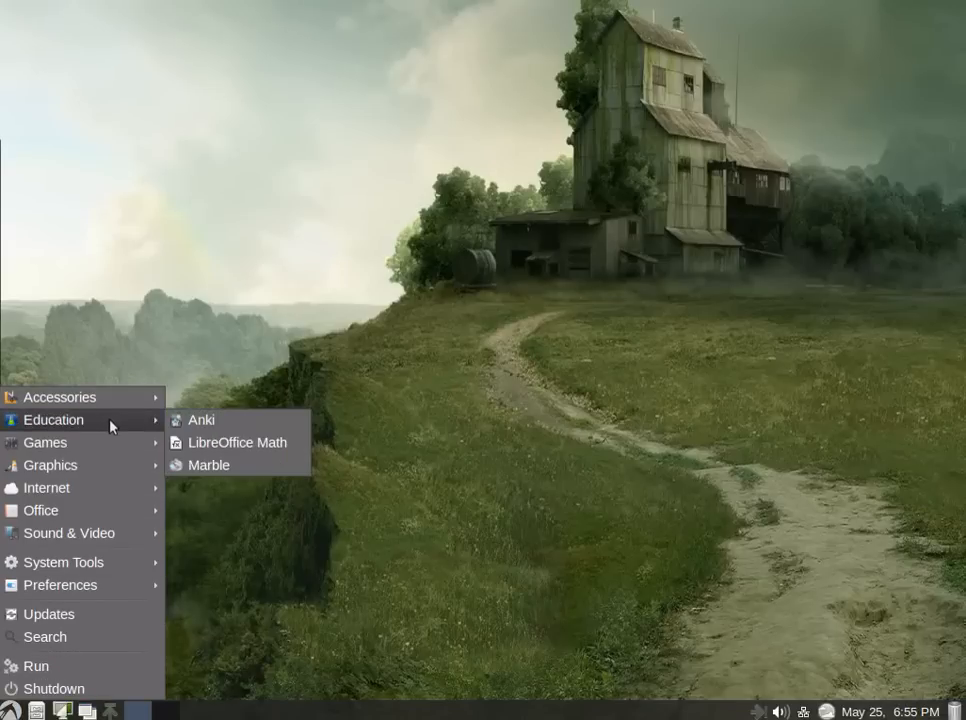
pyautogui.moveTo(108, 556)
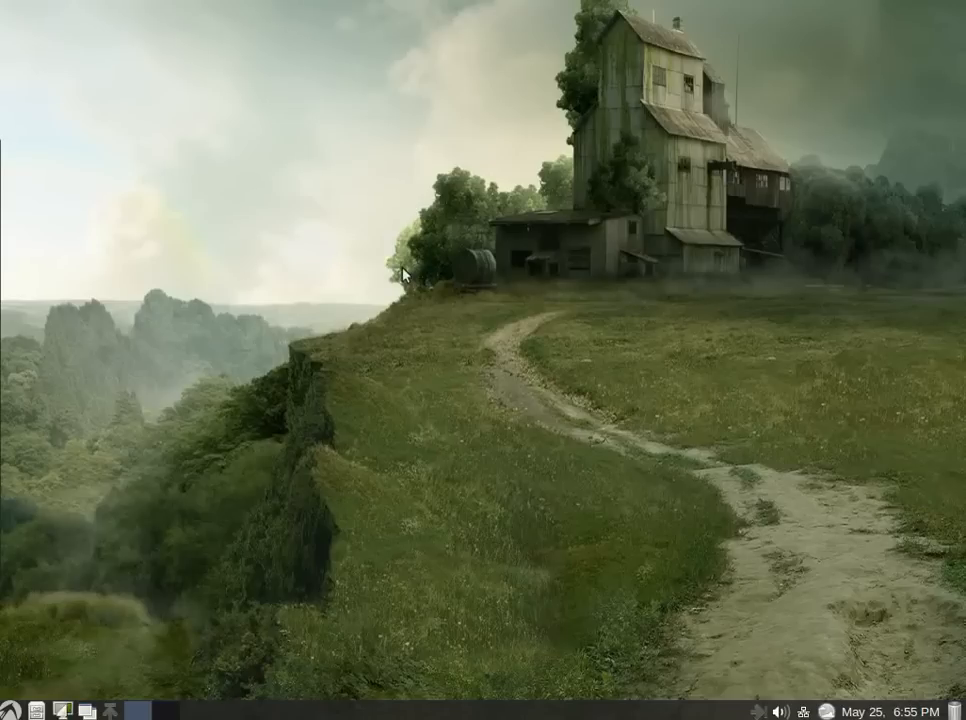
pyautogui.moveTo(40, 648)
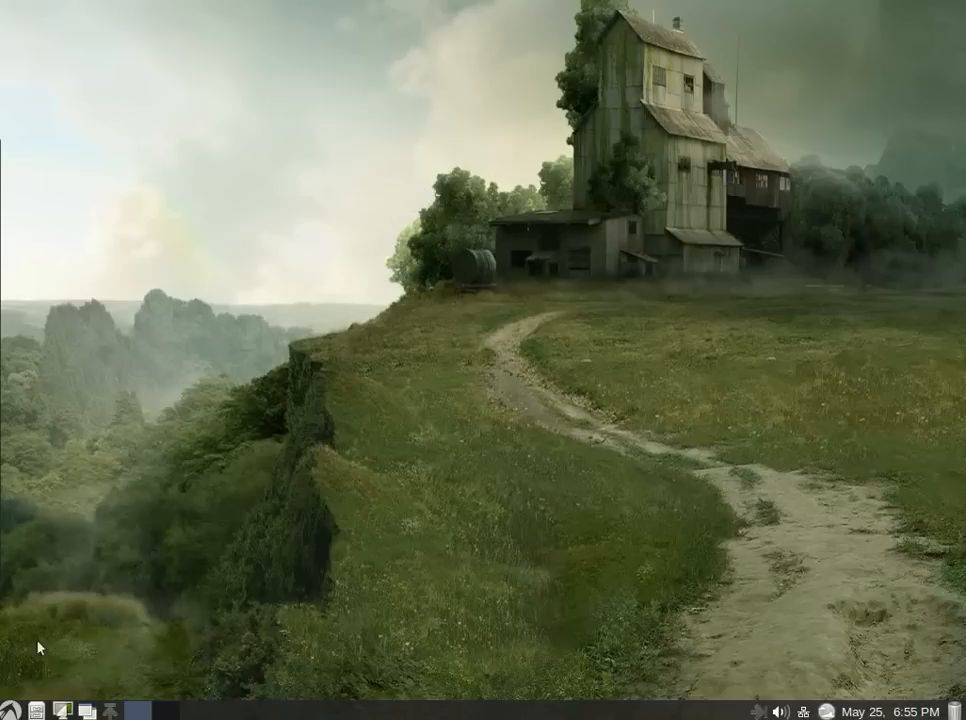
# Step: Reach the Desktop Icons settings of PCManFM Desktop Preferences from the desktop's context menu
pyautogui.rightClick(480, 158)
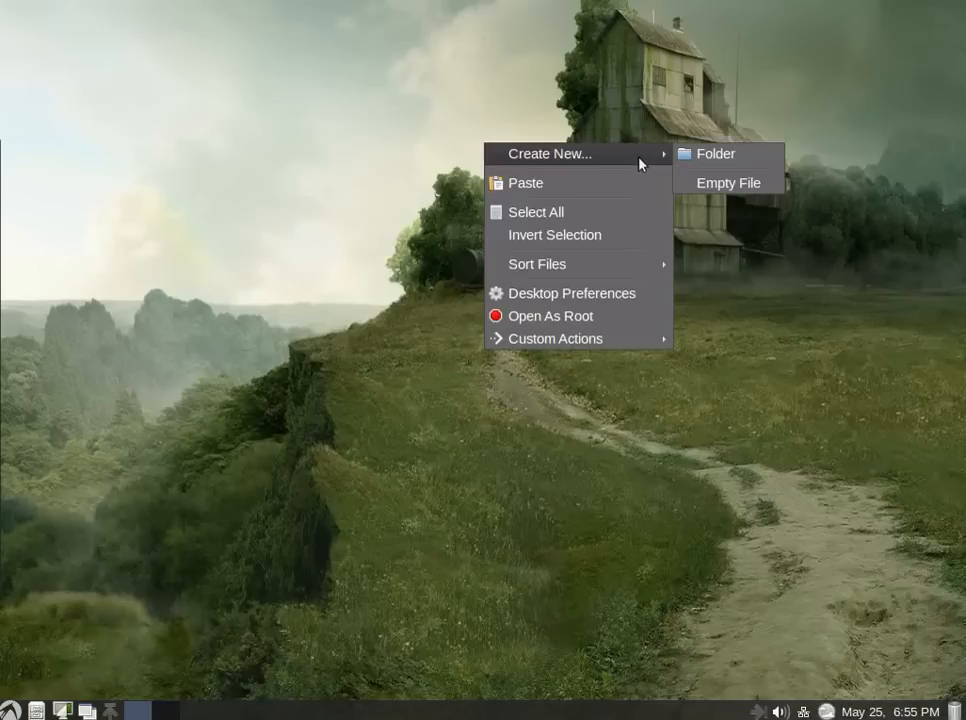
pyautogui.moveTo(640, 132)
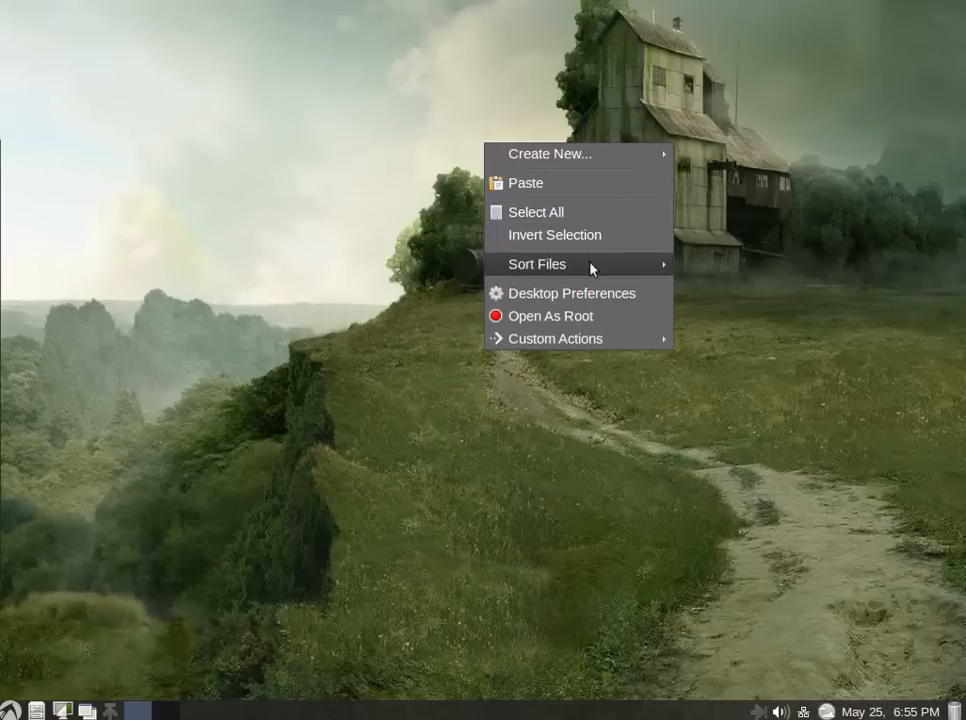
pyautogui.moveTo(594, 292)
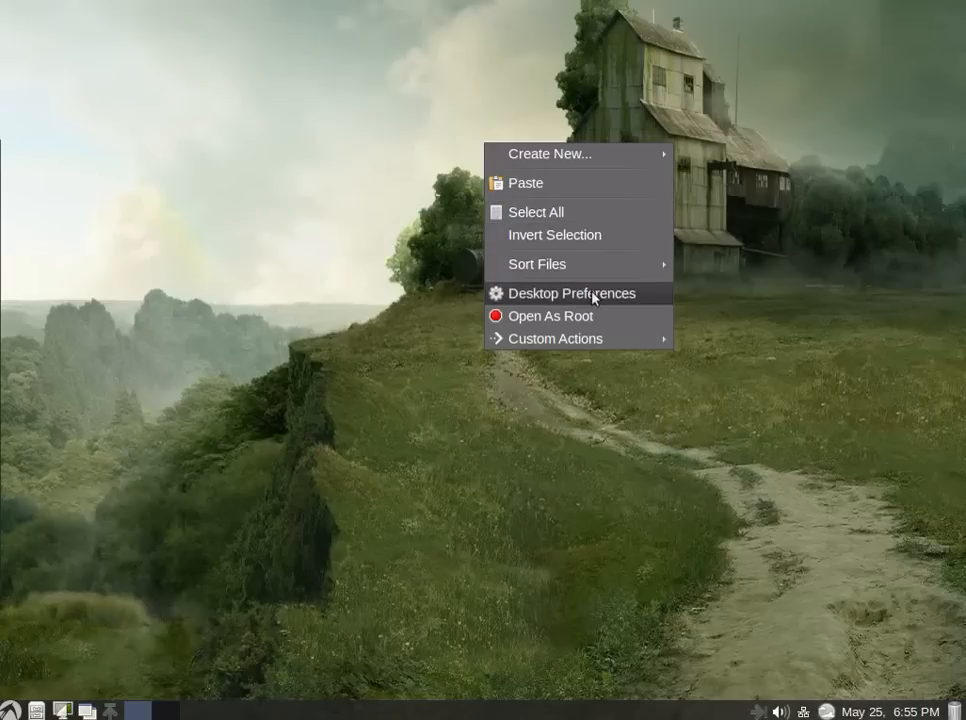
pyautogui.click(572, 292)
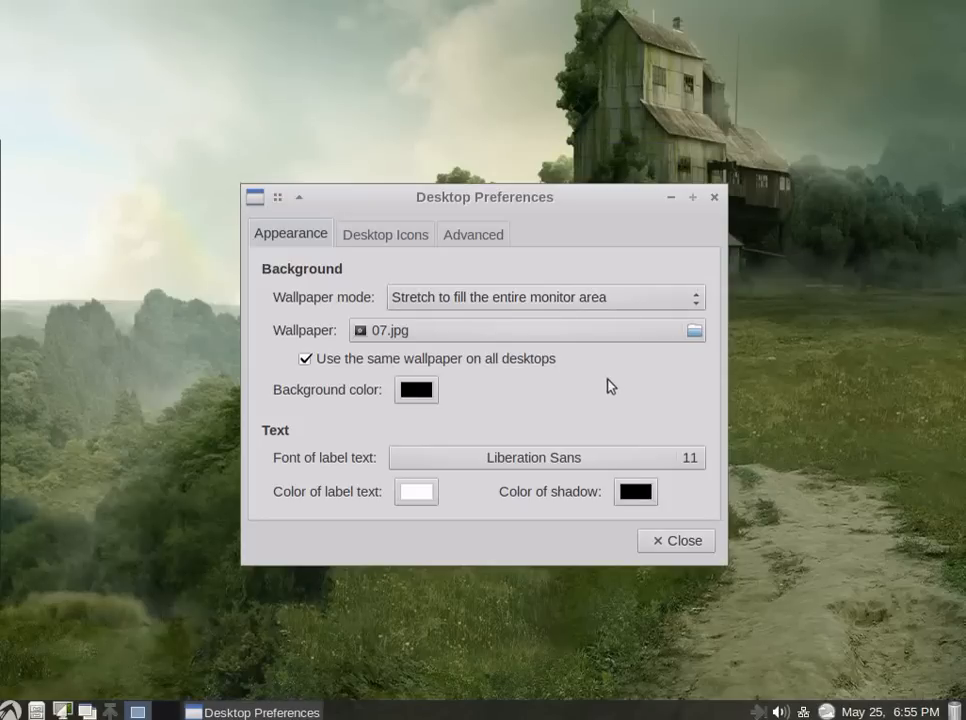
pyautogui.moveTo(616, 420)
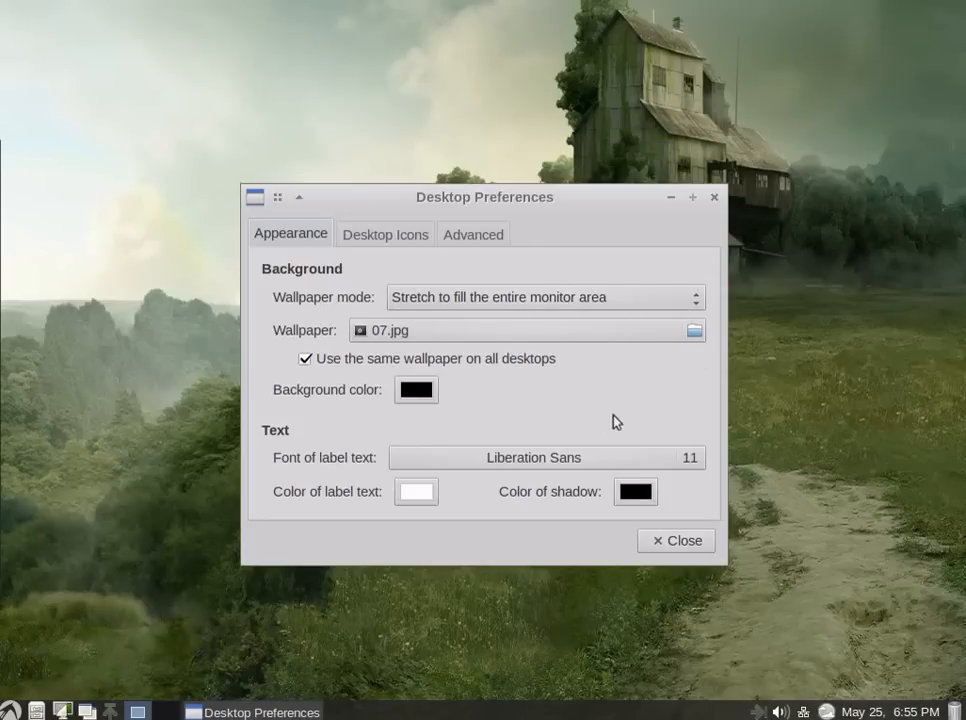
pyautogui.moveTo(410, 456)
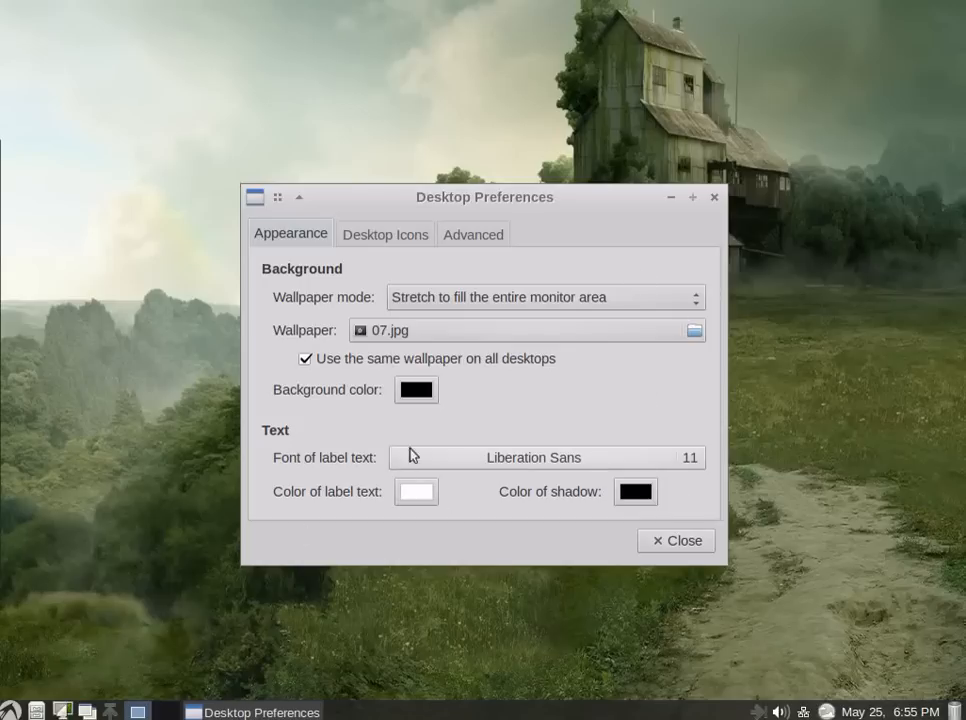
pyautogui.moveTo(280, 512)
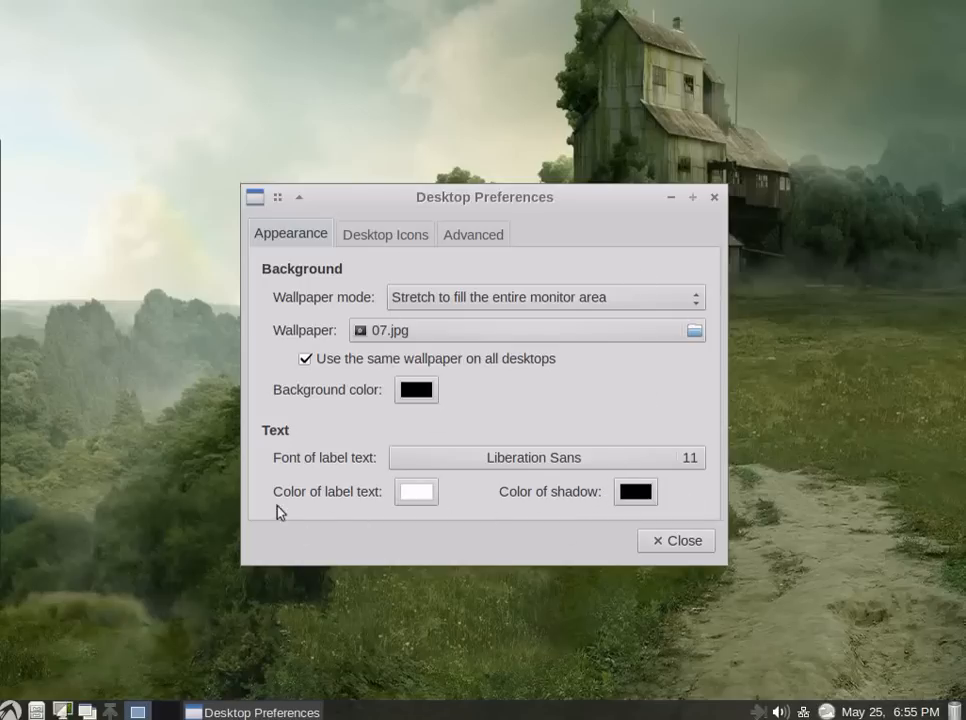
pyautogui.click(384, 234)
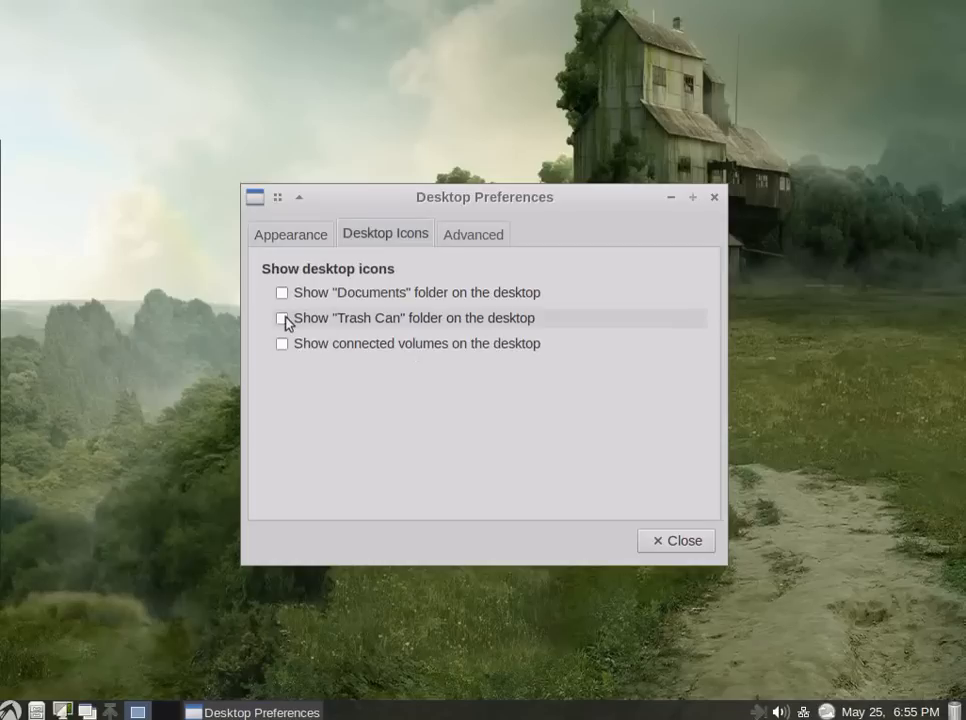
# Step: Toggle the Trash, Documents and connected-volume desktop icons on and off, then show the Advanced settings
pyautogui.click(282, 318)
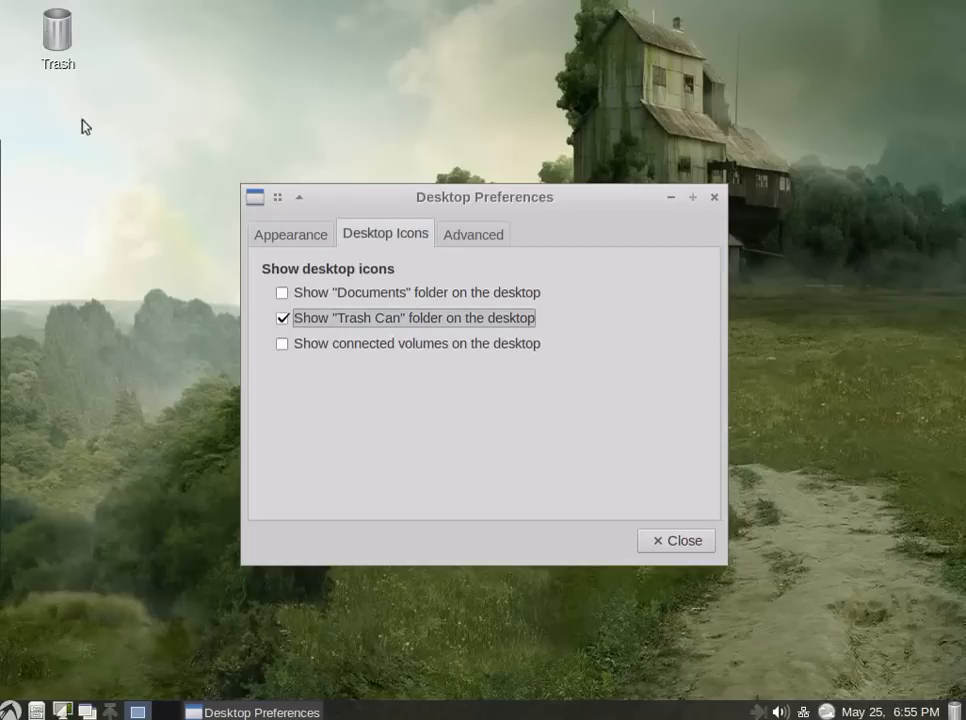
pyautogui.click(282, 318)
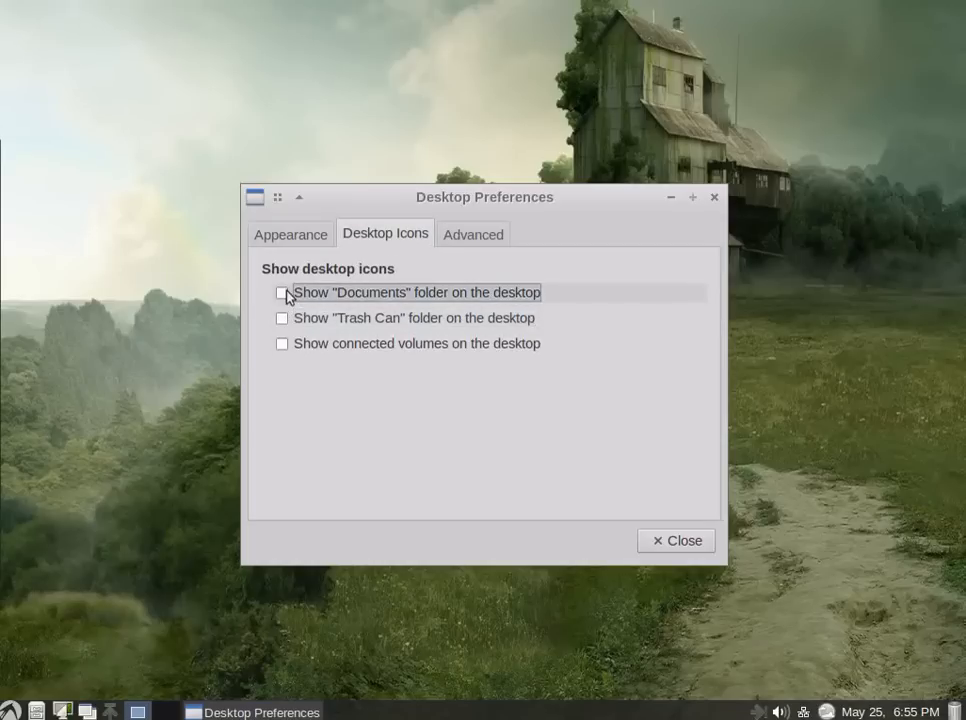
pyautogui.click(280, 292)
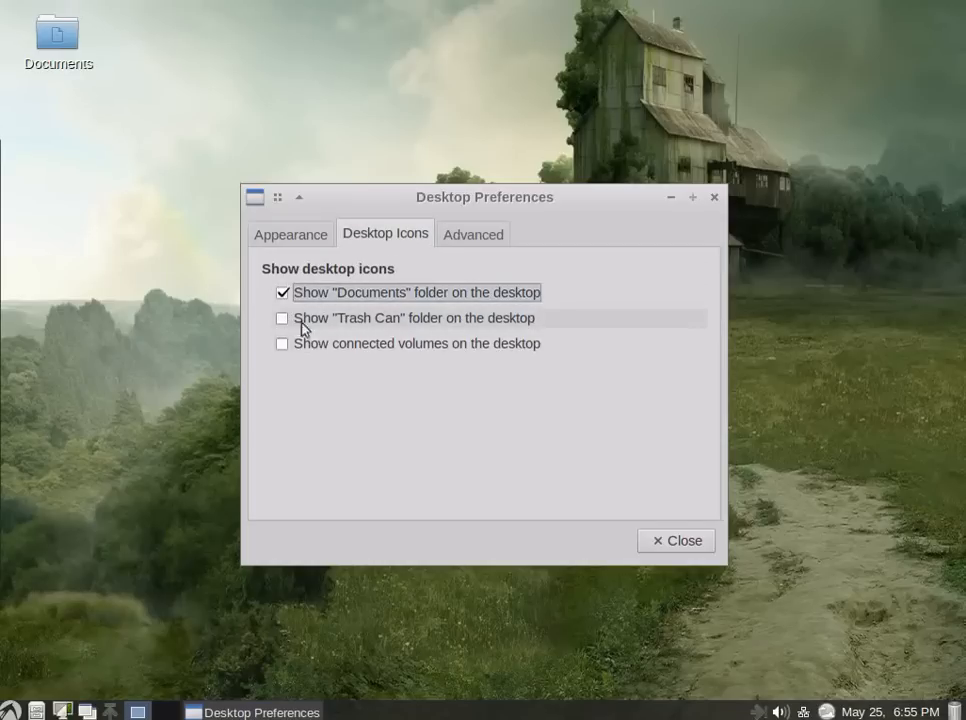
pyautogui.click(280, 292)
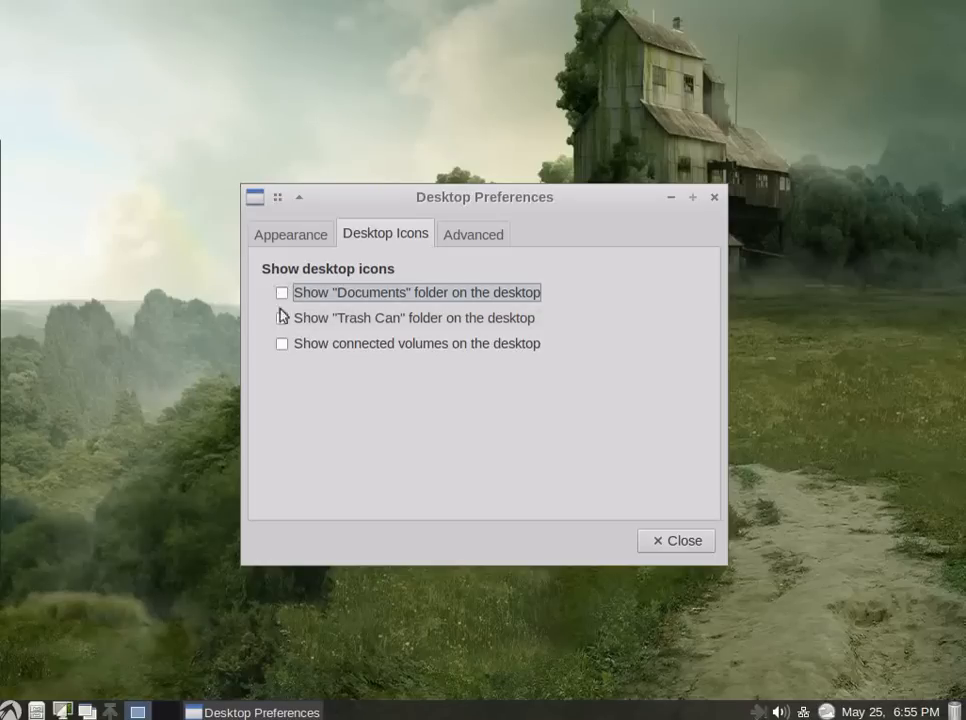
pyautogui.click(282, 344)
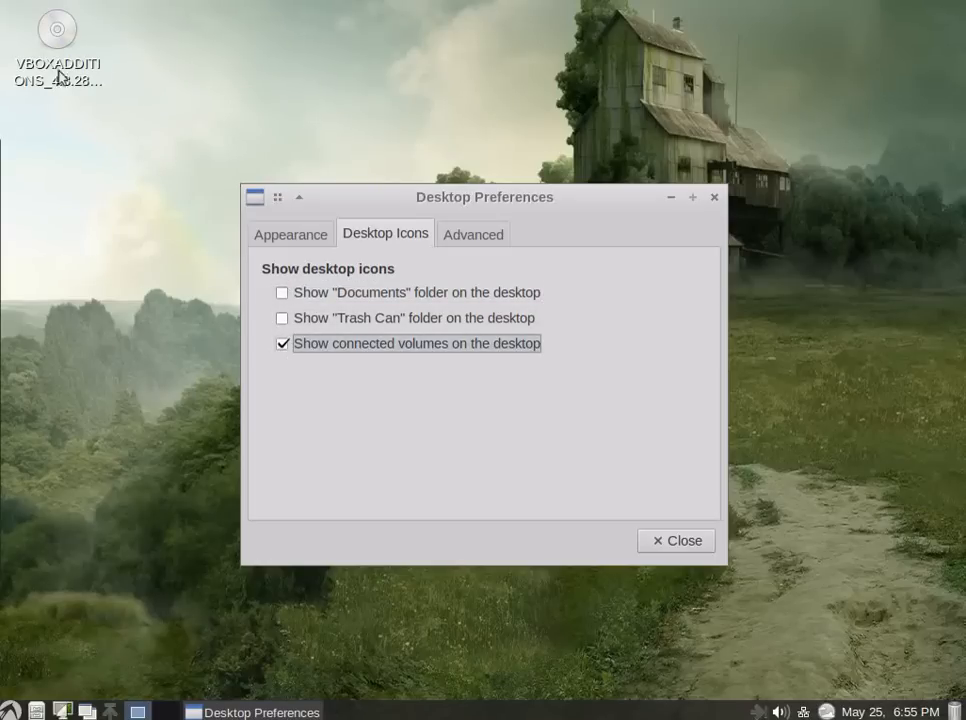
pyautogui.click(282, 344)
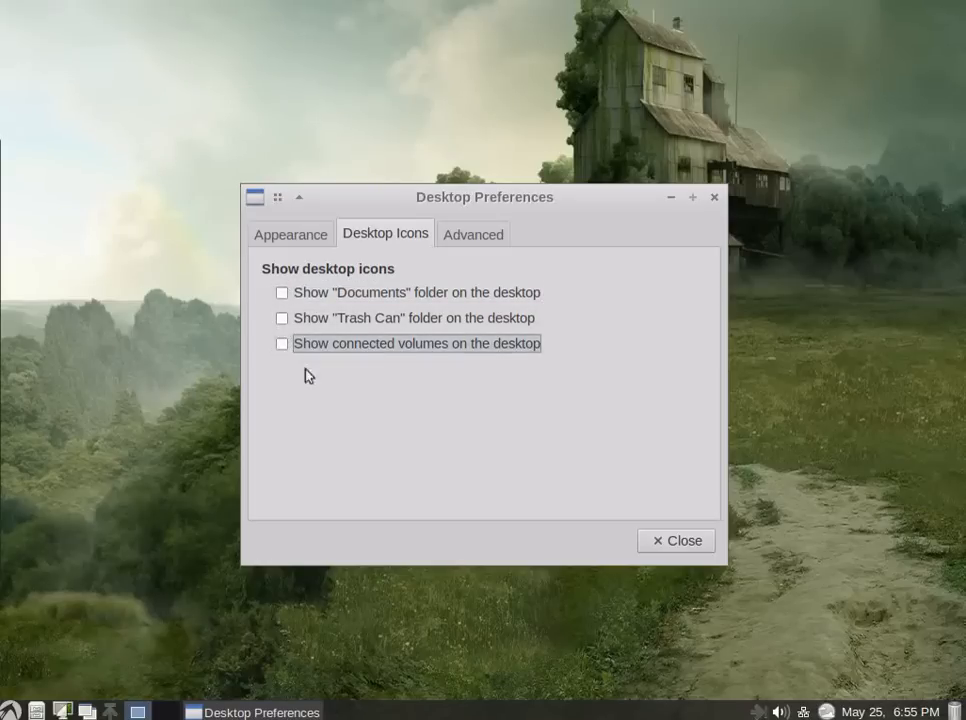
pyautogui.moveTo(424, 418)
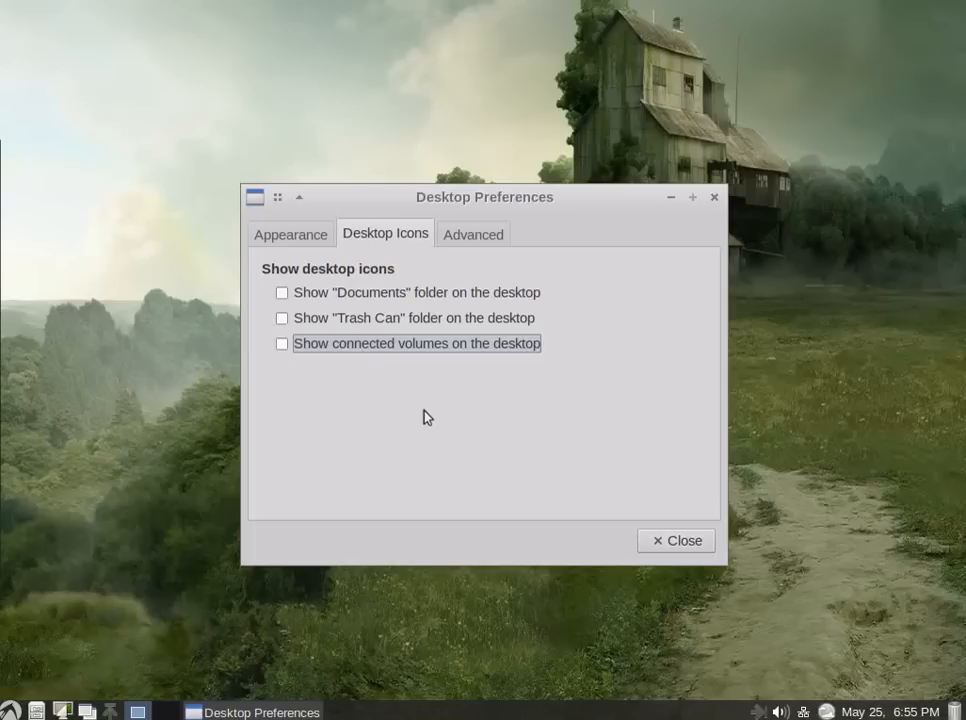
pyautogui.moveTo(448, 228)
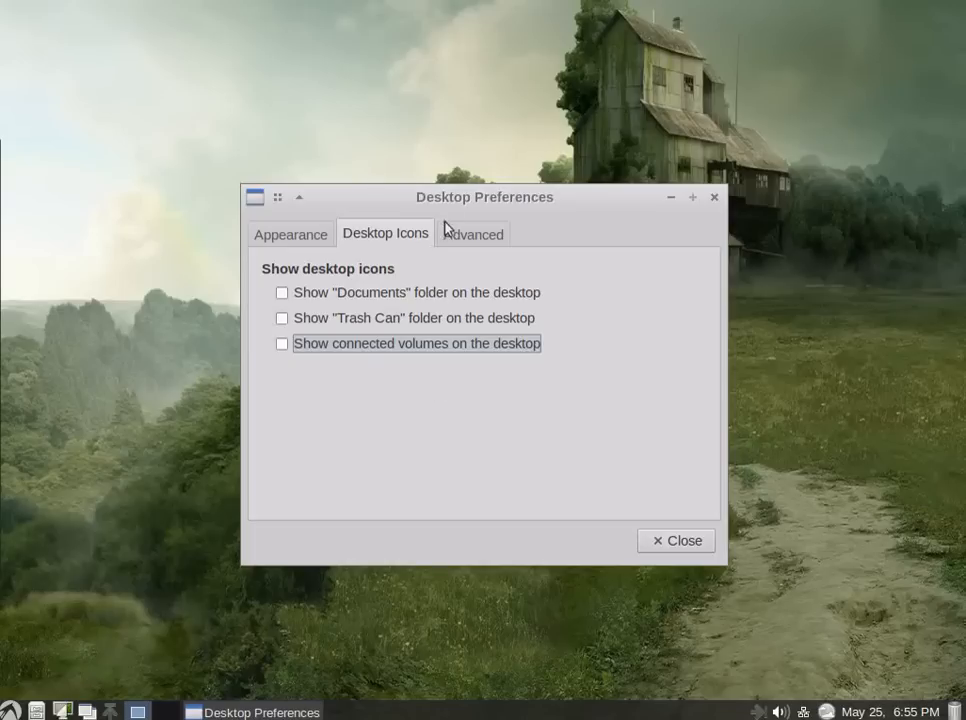
pyautogui.click(472, 232)
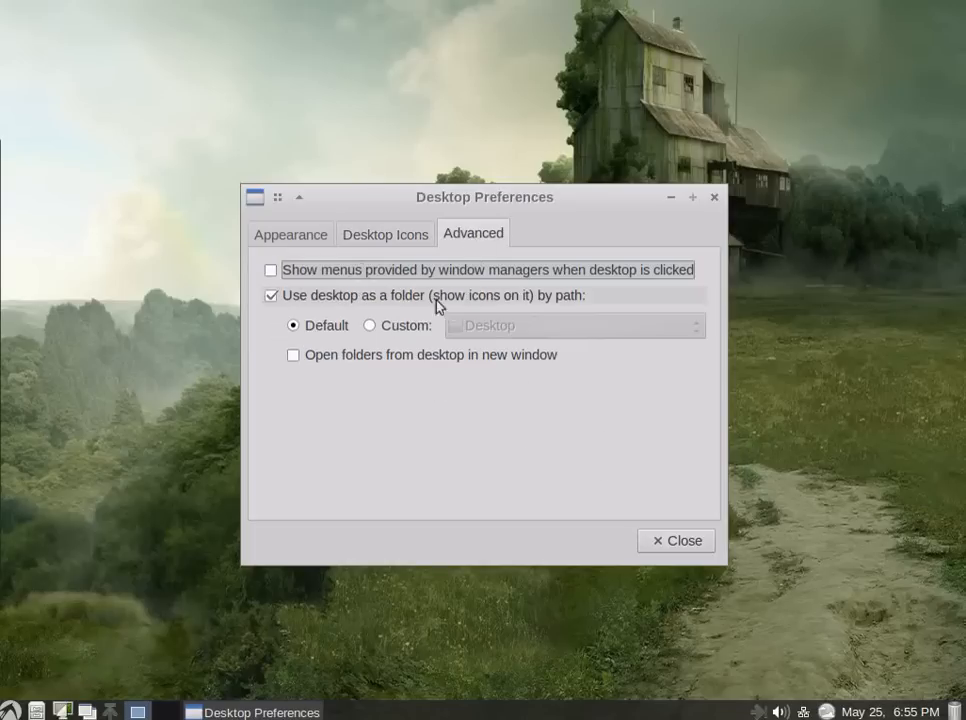
pyautogui.moveTo(420, 446)
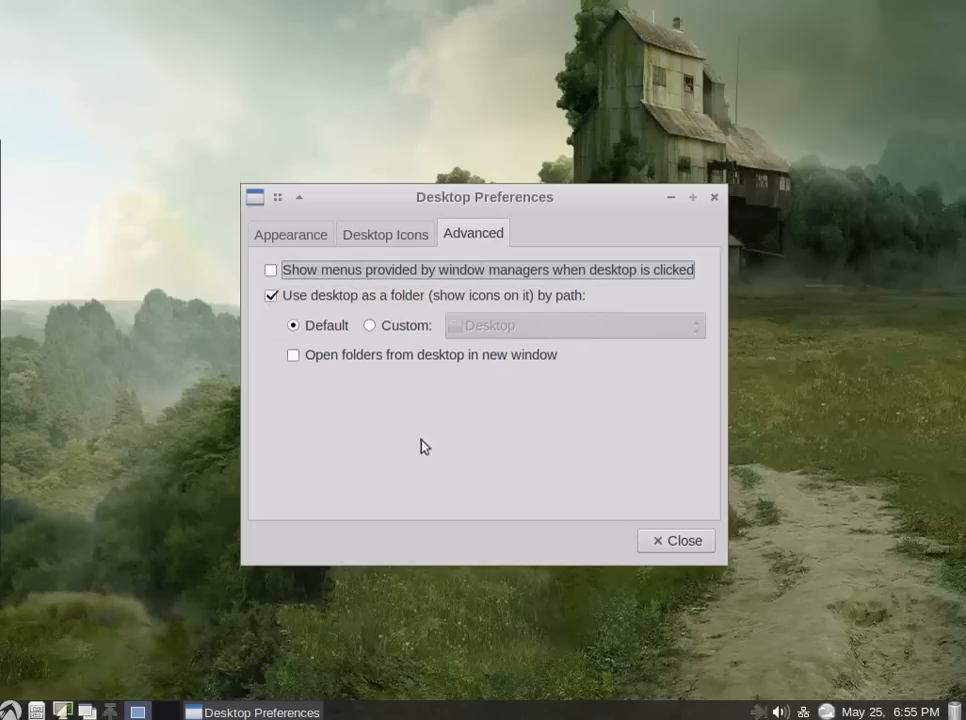
pyautogui.moveTo(532, 436)
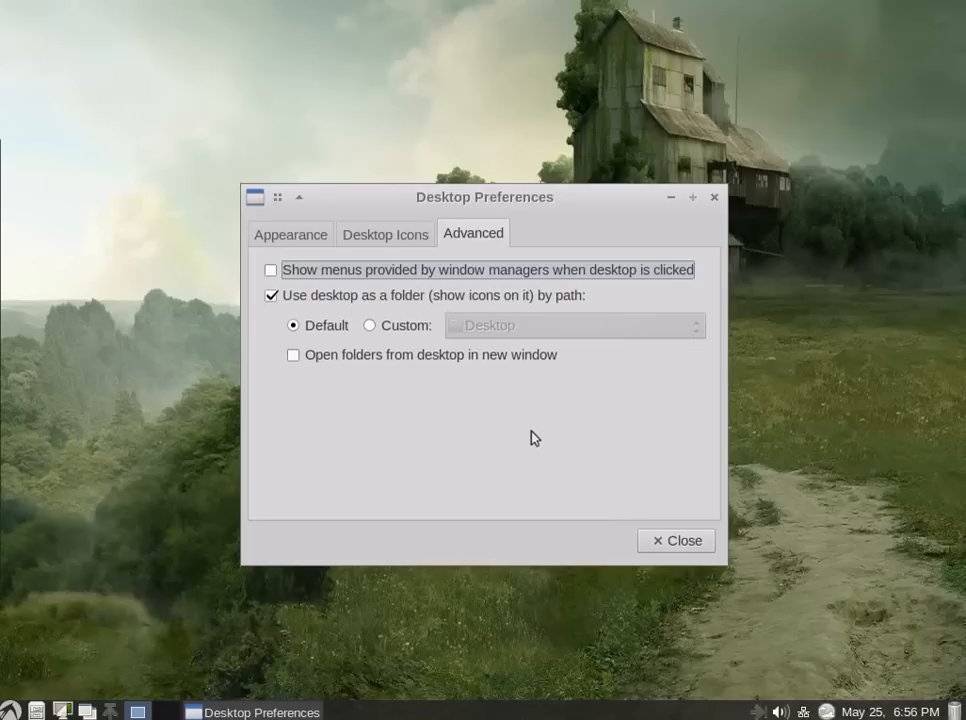
pyautogui.moveTo(528, 486)
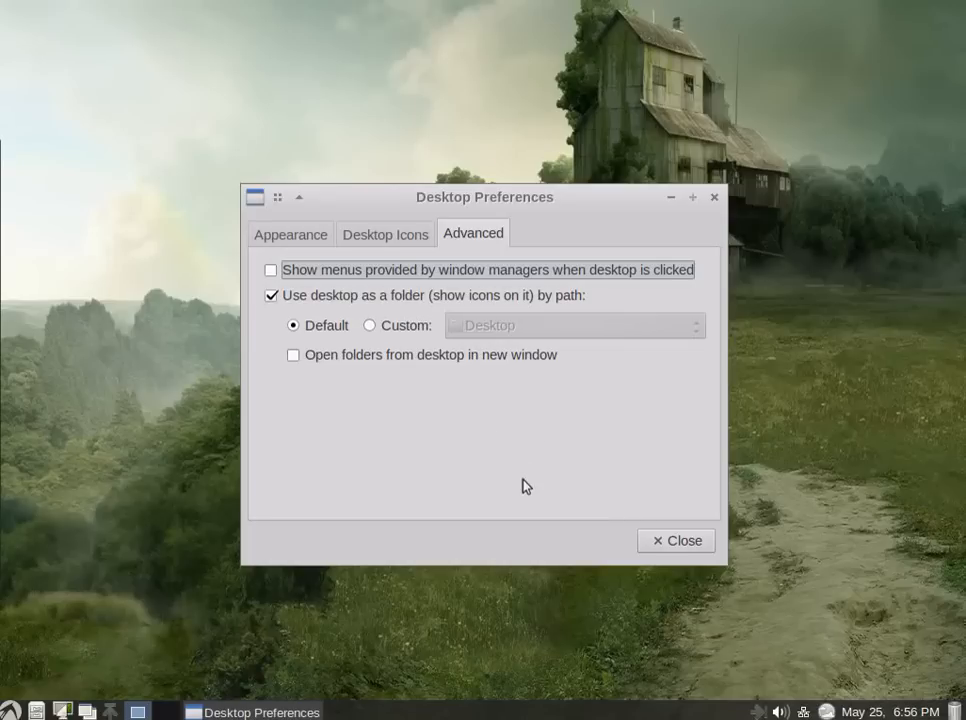
# Step: Close Desktop Preferences and bring up the LXLE applications menu with its Accessories list
pyautogui.click(676, 540)
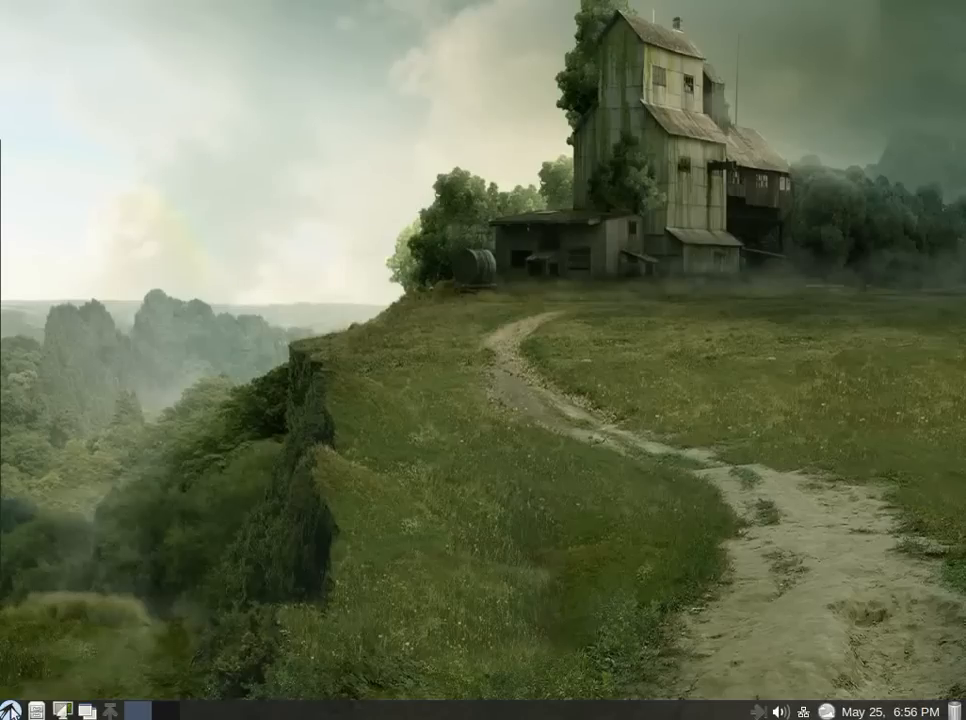
pyautogui.click(10, 708)
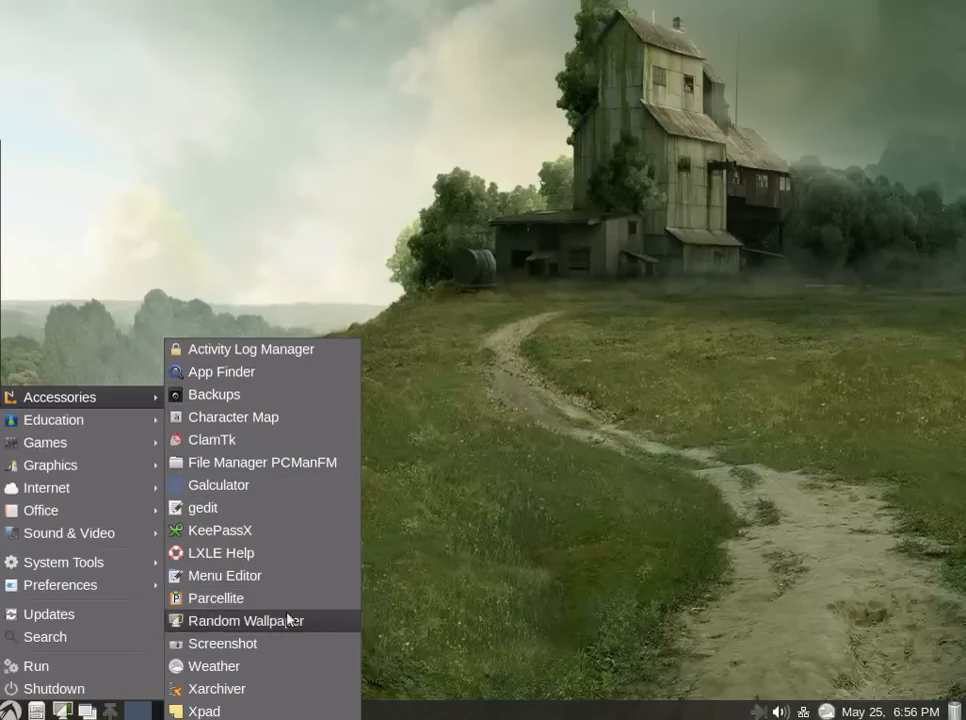
pyautogui.moveTo(264, 552)
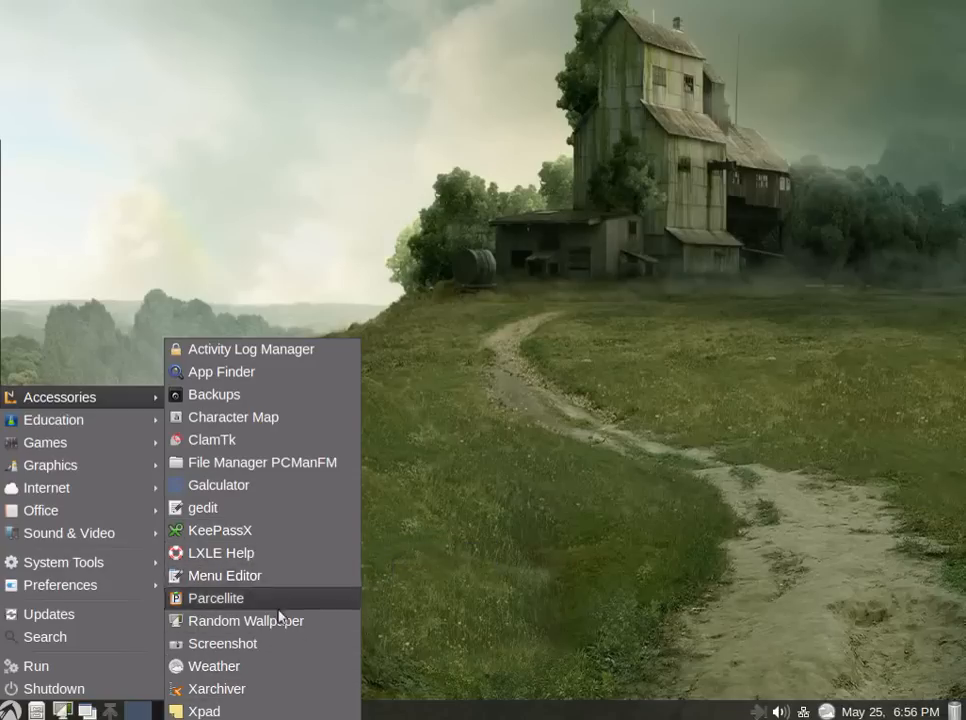
pyautogui.moveTo(270, 708)
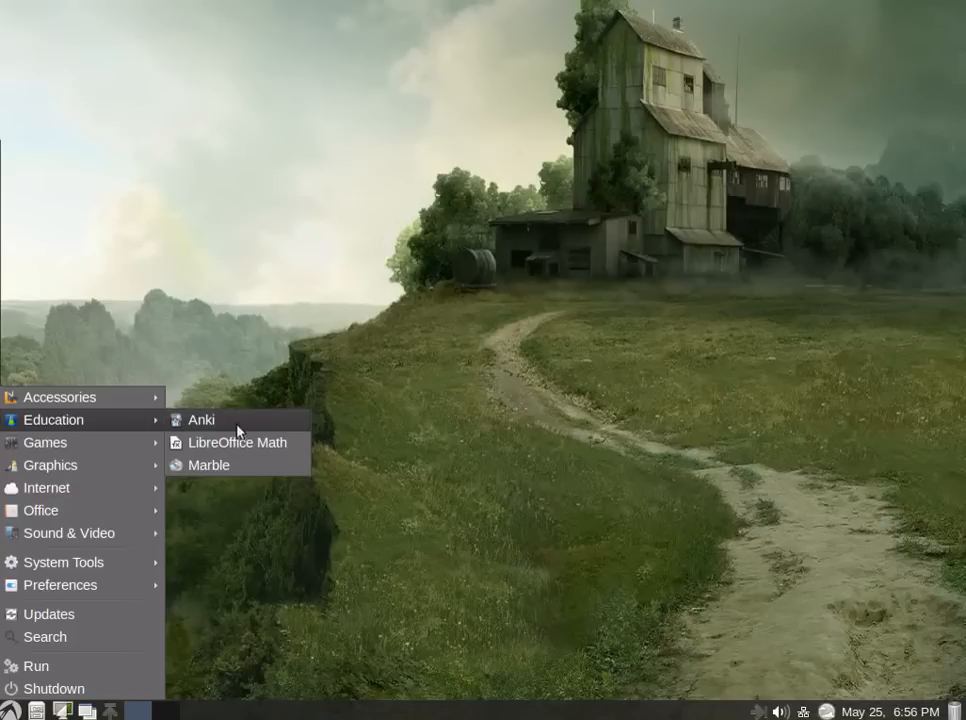
pyautogui.moveTo(284, 468)
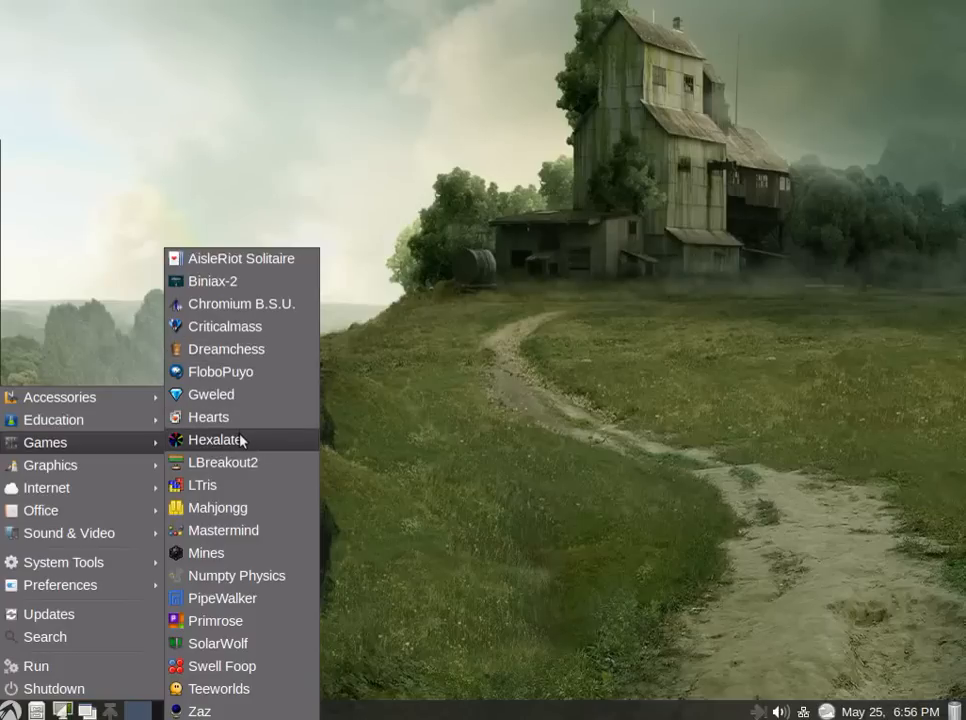
pyautogui.moveTo(238, 440)
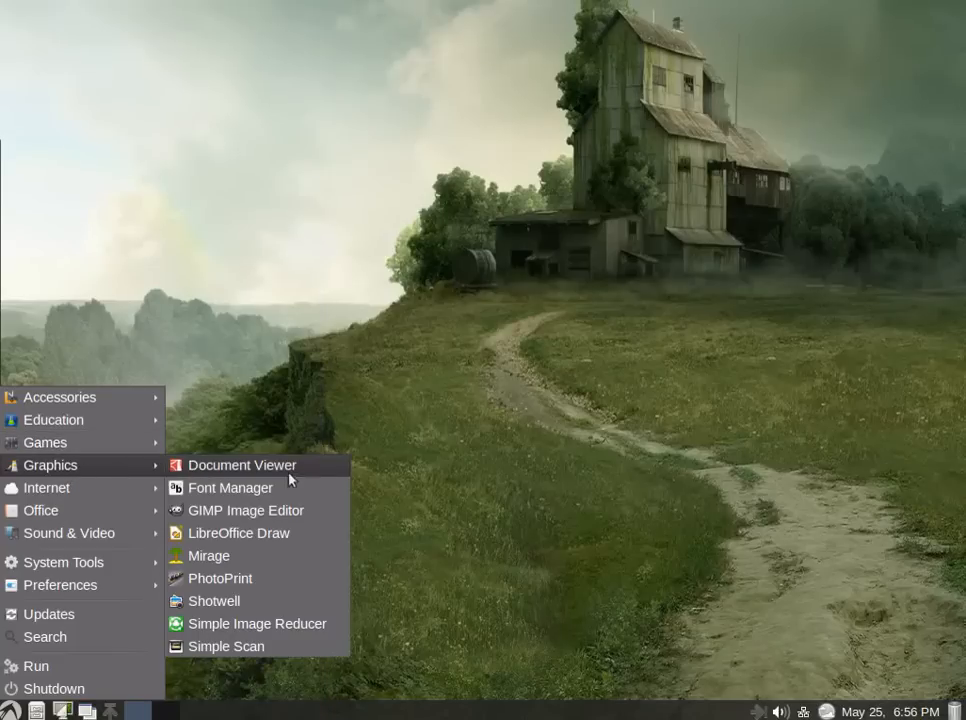
pyautogui.moveTo(256, 488)
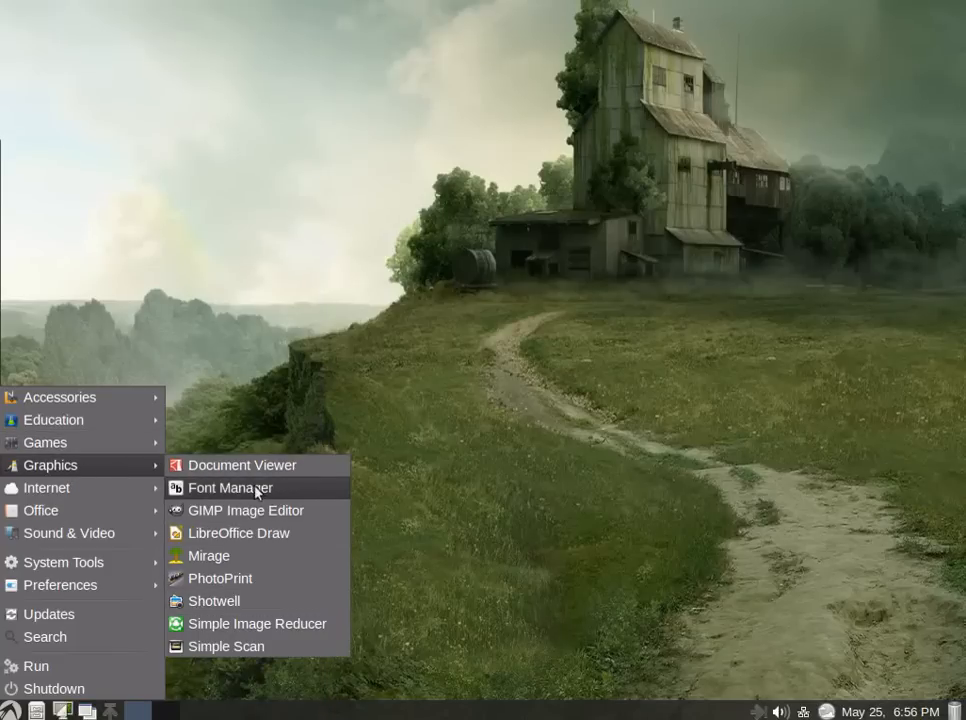
pyautogui.moveTo(246, 510)
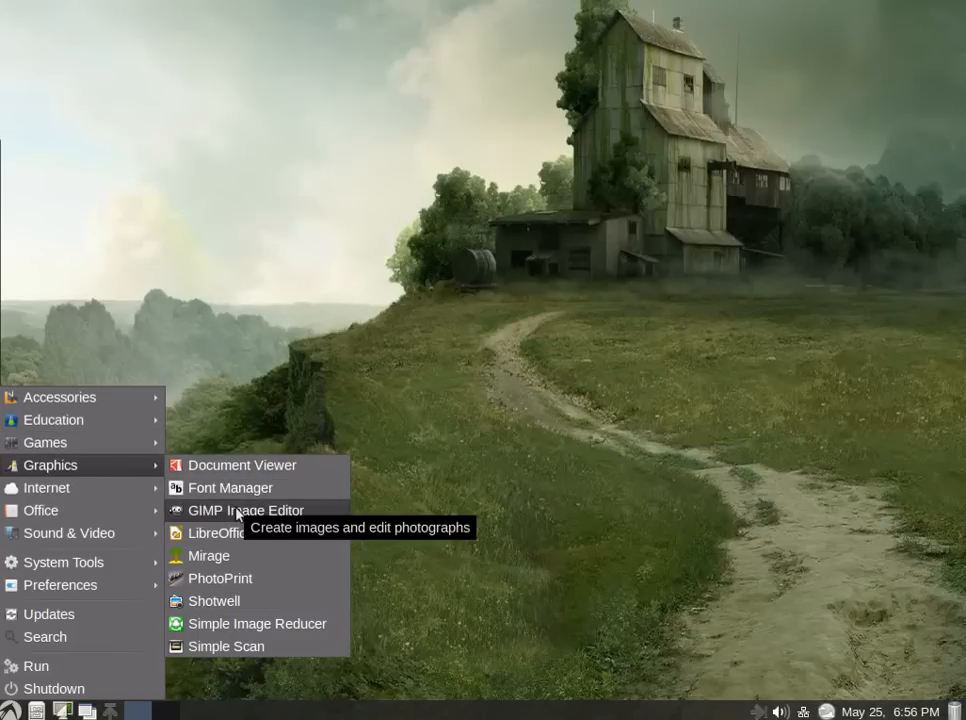
pyautogui.moveTo(256, 624)
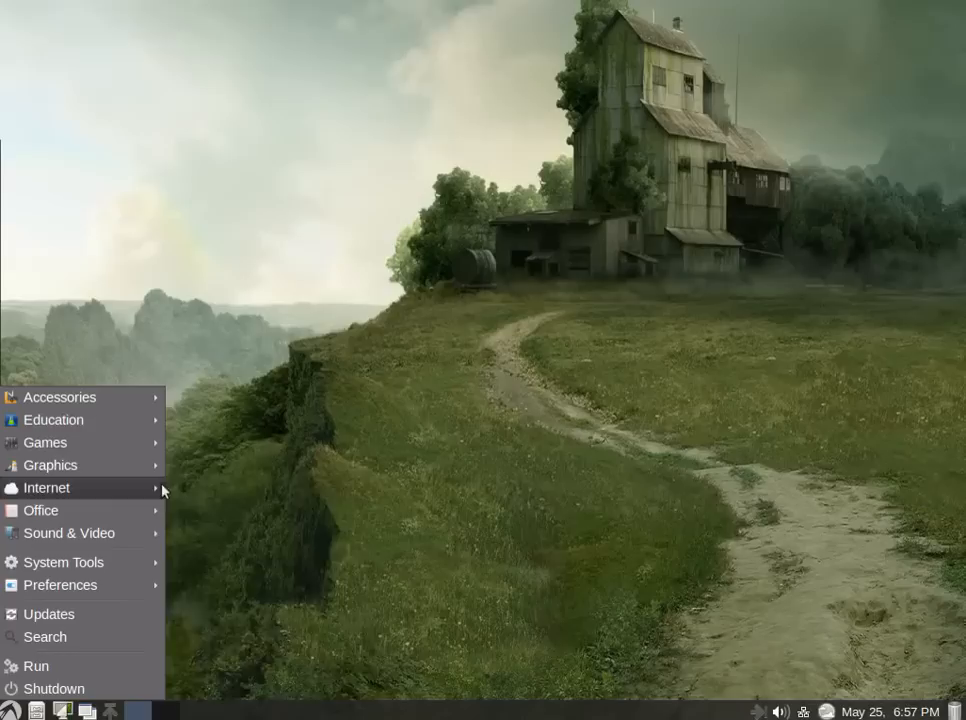
# Step: Show the Internet category (ChatZilla, FireFTP, SeaMonkey), closing and reopening the menu along the way
pyautogui.click(46, 488)
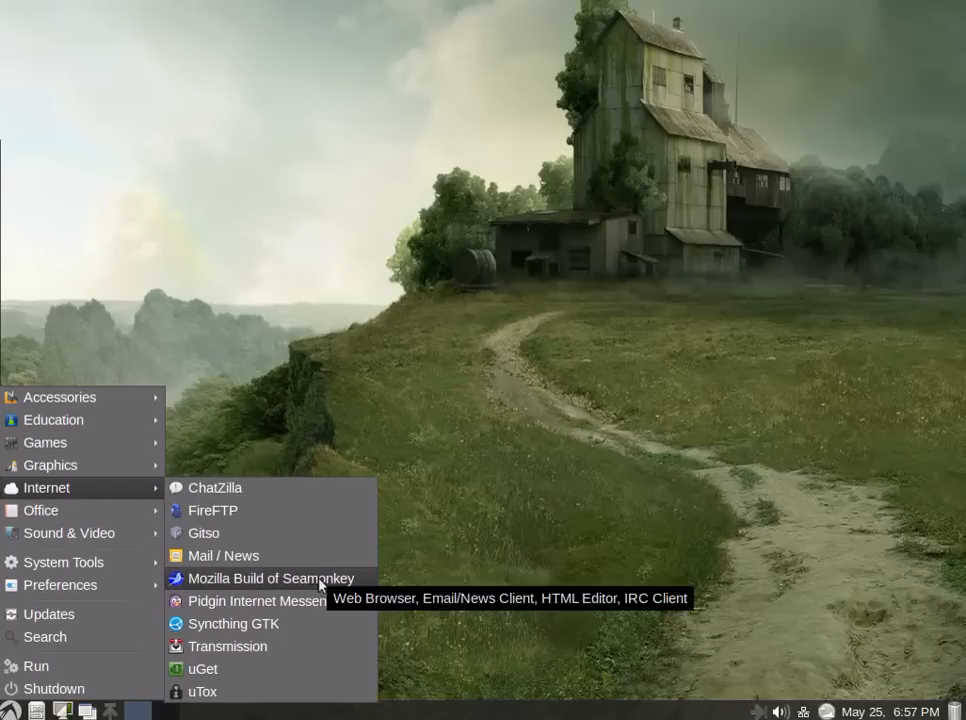
pyautogui.click(270, 578)
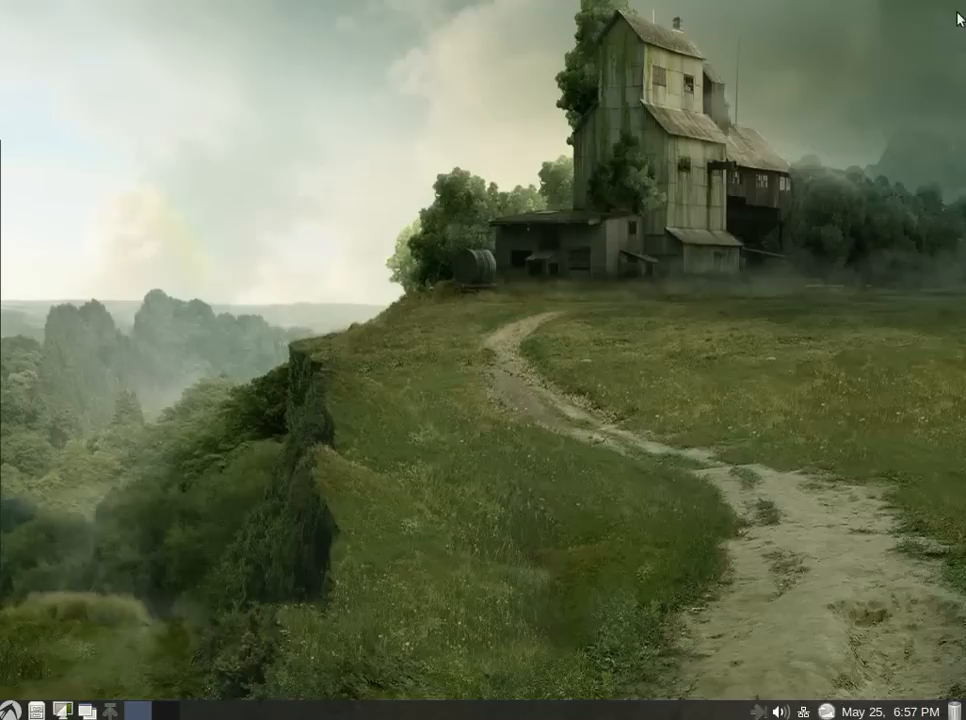
pyautogui.click(10, 708)
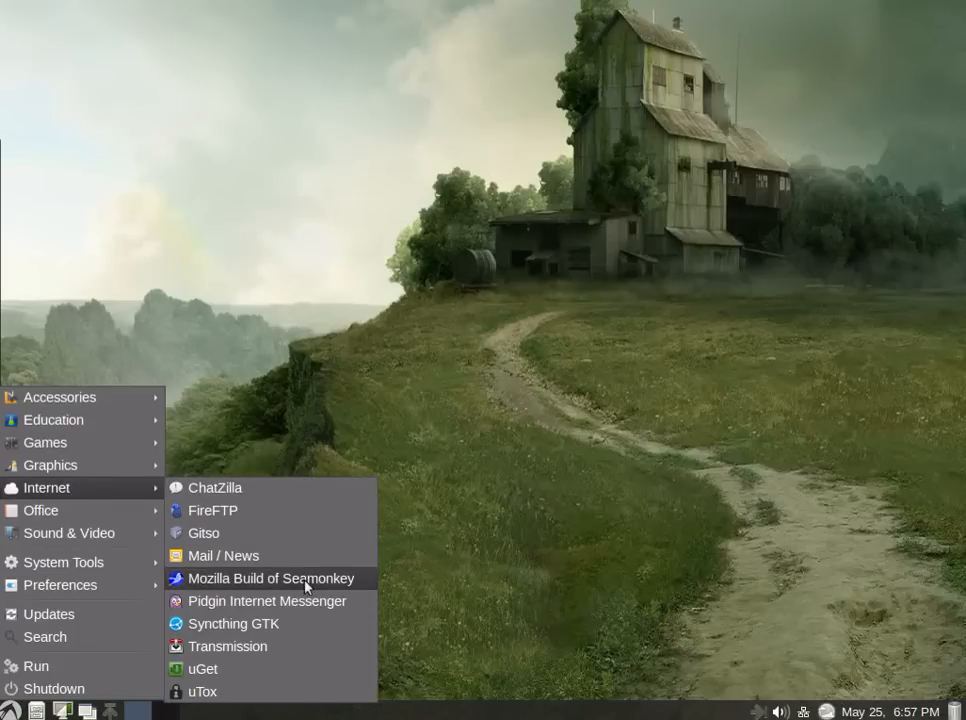
pyautogui.moveTo(290, 590)
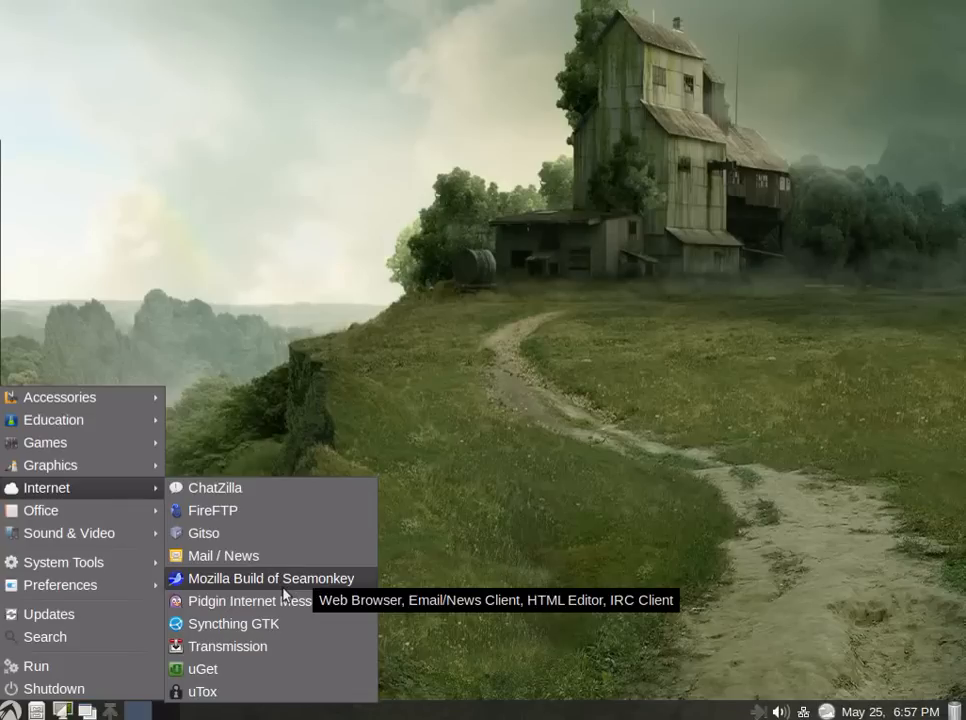
pyautogui.moveTo(232, 624)
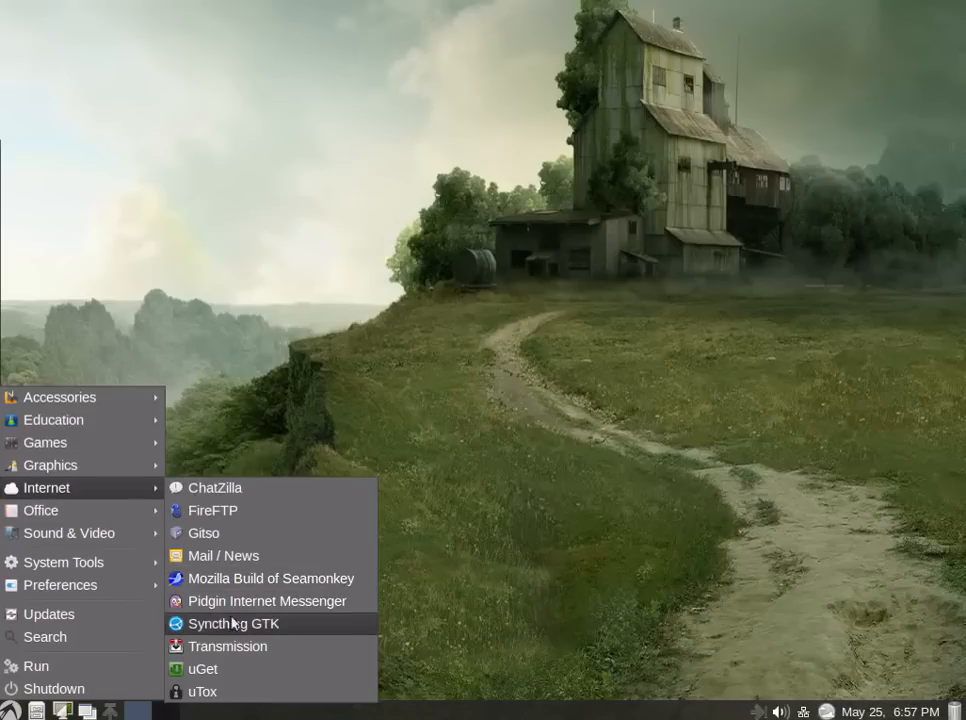
pyautogui.moveTo(270, 578)
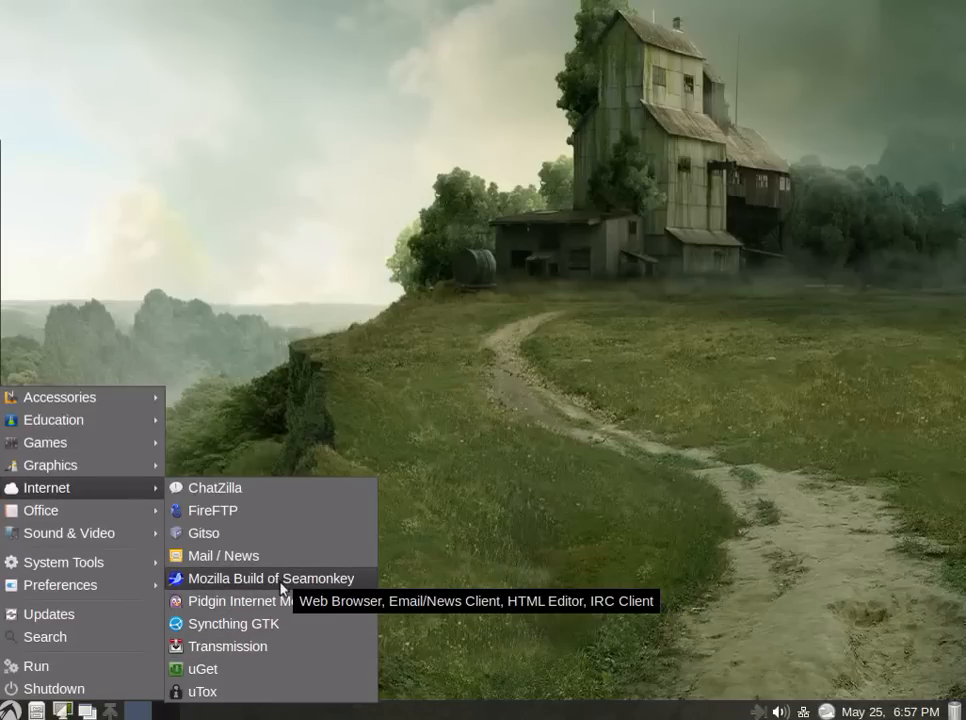
pyautogui.moveTo(268, 600)
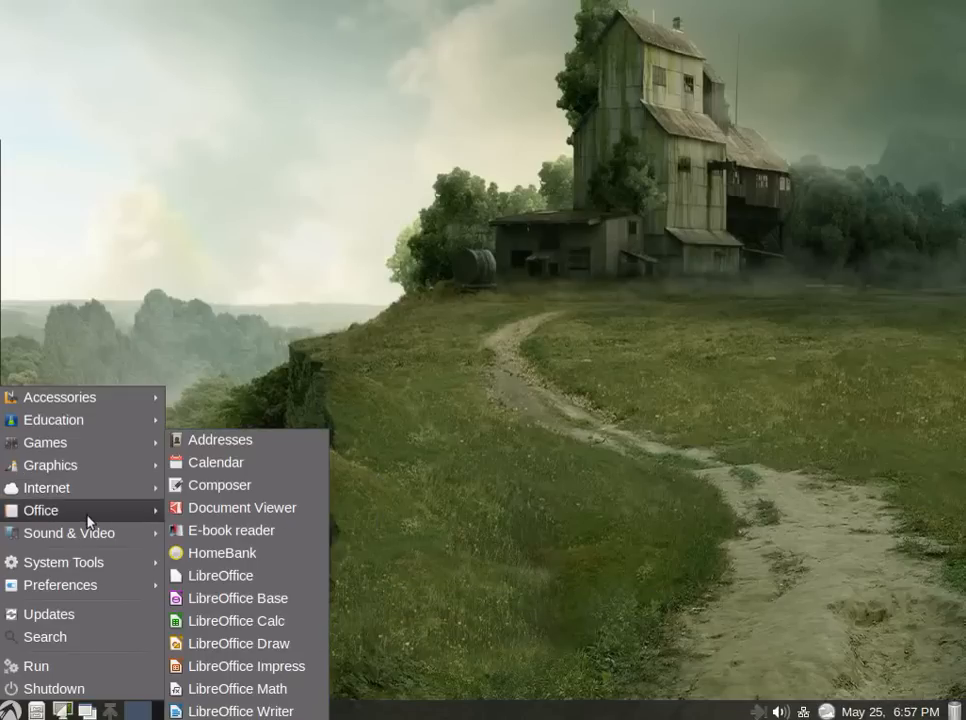
pyautogui.moveTo(236, 688)
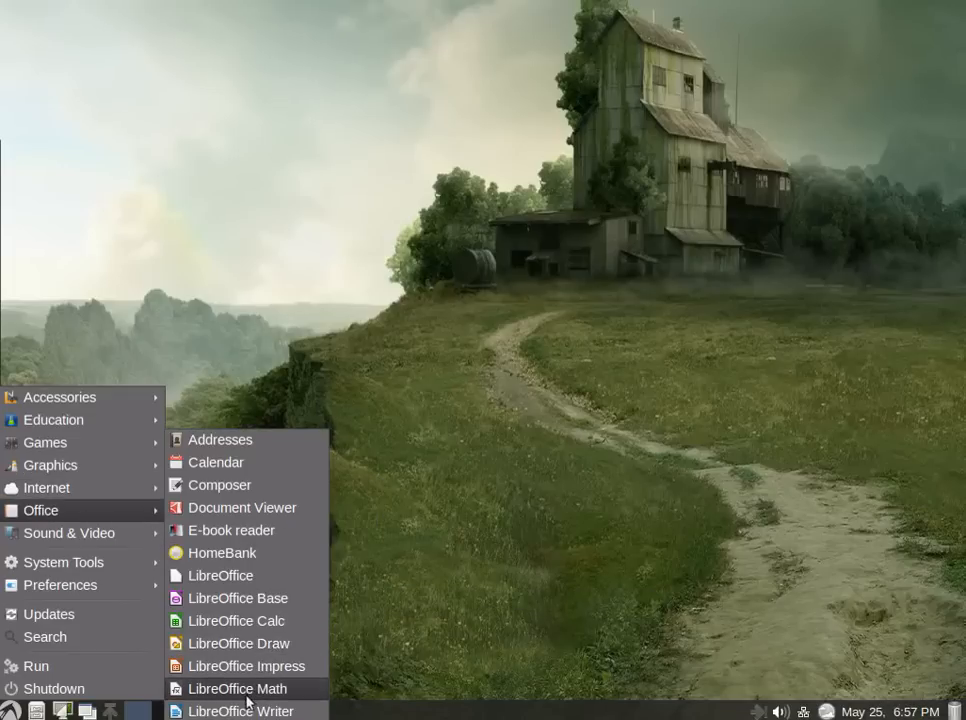
pyautogui.moveTo(236, 596)
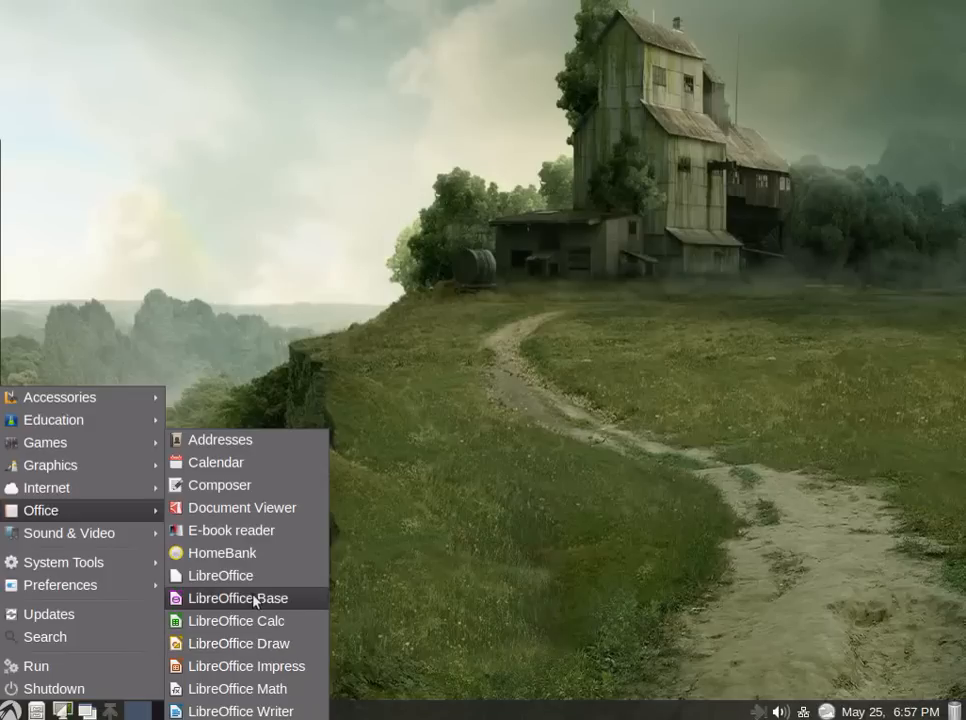
pyautogui.moveTo(236, 596)
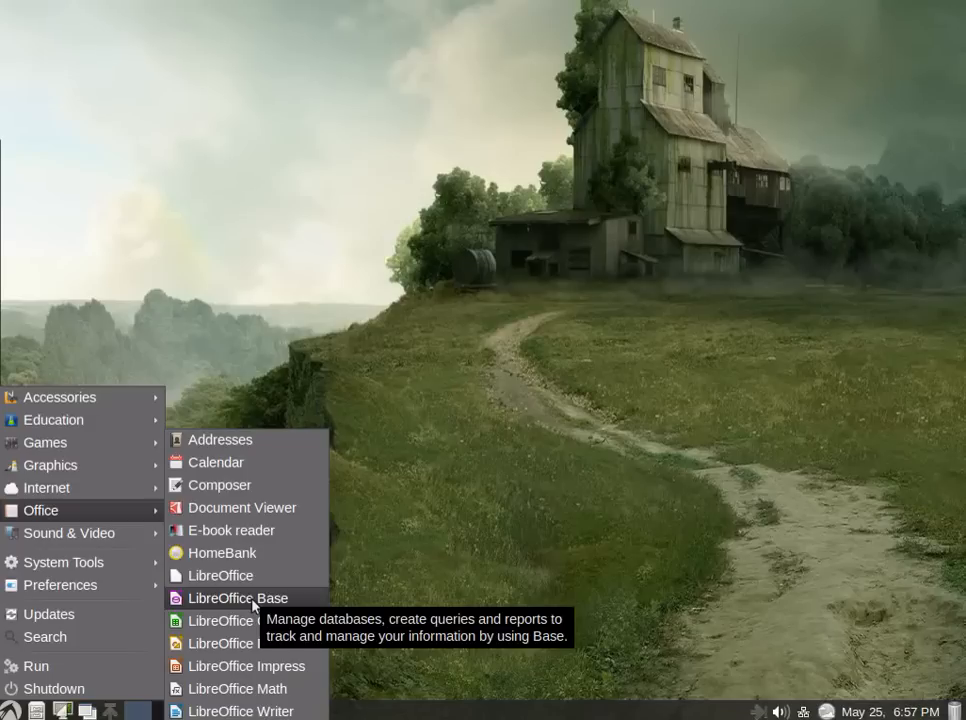
pyautogui.moveTo(246, 664)
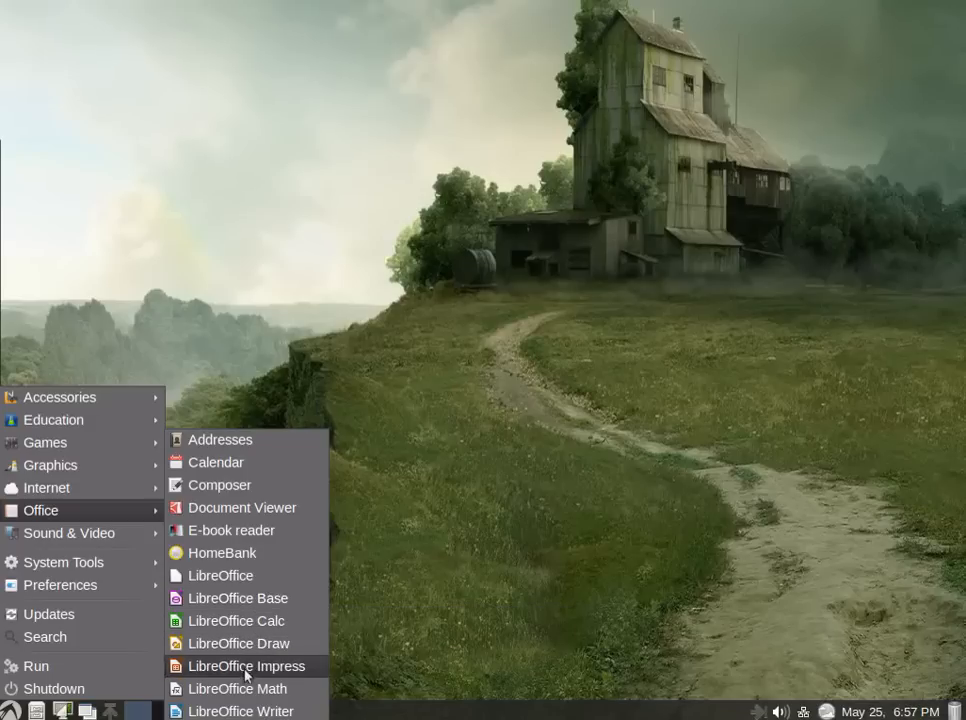
pyautogui.moveTo(238, 596)
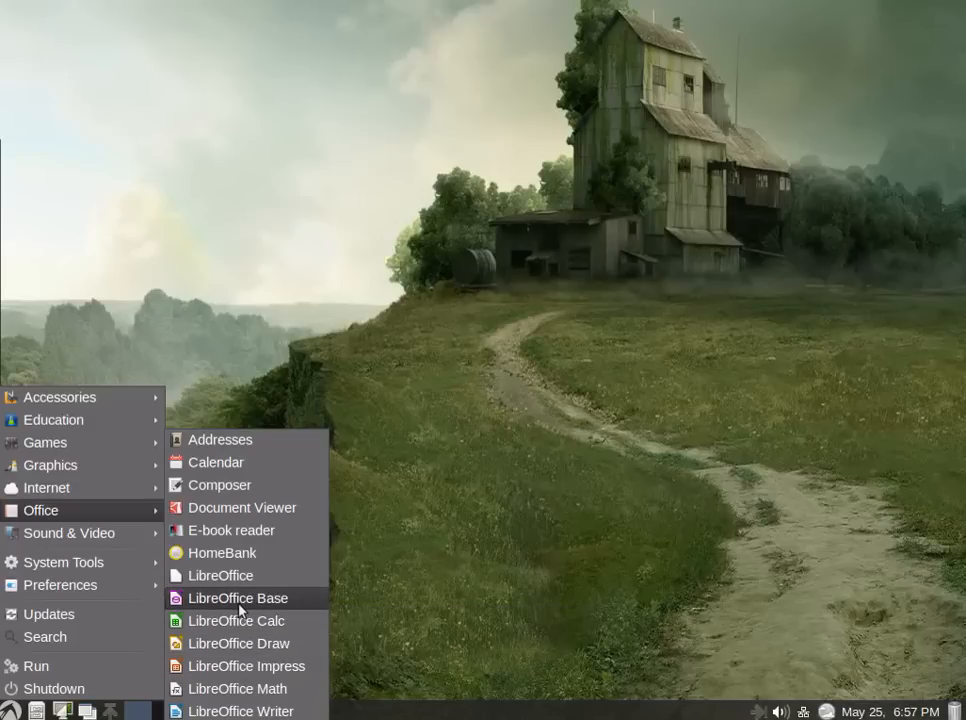
pyautogui.moveTo(246, 666)
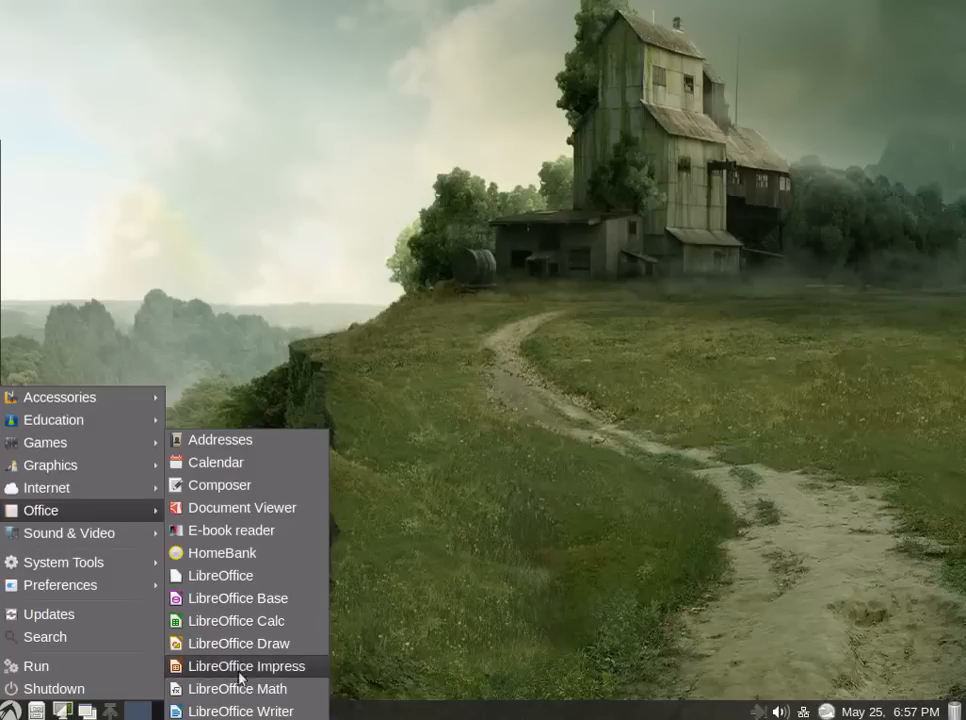
pyautogui.moveTo(220, 552)
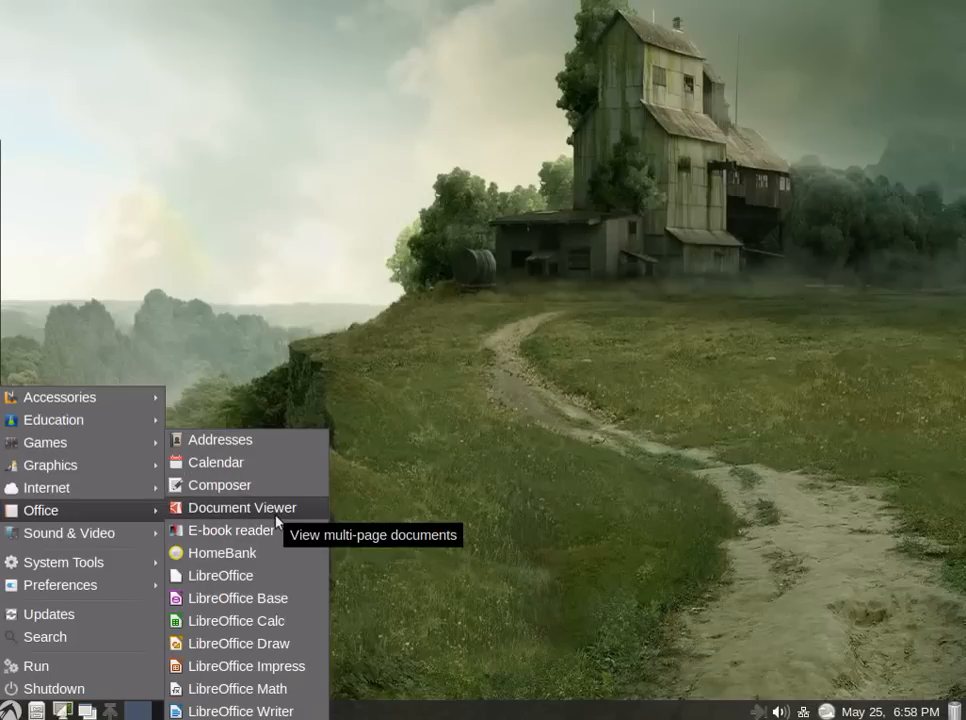
pyautogui.moveTo(248, 508)
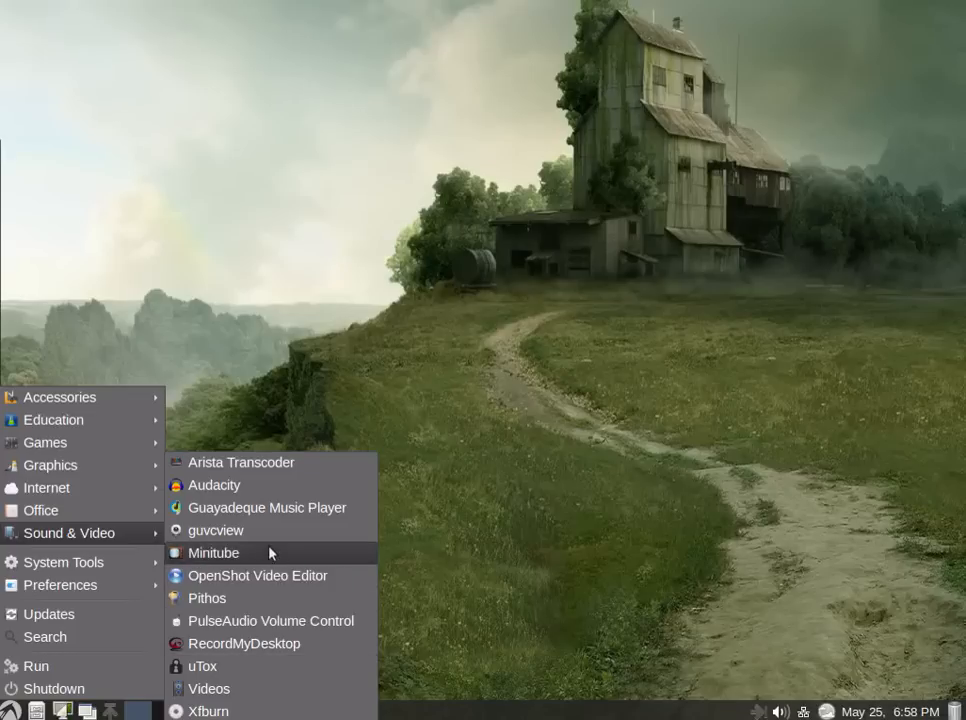
pyautogui.moveTo(296, 688)
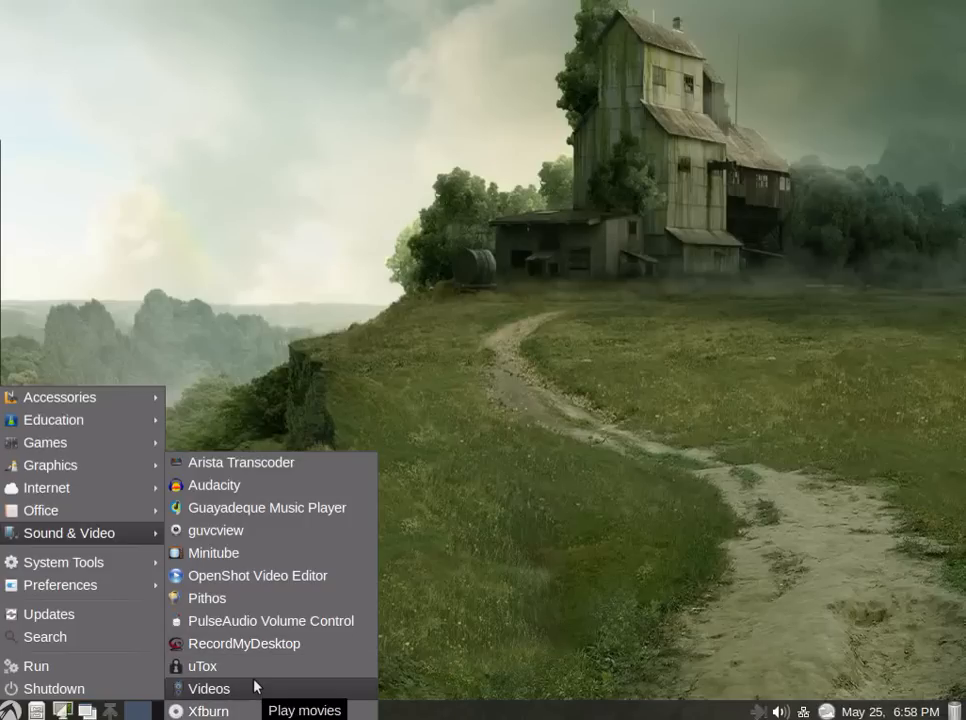
pyautogui.moveTo(236, 688)
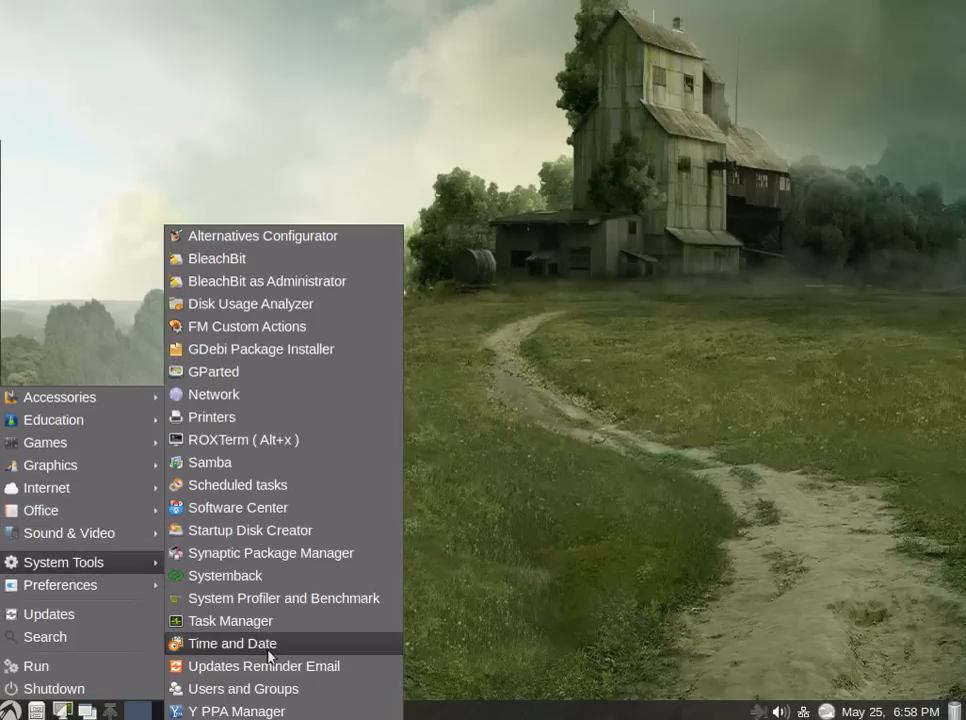
pyautogui.moveTo(256, 476)
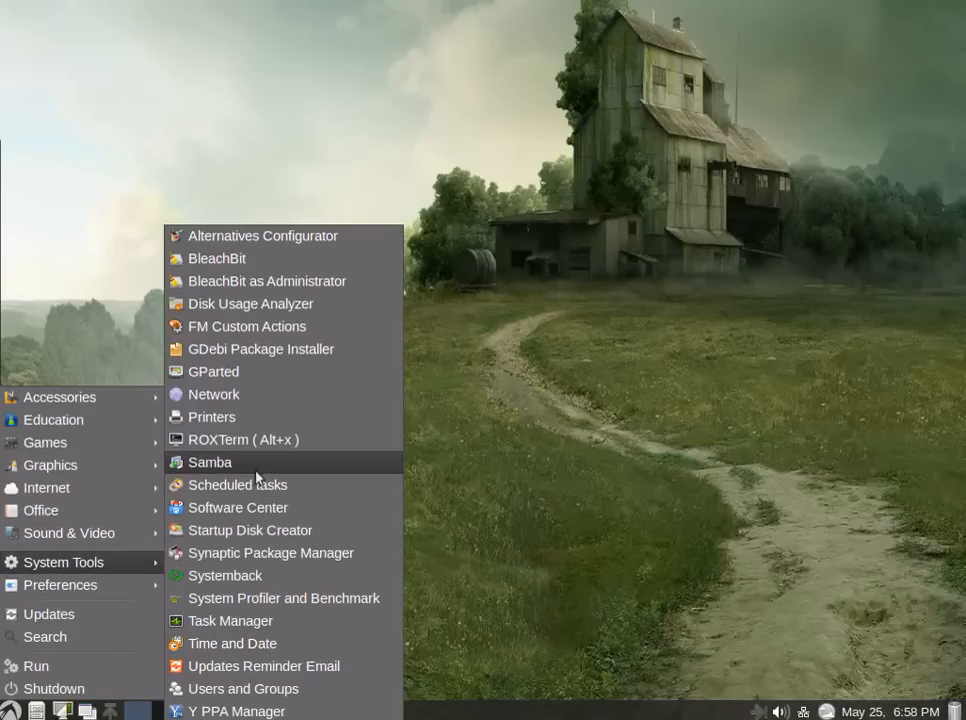
pyautogui.moveTo(250, 440)
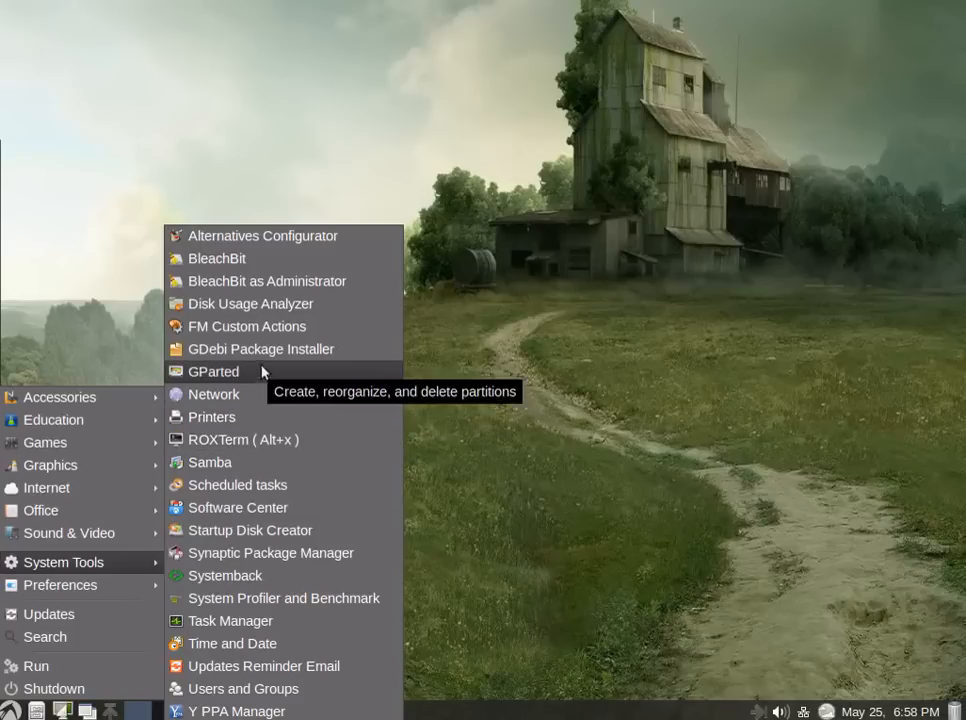
pyautogui.moveTo(212, 418)
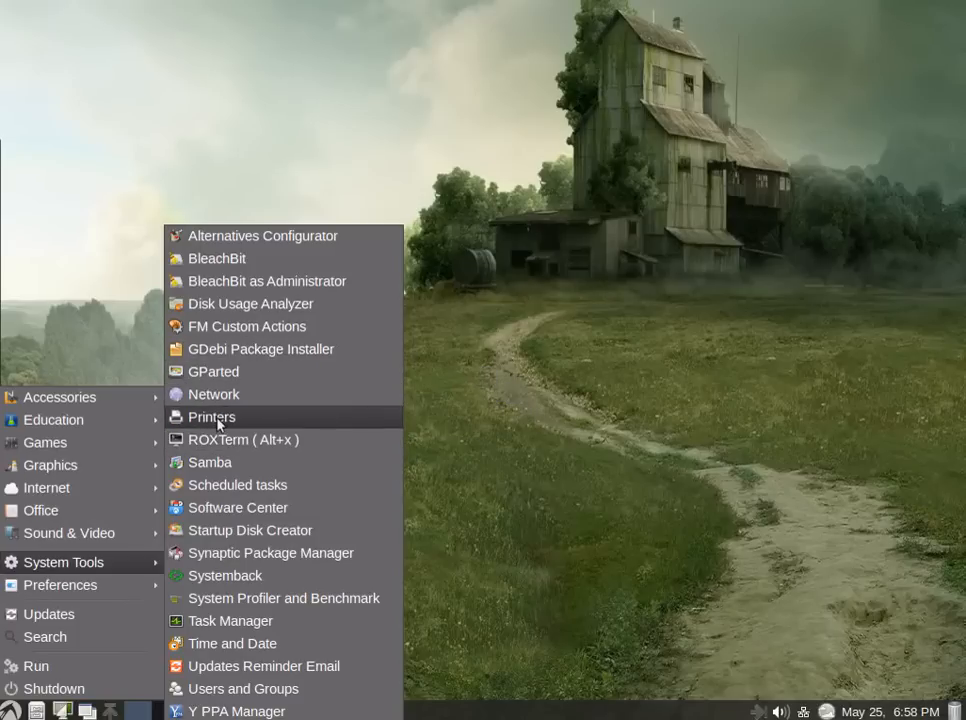
pyautogui.moveTo(280, 326)
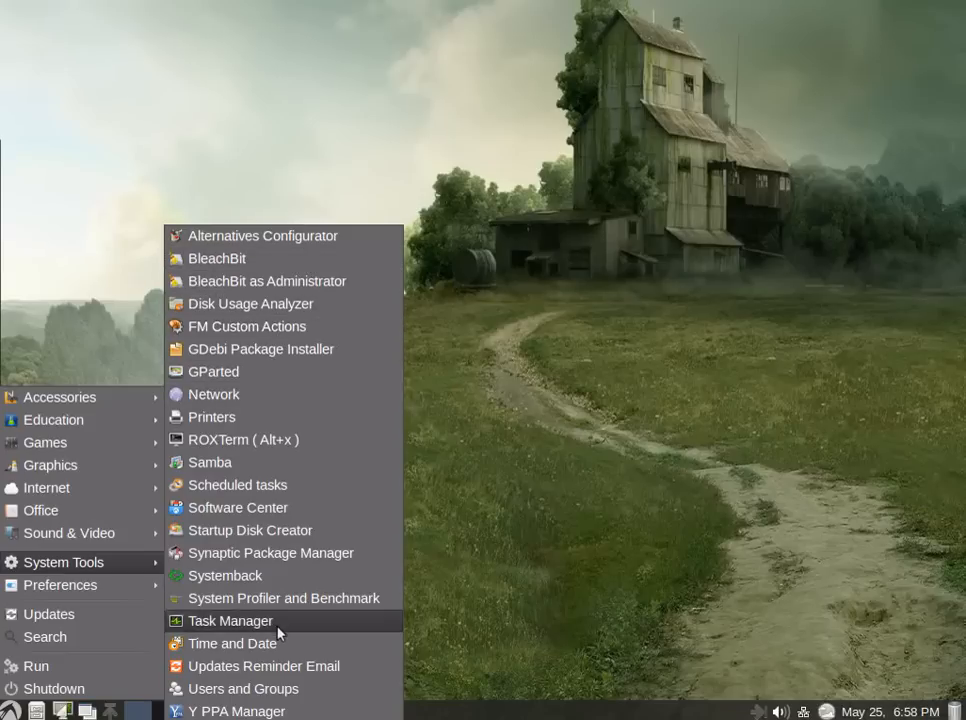
# Step: Launch LXTask from System Tools to list processes with CPU and memory usage
pyautogui.click(230, 620)
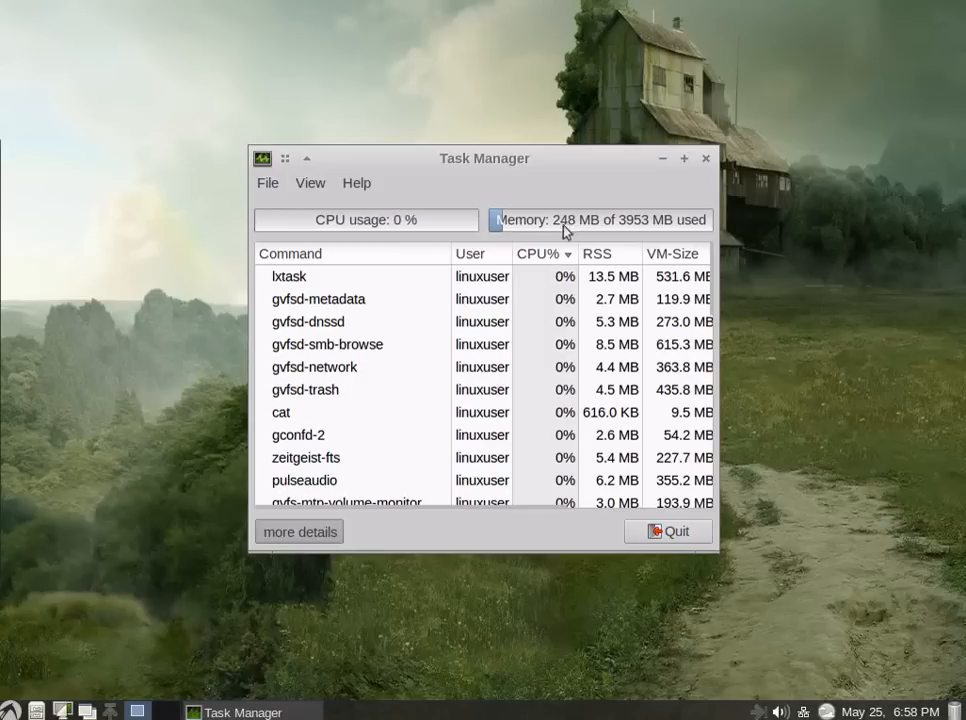
pyautogui.moveTo(536, 358)
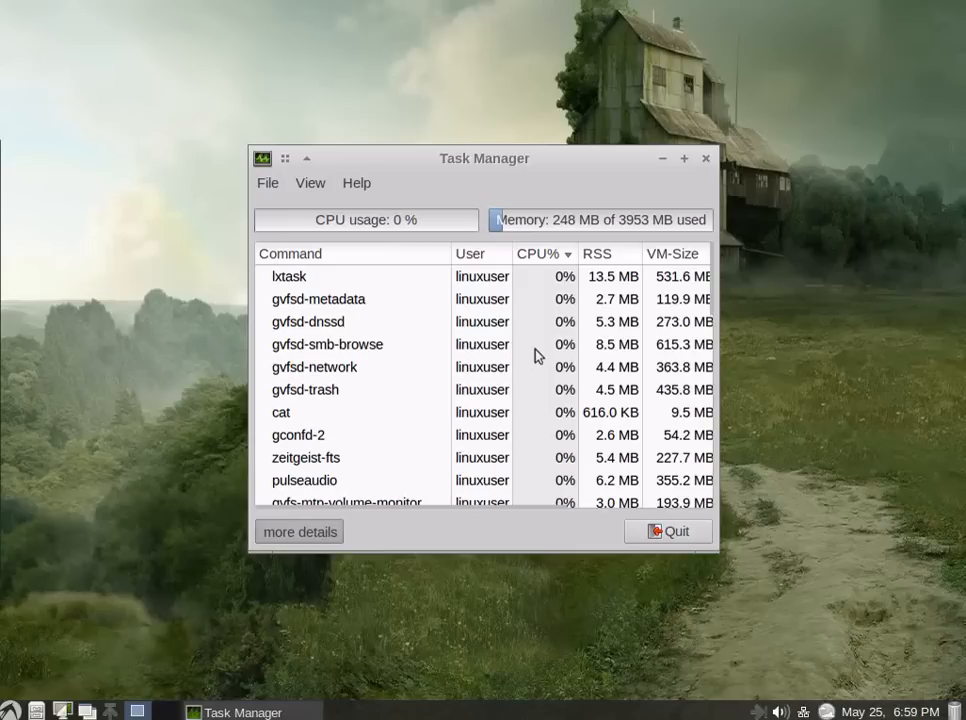
pyautogui.moveTo(540, 332)
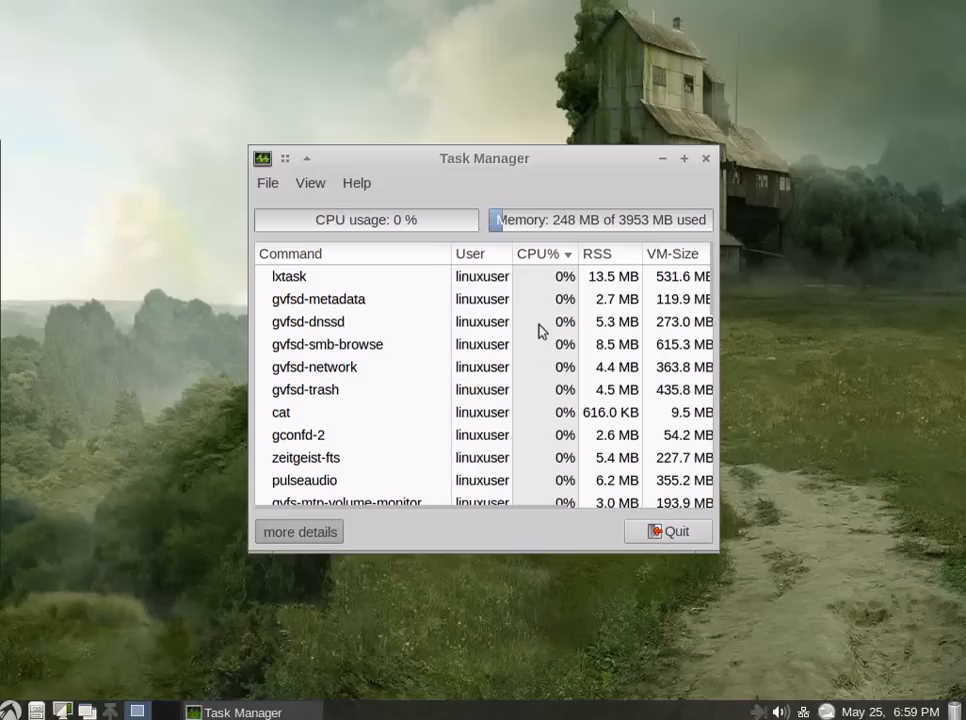
pyautogui.moveTo(570, 232)
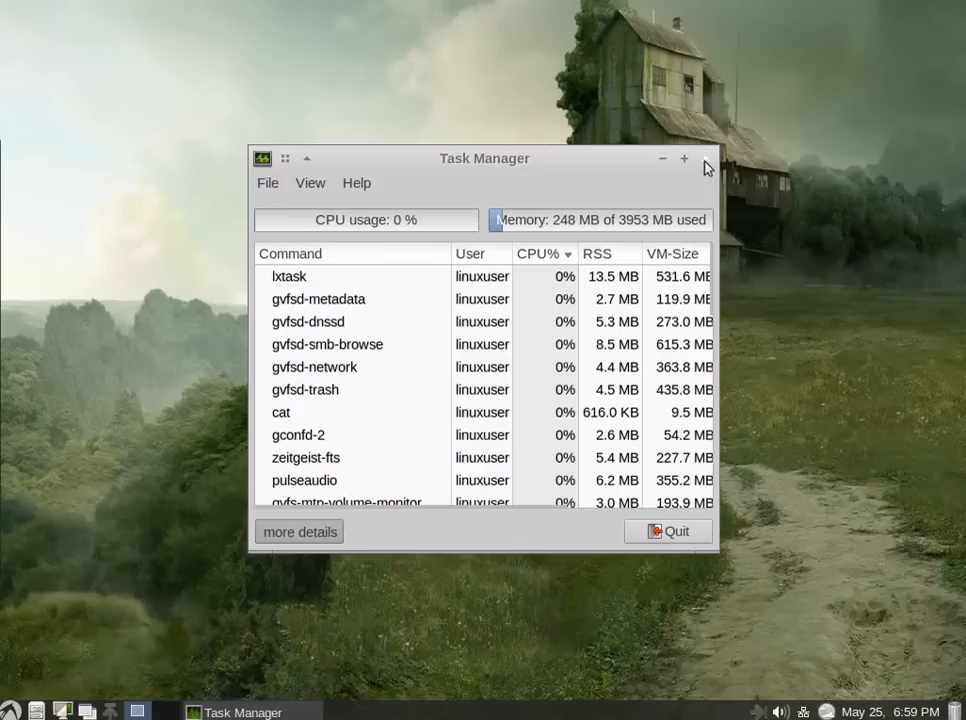
# Step: Close Task Manager and show the System Tools category of the main menu again
pyautogui.click(10, 712)
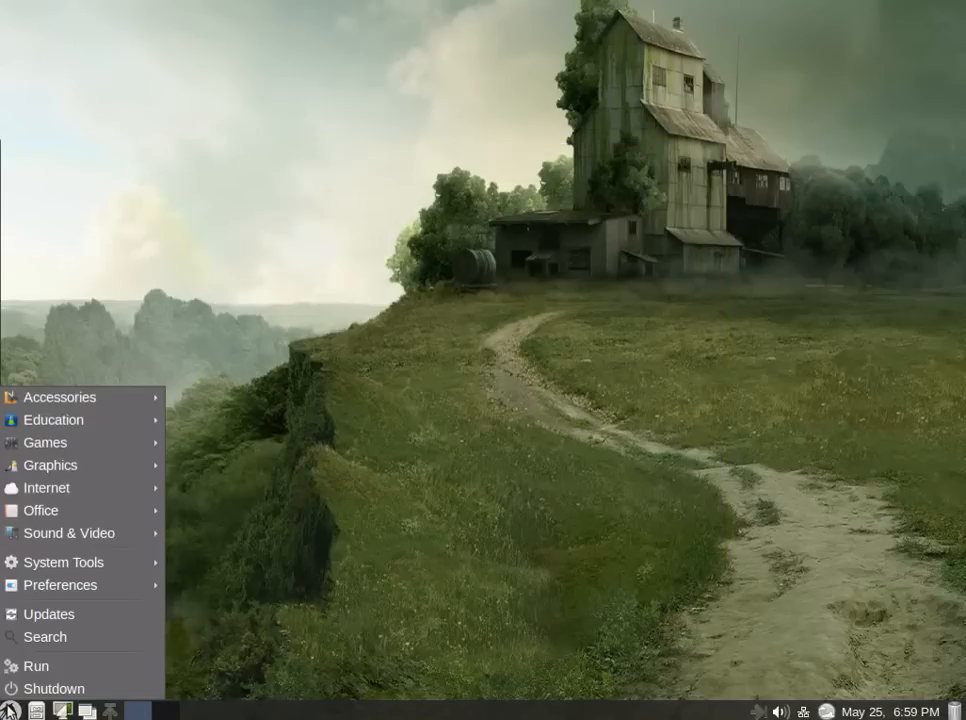
pyautogui.click(64, 562)
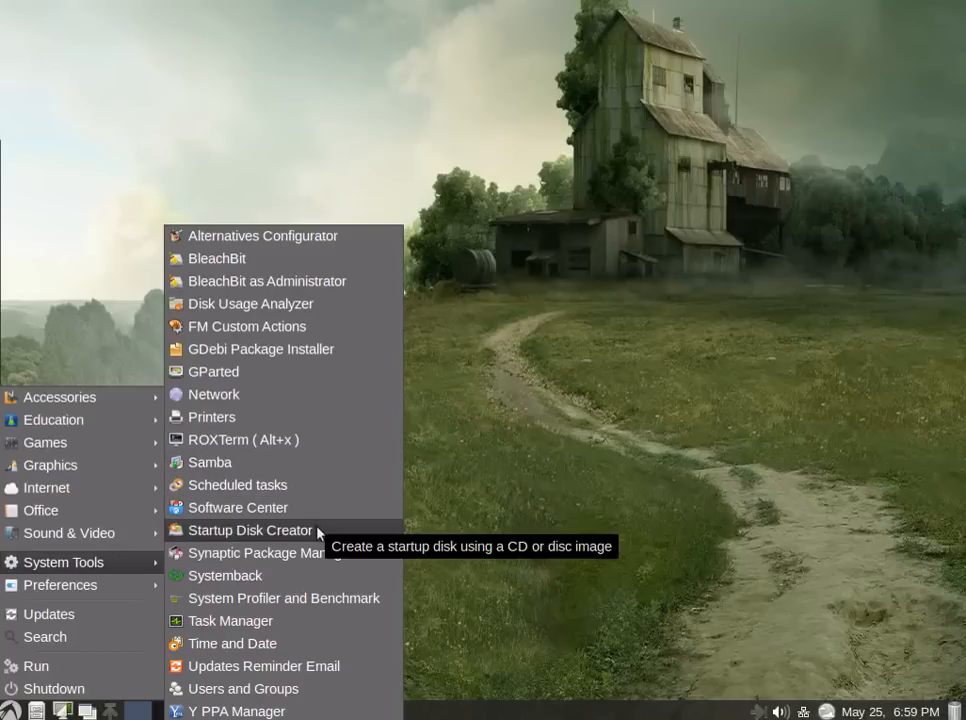
# Step: Launch Lubuntu Software Center and search its catalogue for 'firefox'
pyautogui.click(238, 508)
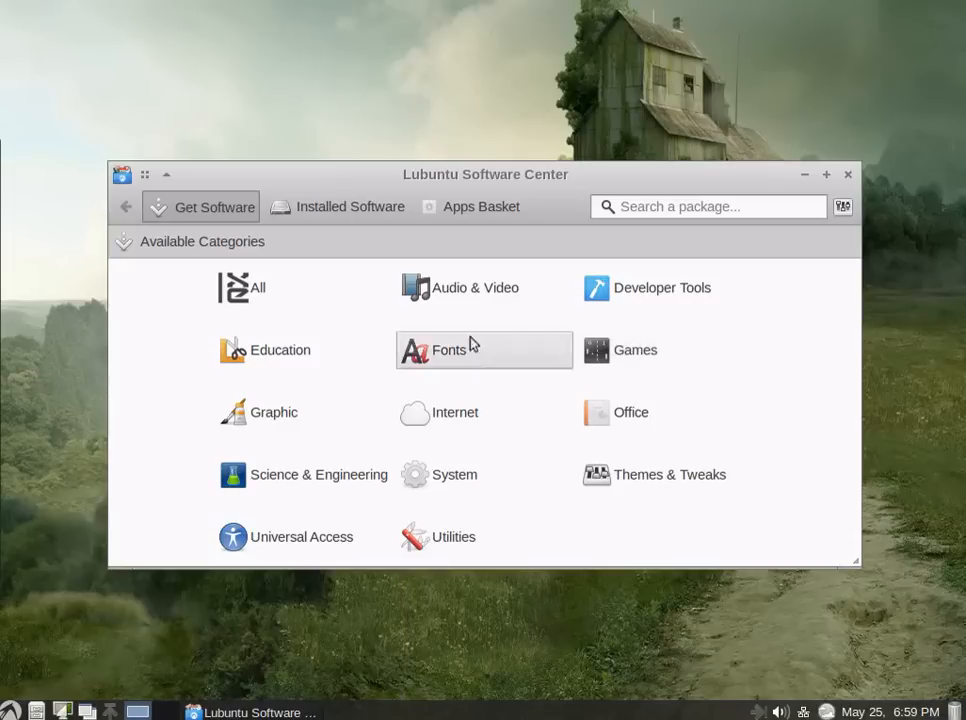
pyautogui.moveTo(800, 560)
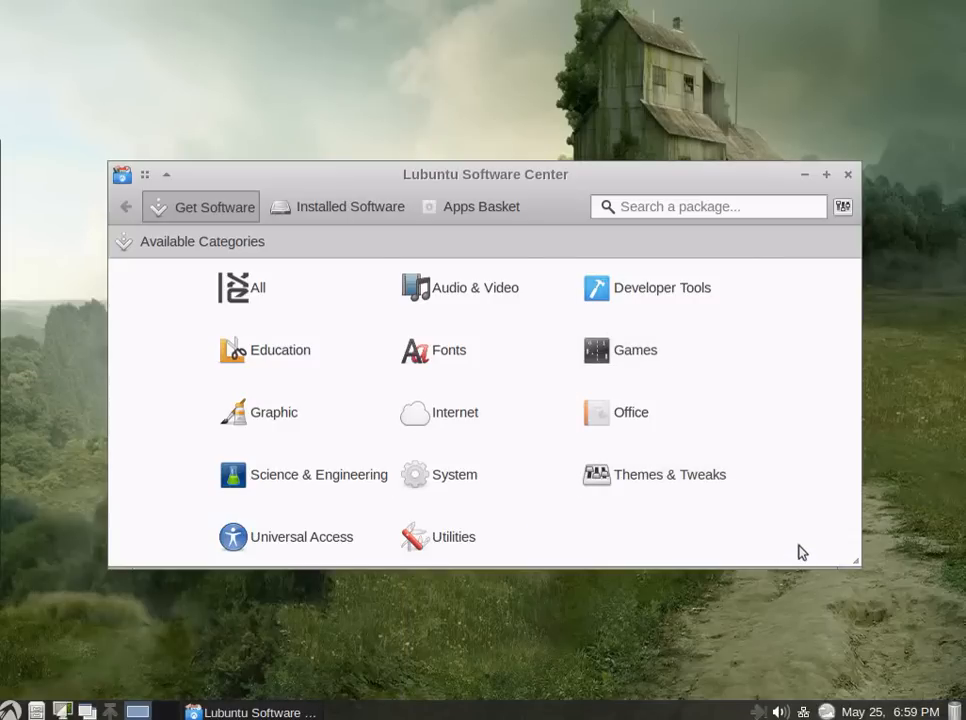
pyautogui.click(708, 206)
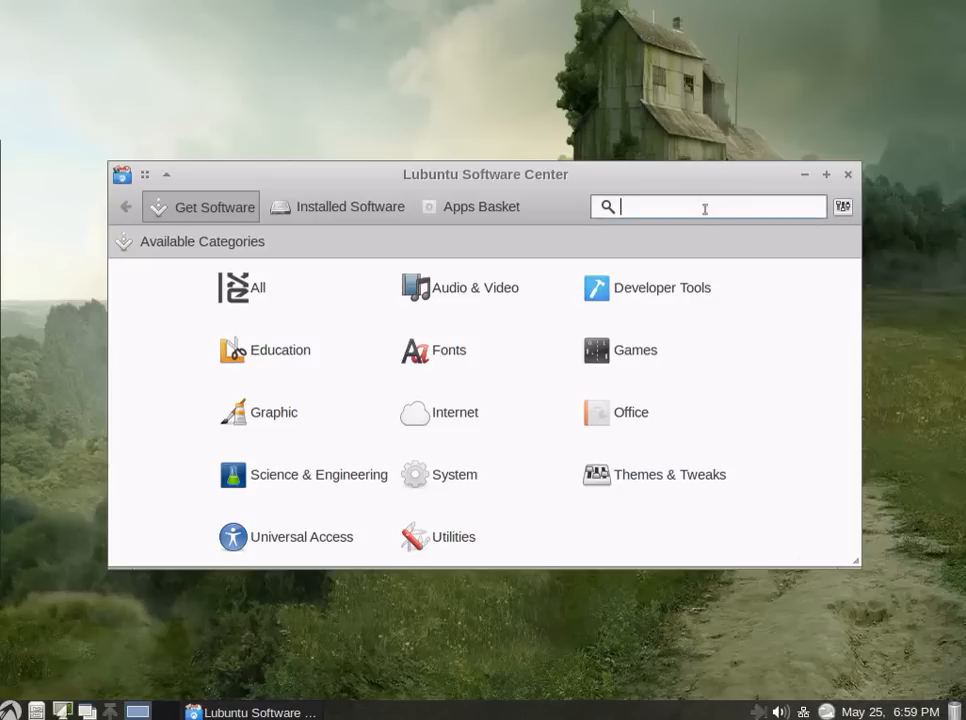
pyautogui.write('fir')
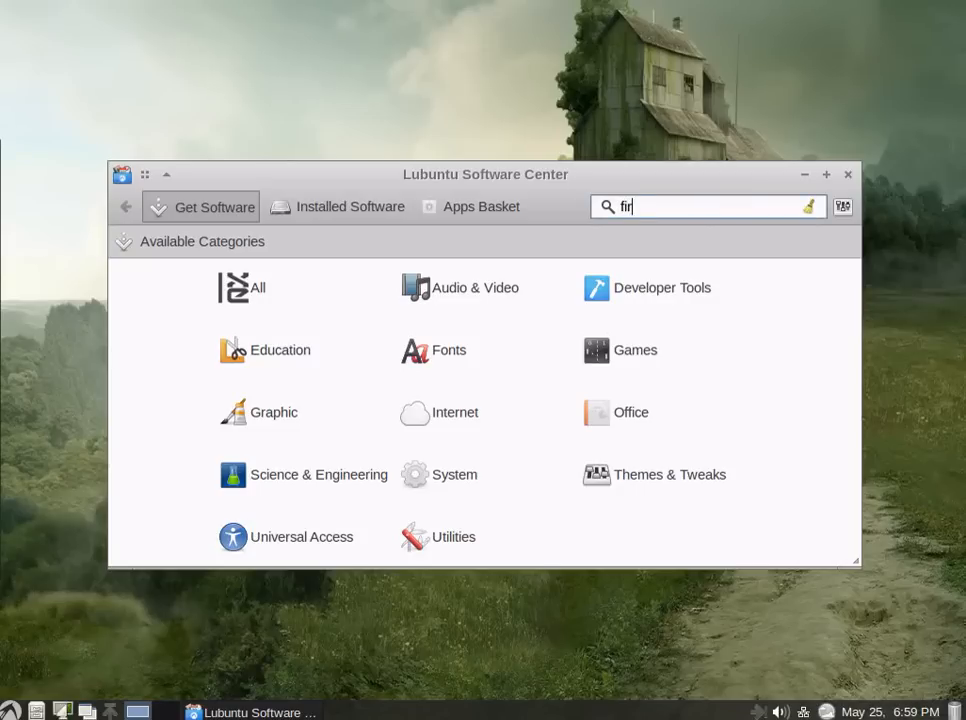
pyautogui.write('efox')
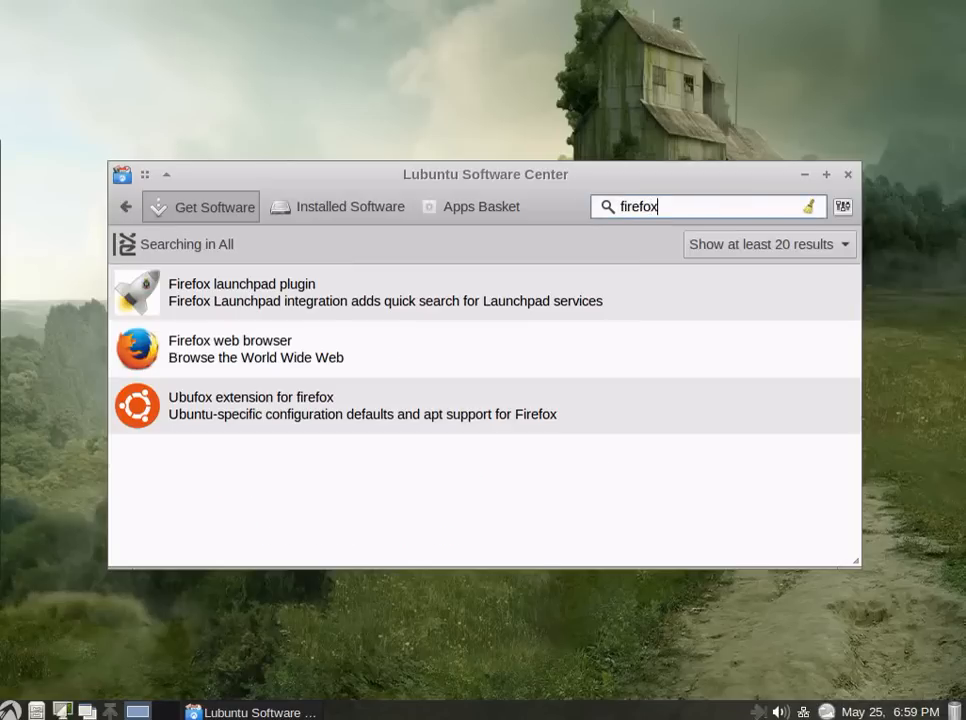
pyautogui.moveTo(210, 360)
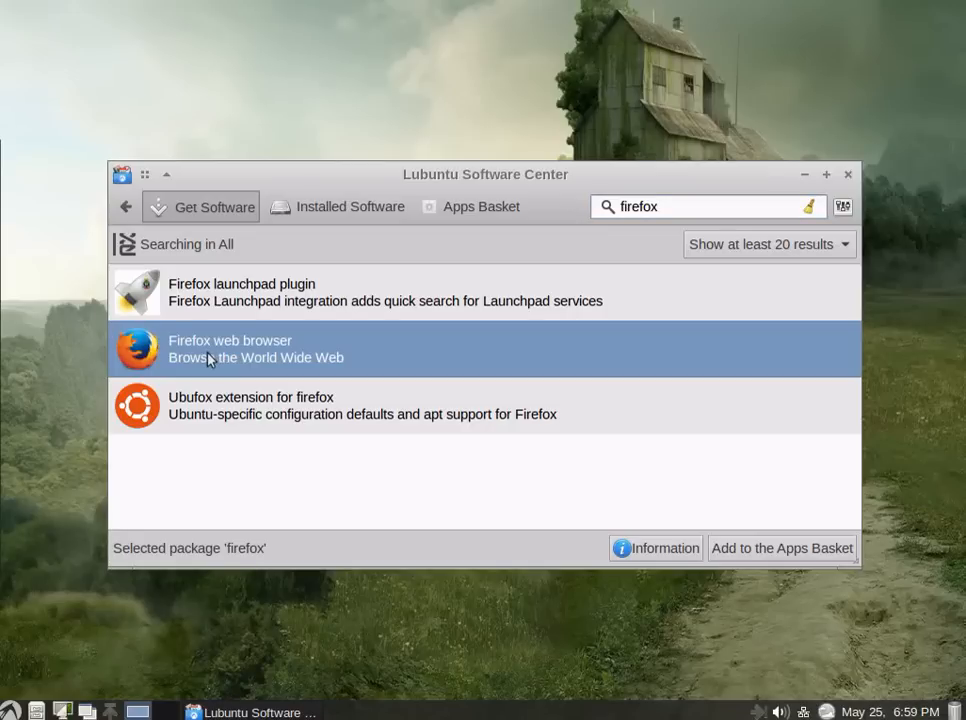
pyautogui.moveTo(290, 348)
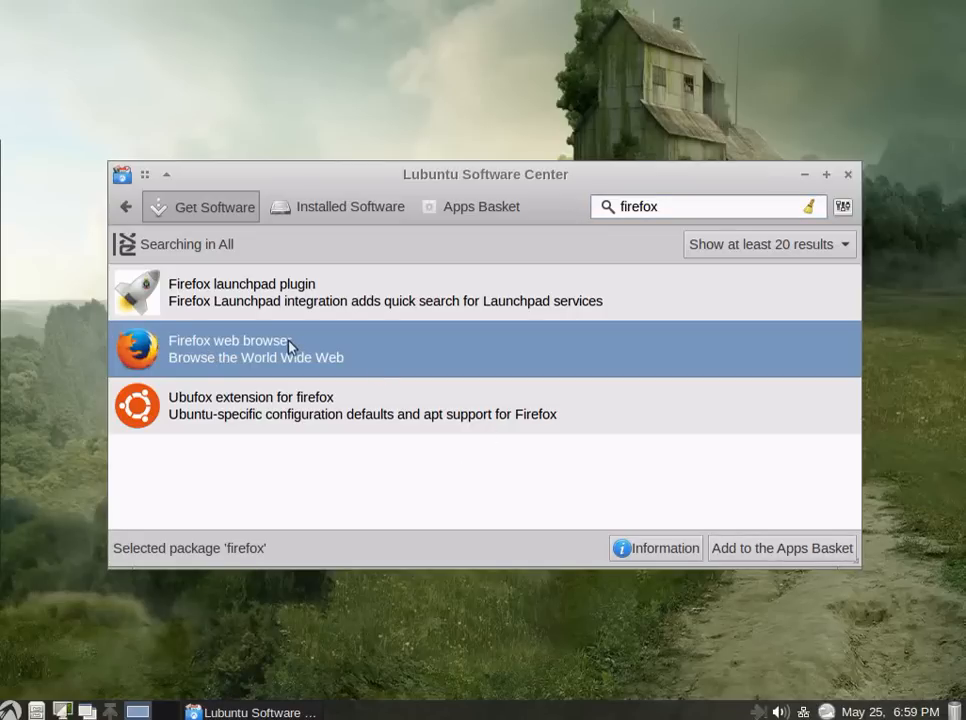
pyautogui.moveTo(642, 536)
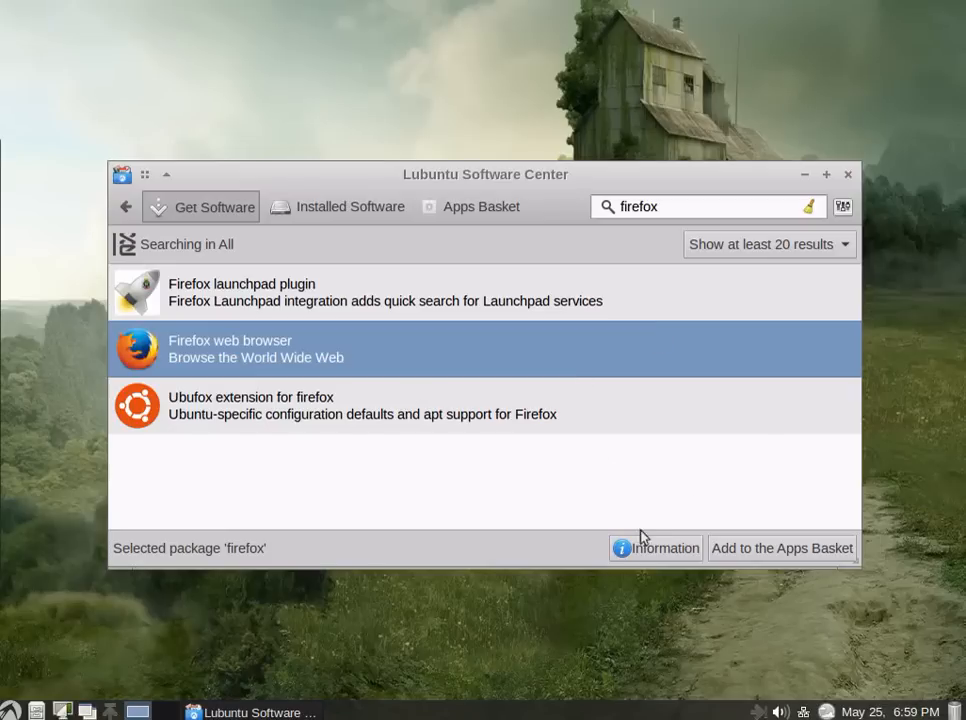
# Step: View Firefox web browser's details (version 38.0, 38.8 MB), then return to Available Categories
pyautogui.click(656, 548)
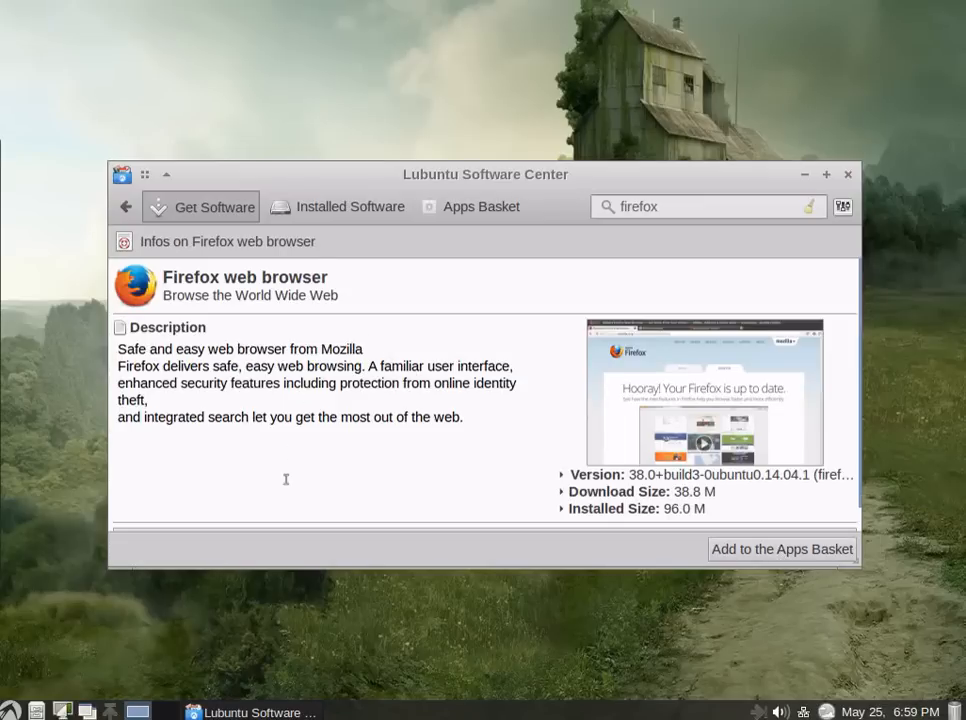
pyautogui.moveTo(644, 524)
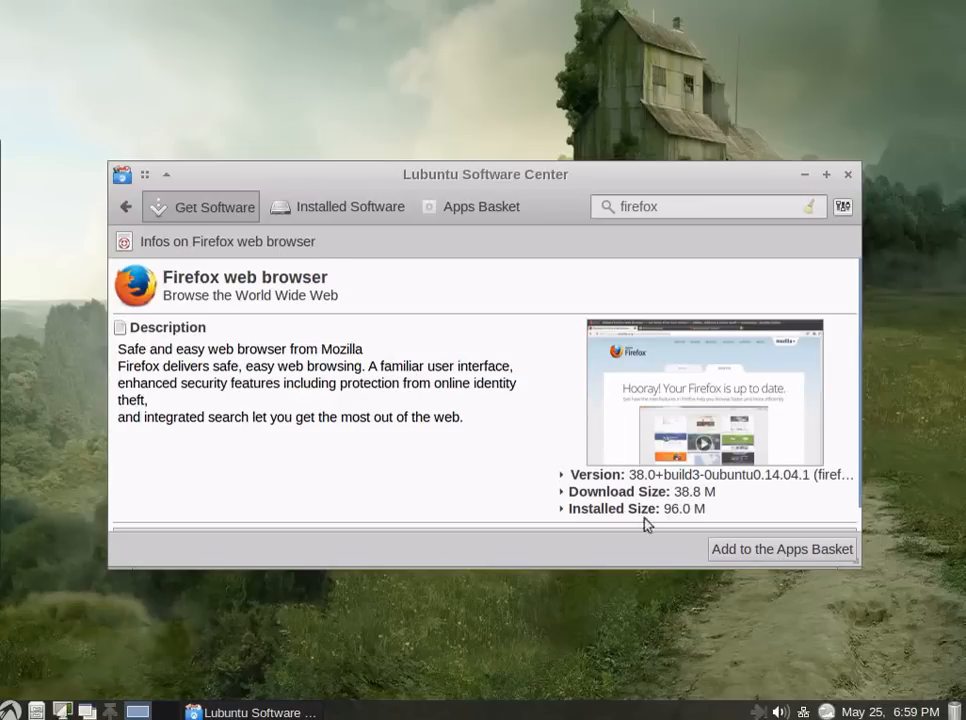
pyautogui.moveTo(516, 400)
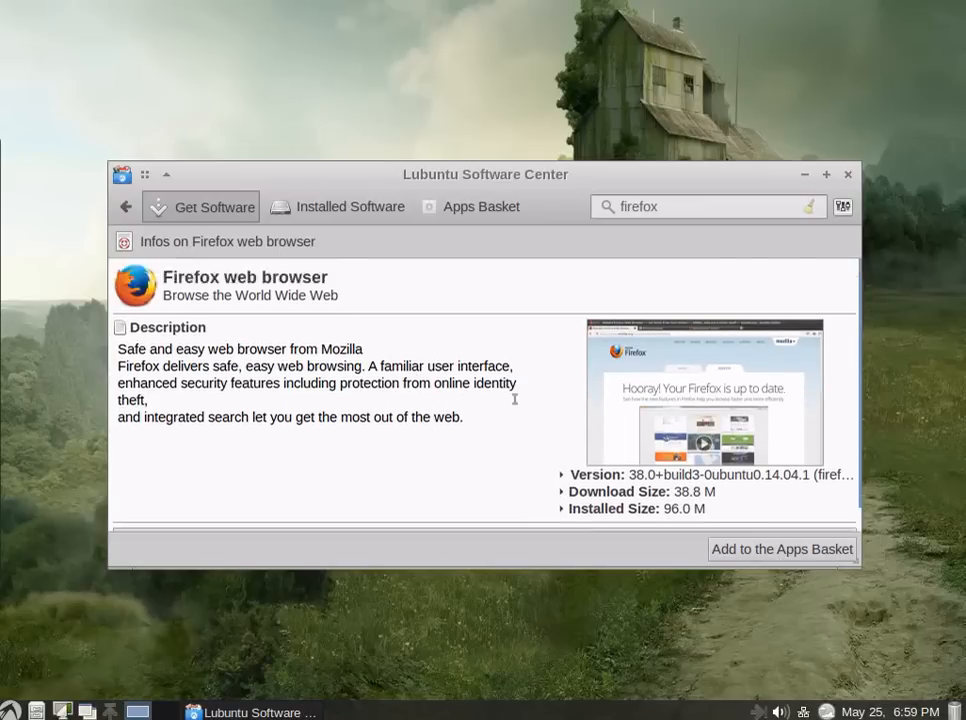
pyautogui.moveTo(872, 180)
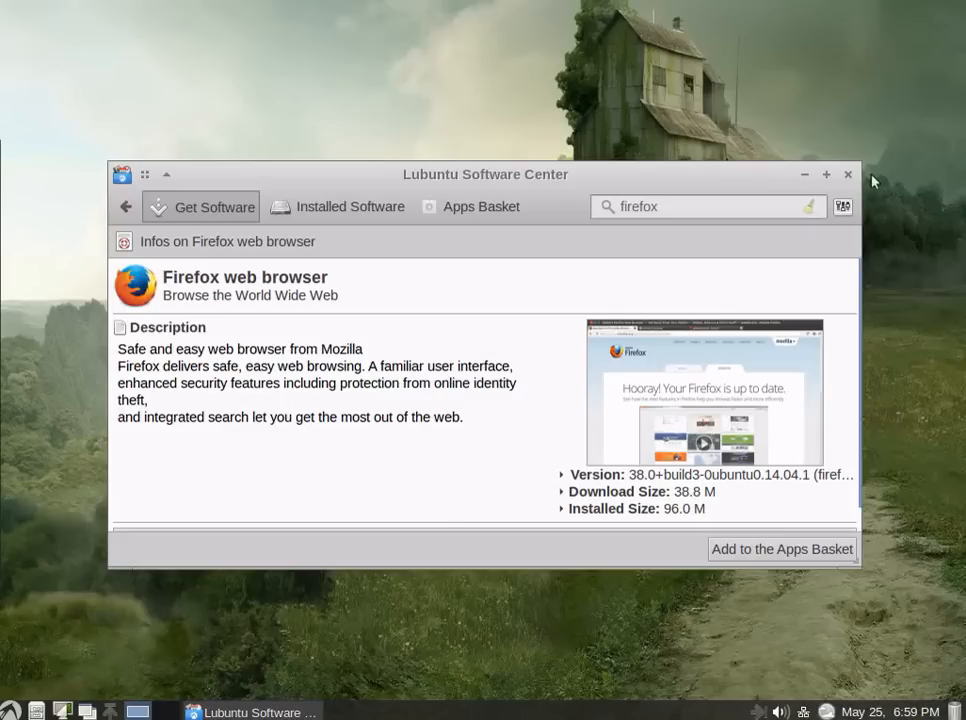
pyautogui.click(124, 206)
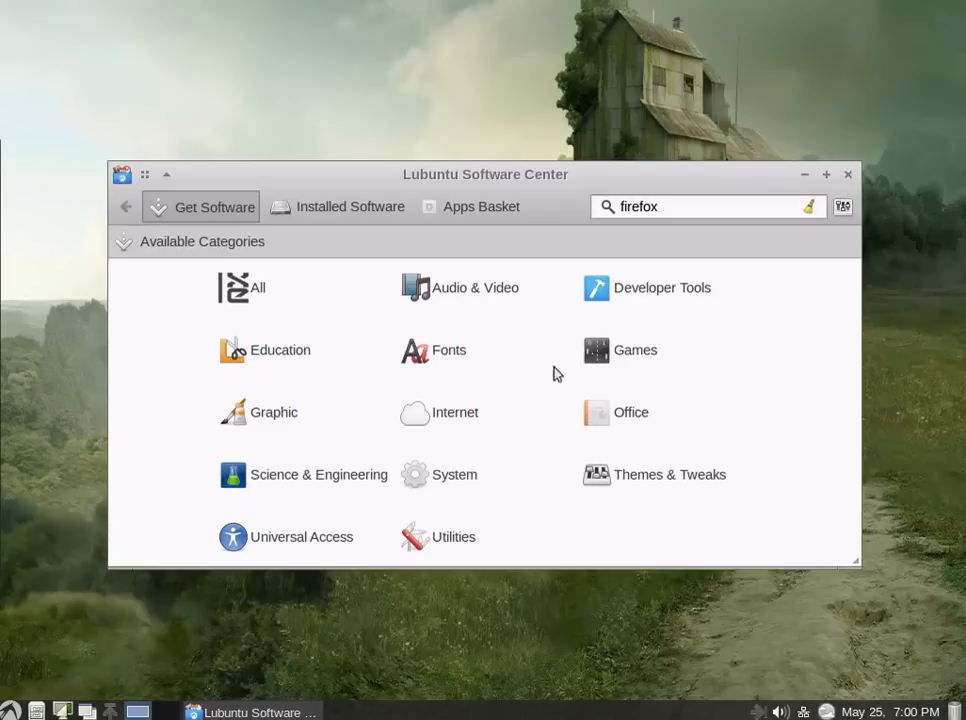
pyautogui.moveTo(548, 384)
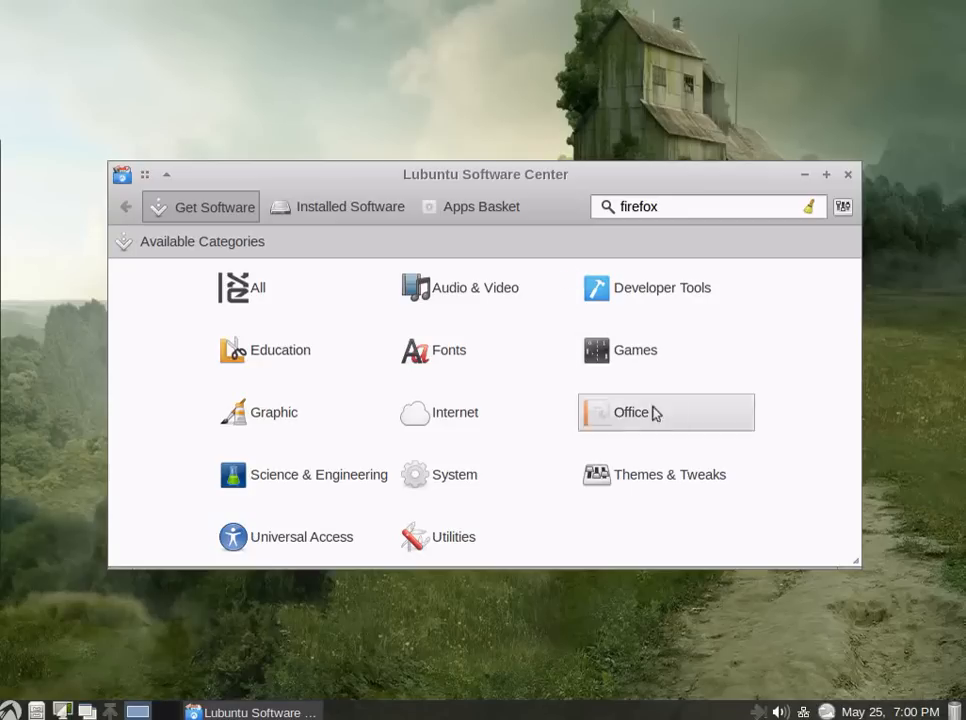
pyautogui.moveTo(848, 182)
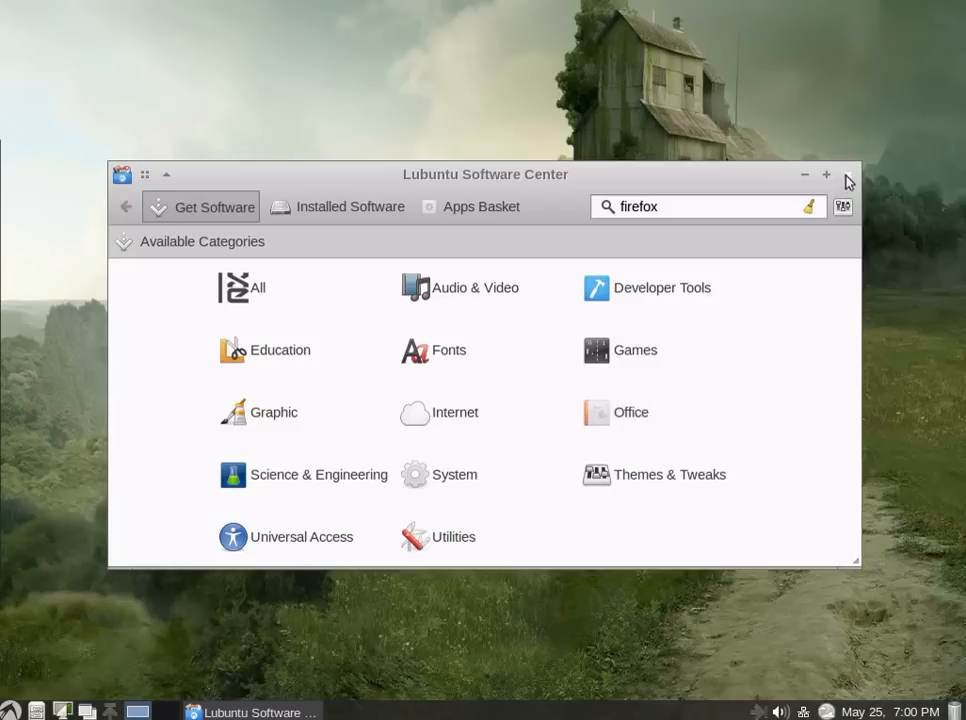
# Step: Close the Software Center, launch Synaptic from System Tools and authenticate with the password
pyautogui.click(10, 712)
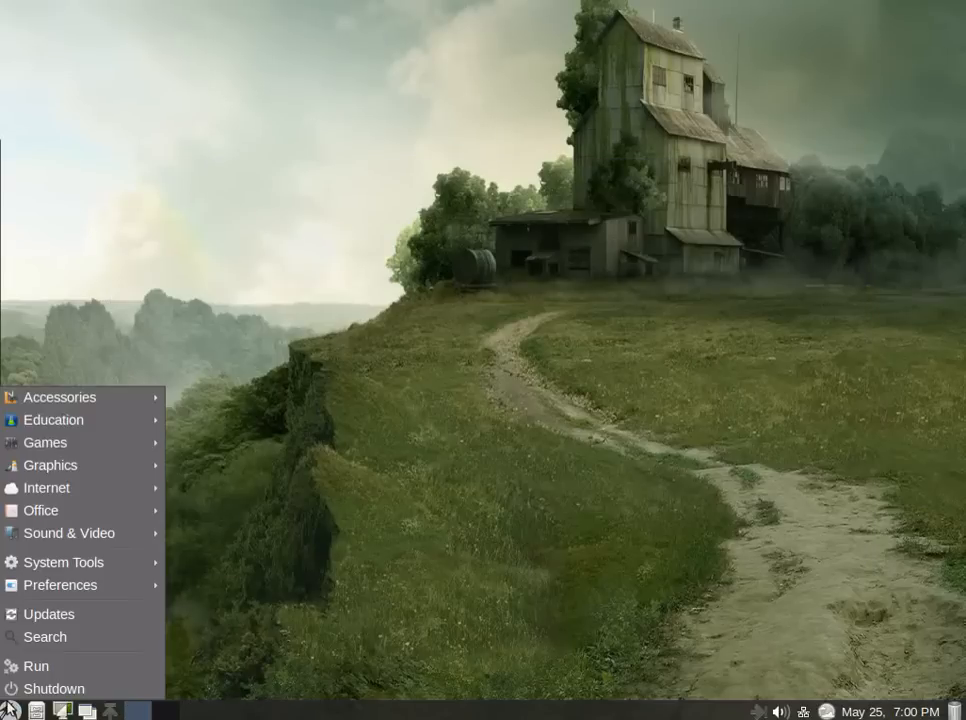
pyautogui.moveTo(110, 612)
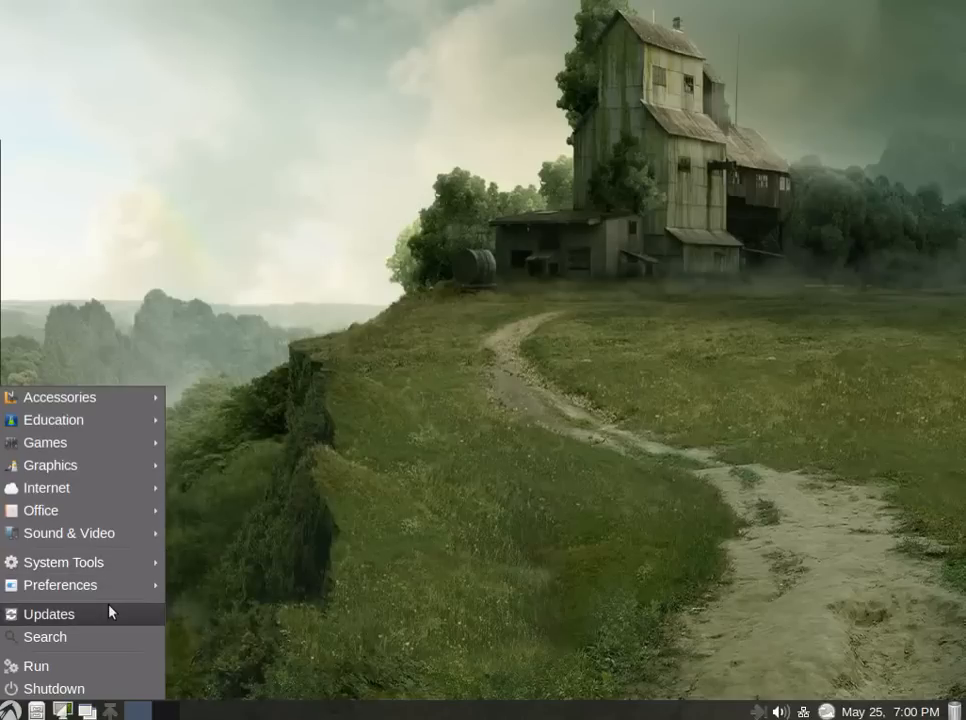
pyautogui.click(48, 614)
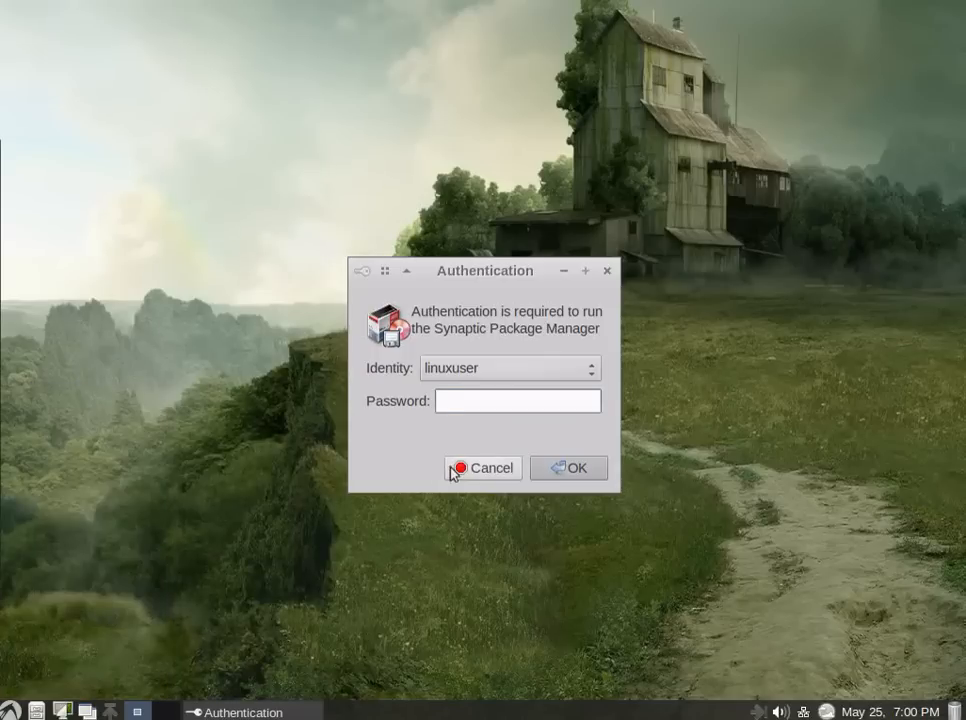
pyautogui.click(568, 468)
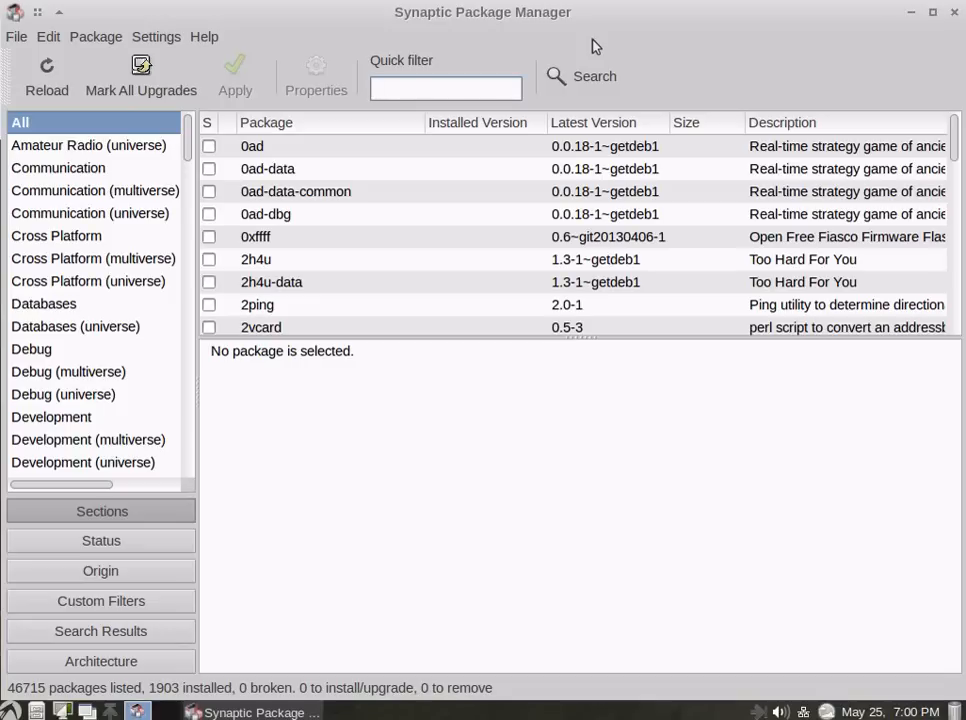
# Step: Close the Synaptic window without making changes, leaving the bare desktop
pyautogui.click(444, 88)
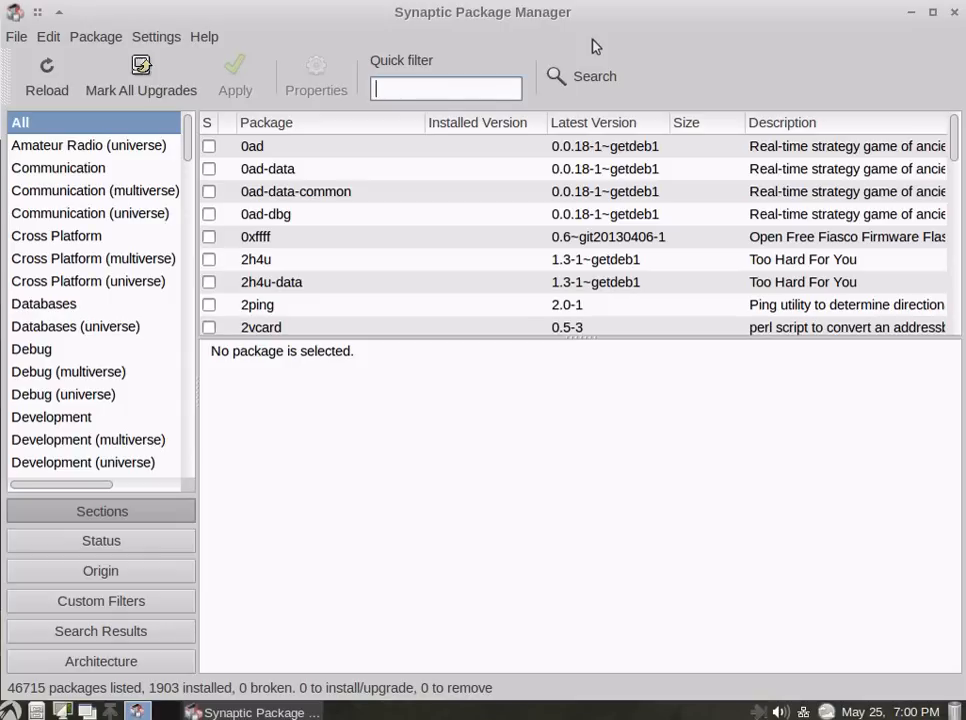
pyautogui.moveTo(724, 200)
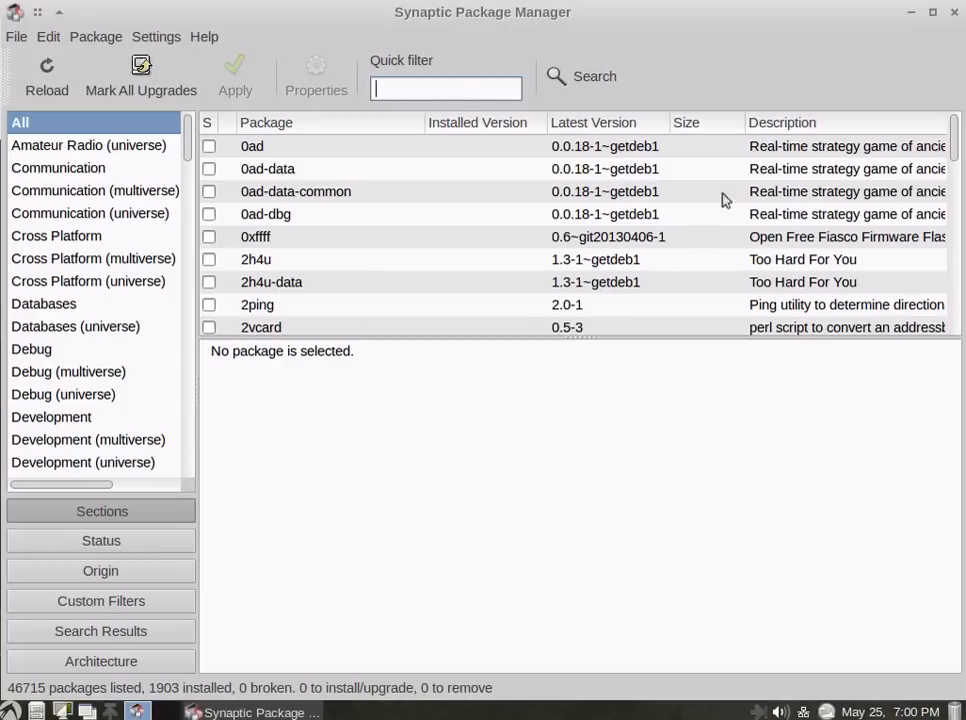
pyautogui.moveTo(954, 16)
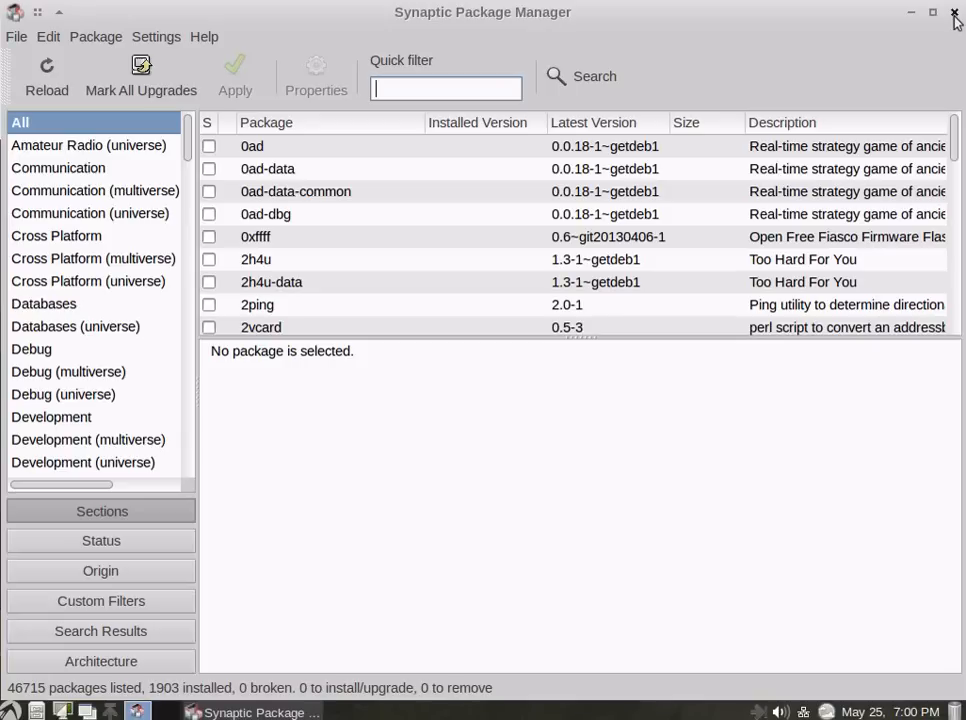
pyautogui.click(952, 16)
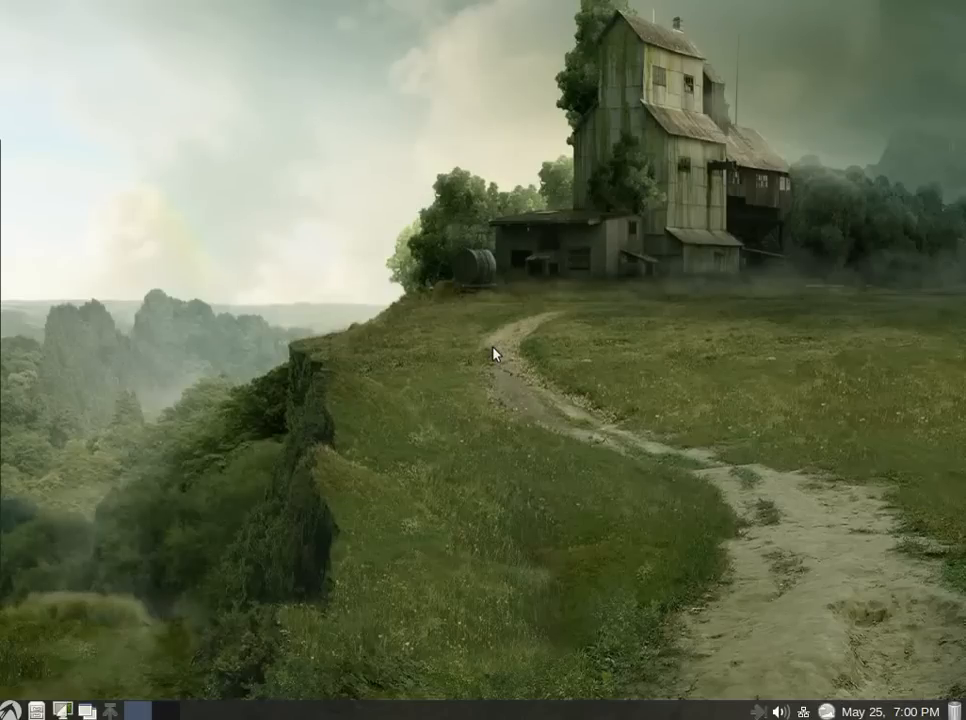
pyautogui.click(10, 712)
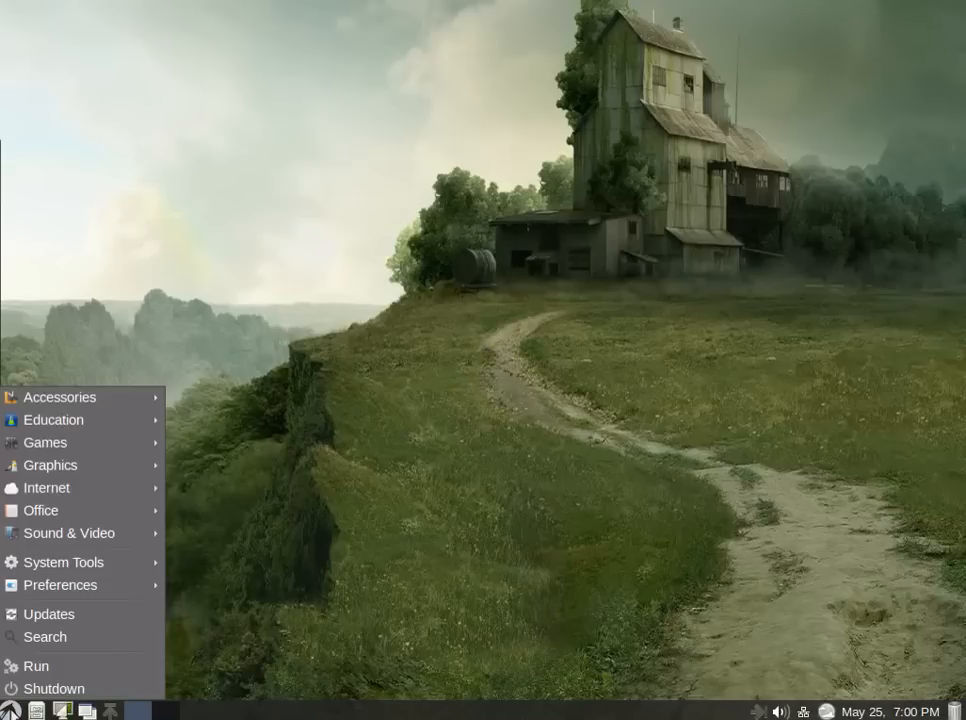
pyautogui.moveTo(56, 688)
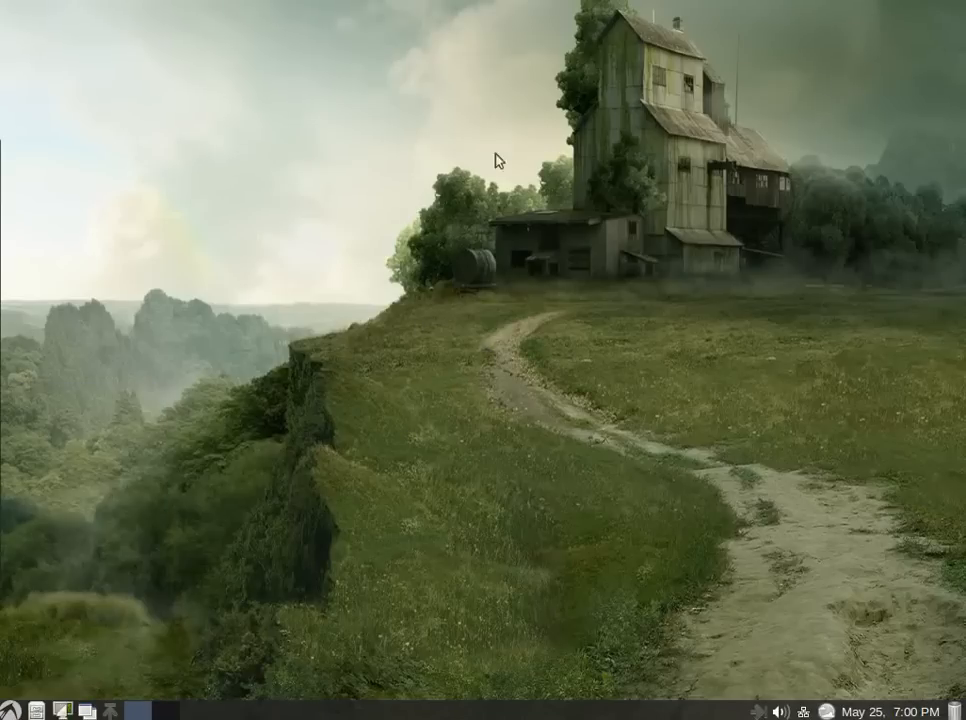
pyautogui.moveTo(400, 156)
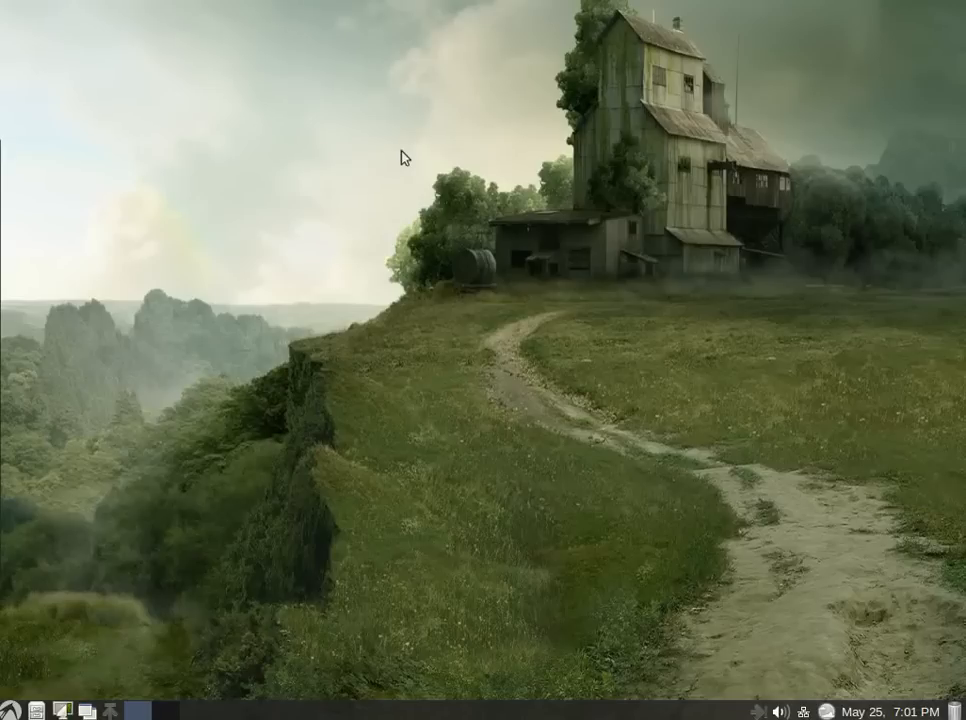
pyautogui.moveTo(732, 642)
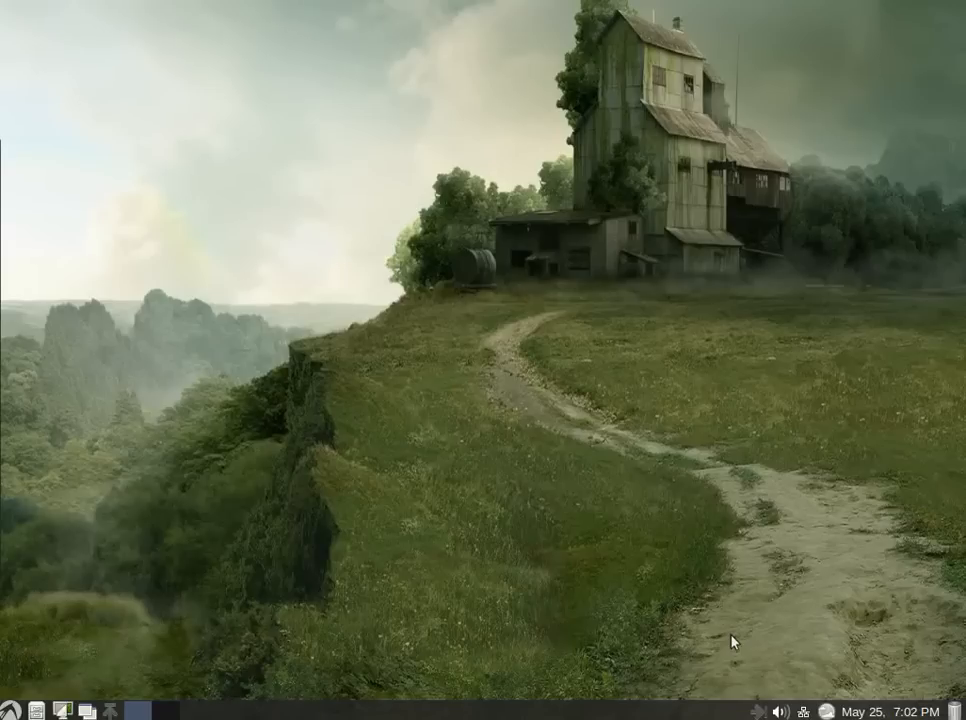
pyautogui.moveTo(12, 680)
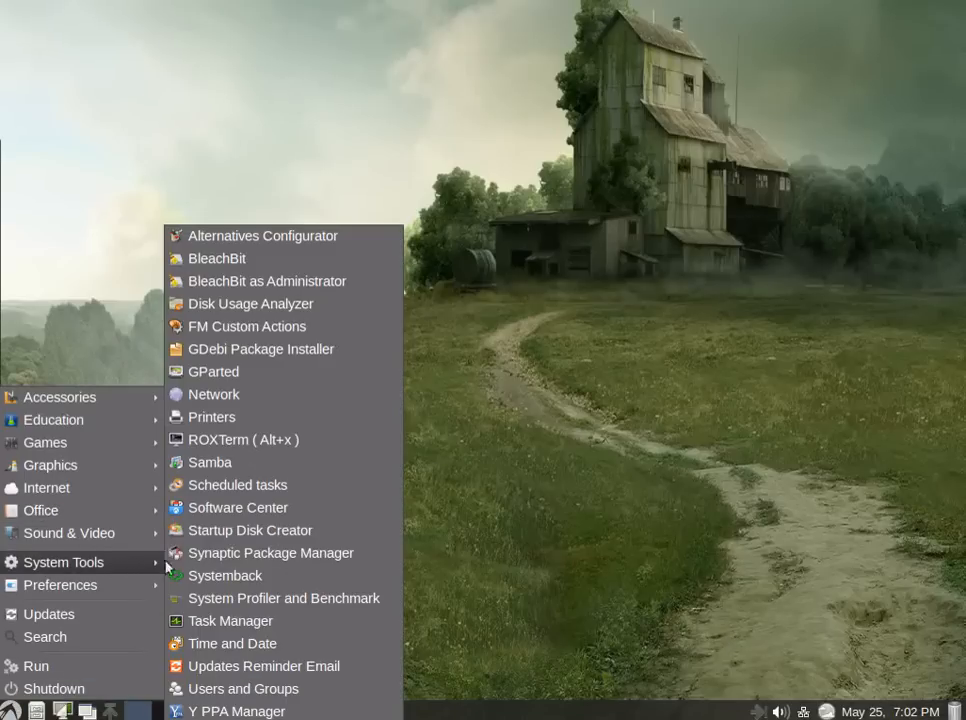
pyautogui.moveTo(284, 596)
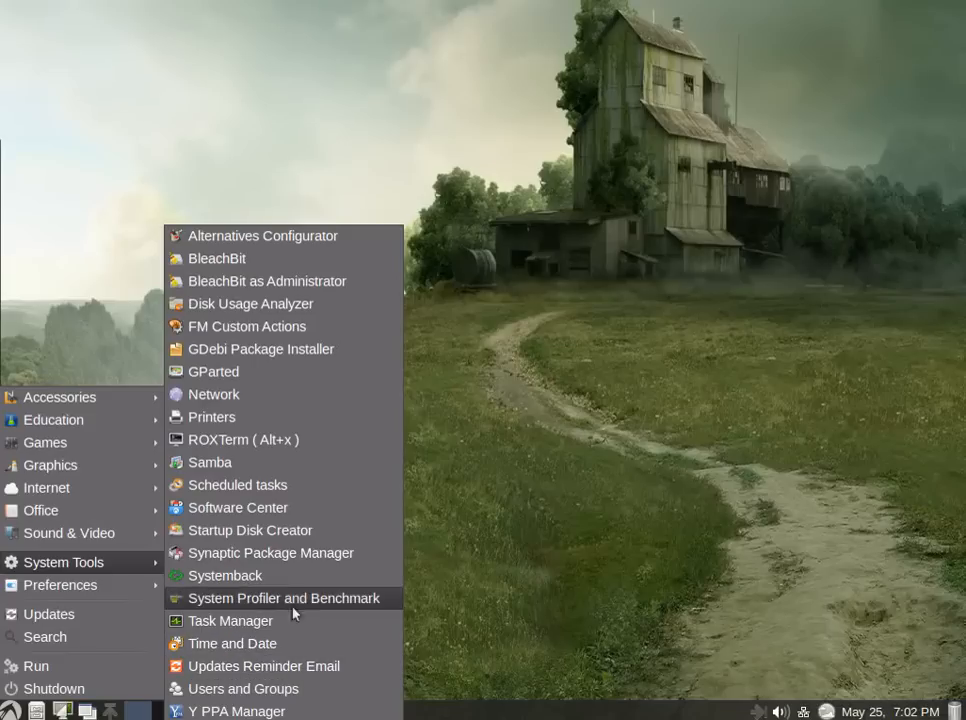
pyautogui.moveTo(300, 348)
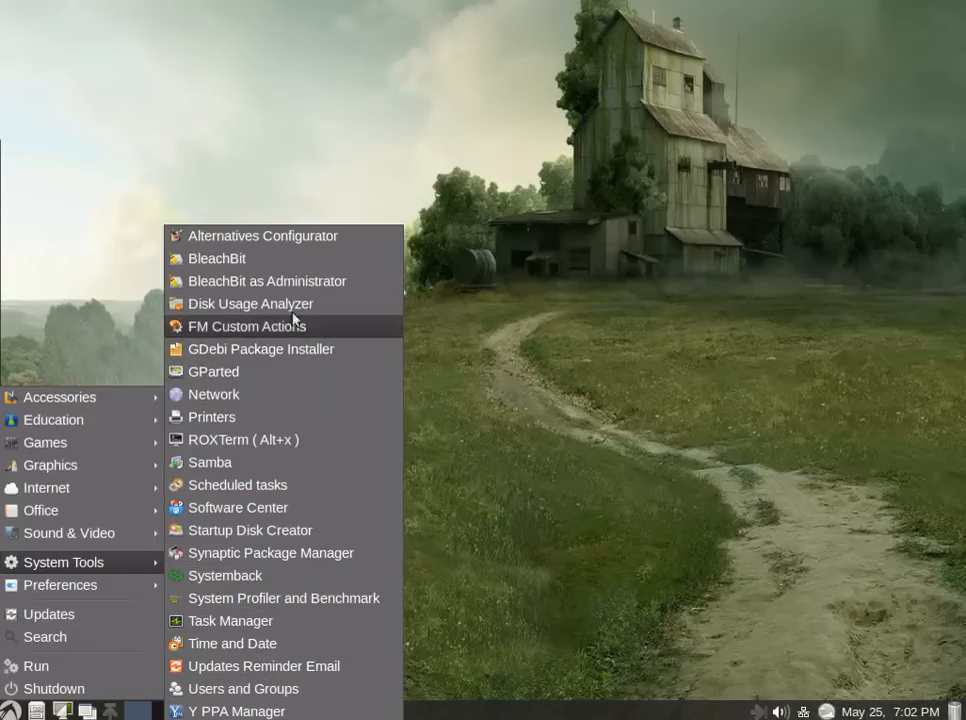
pyautogui.moveTo(296, 552)
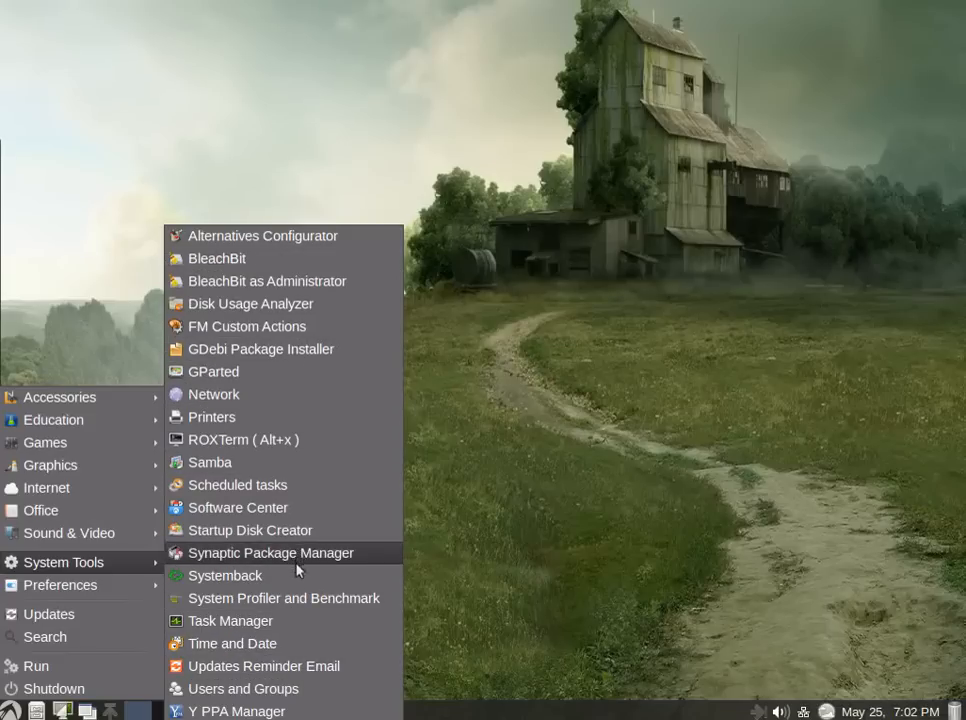
pyautogui.moveTo(300, 656)
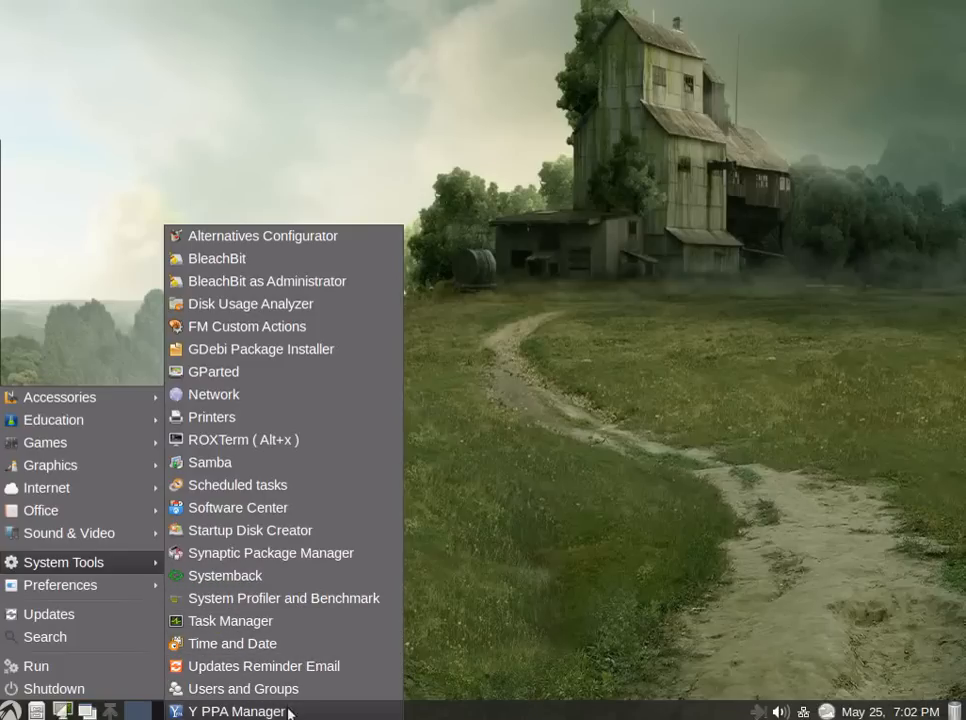
# Step: Launch Y PPA Manager from System Tools so its authentication prompt appears
pyautogui.click(236, 712)
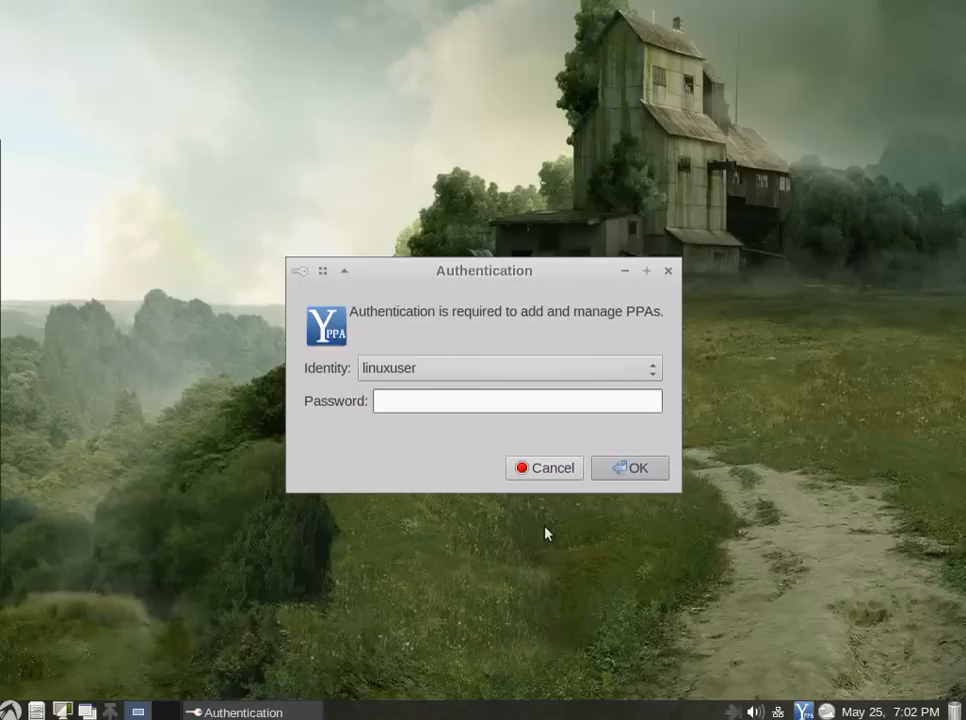
# Step: Confirm authentication, scroll through the Y PPA Manager tool list, then close the manager
pyautogui.click(544, 468)
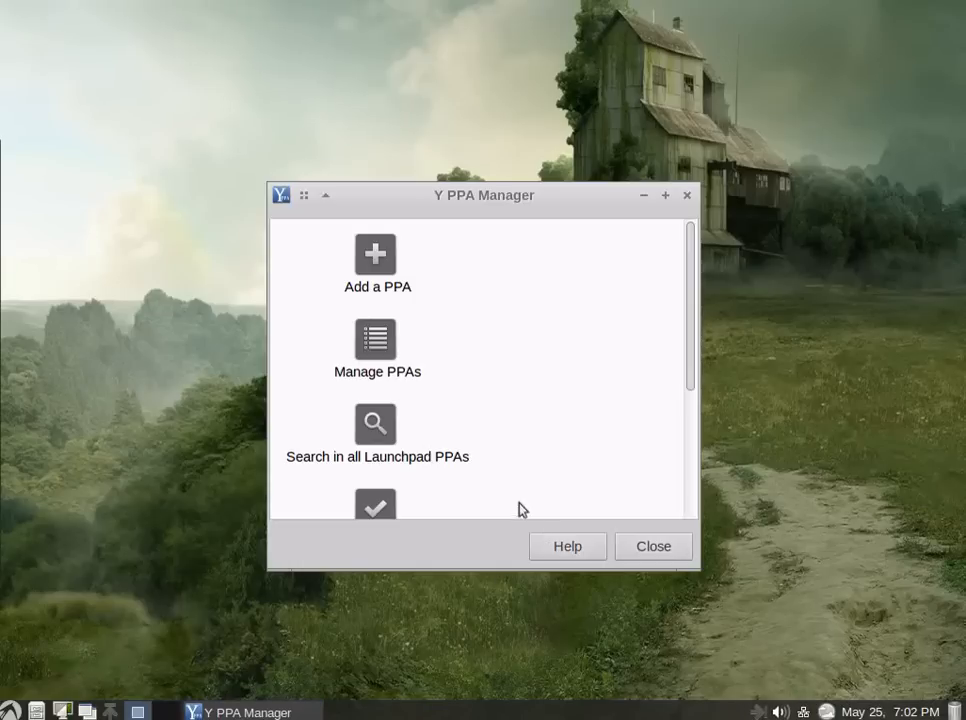
pyautogui.scroll(-3)
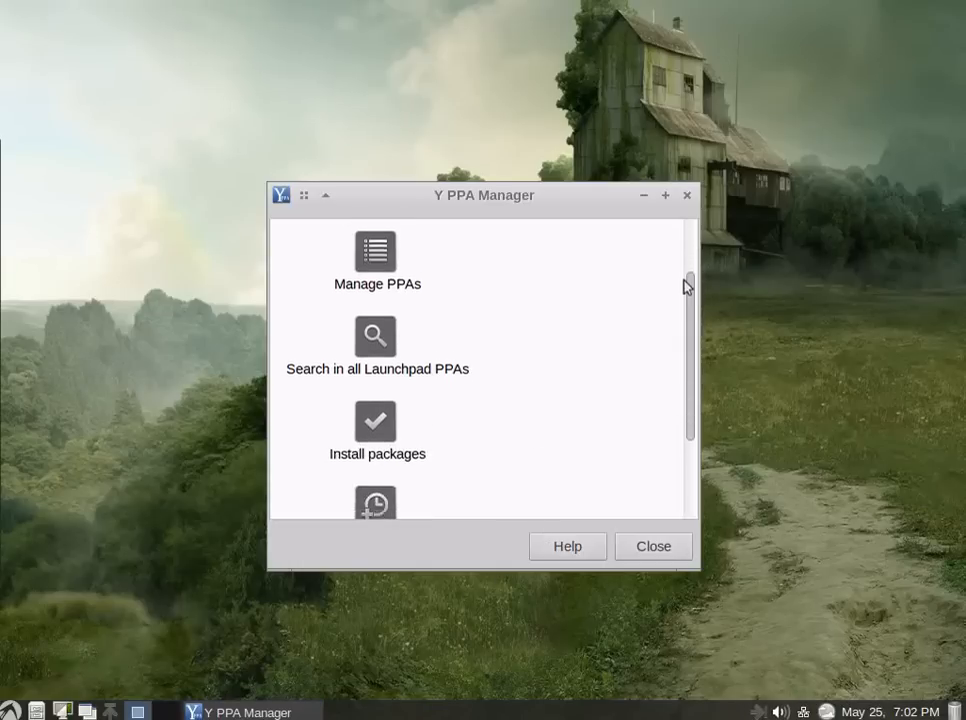
pyautogui.scroll(-3)
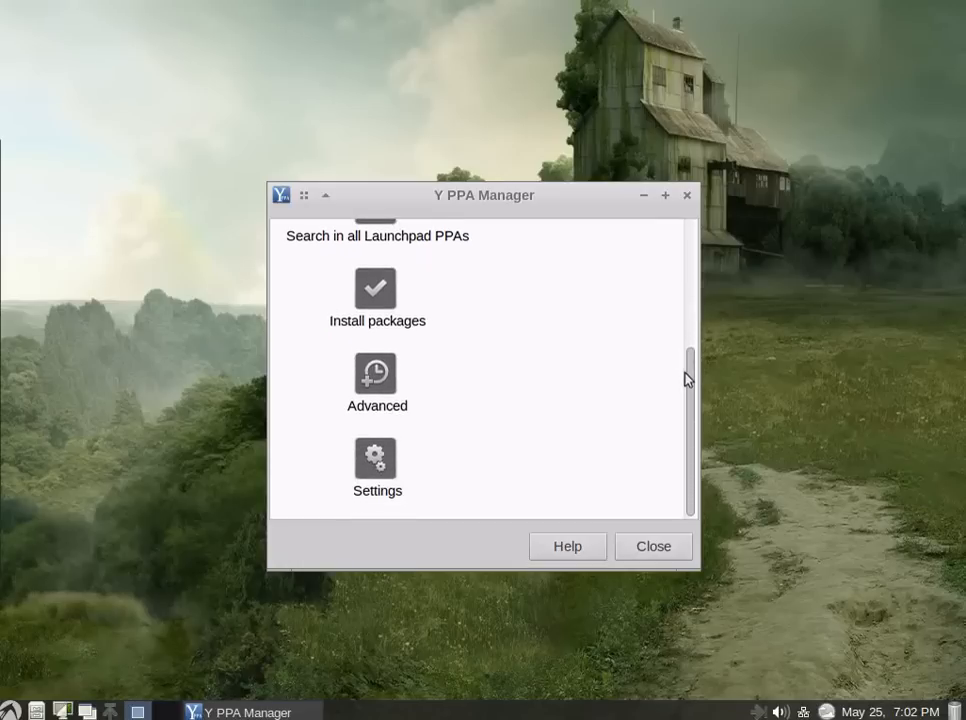
pyautogui.scroll(3)
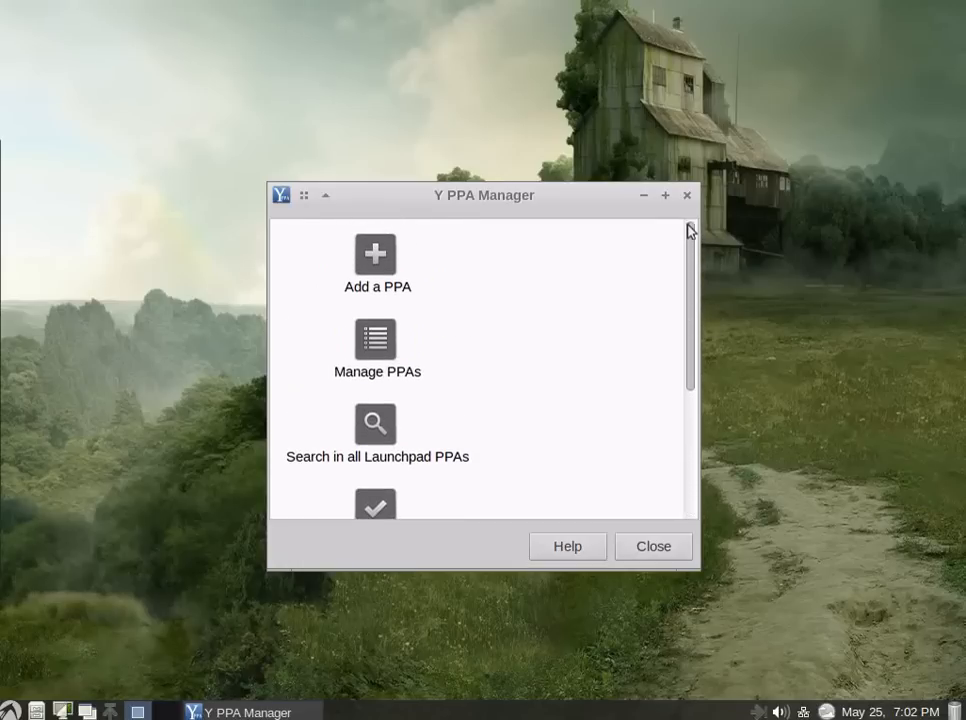
pyautogui.moveTo(500, 558)
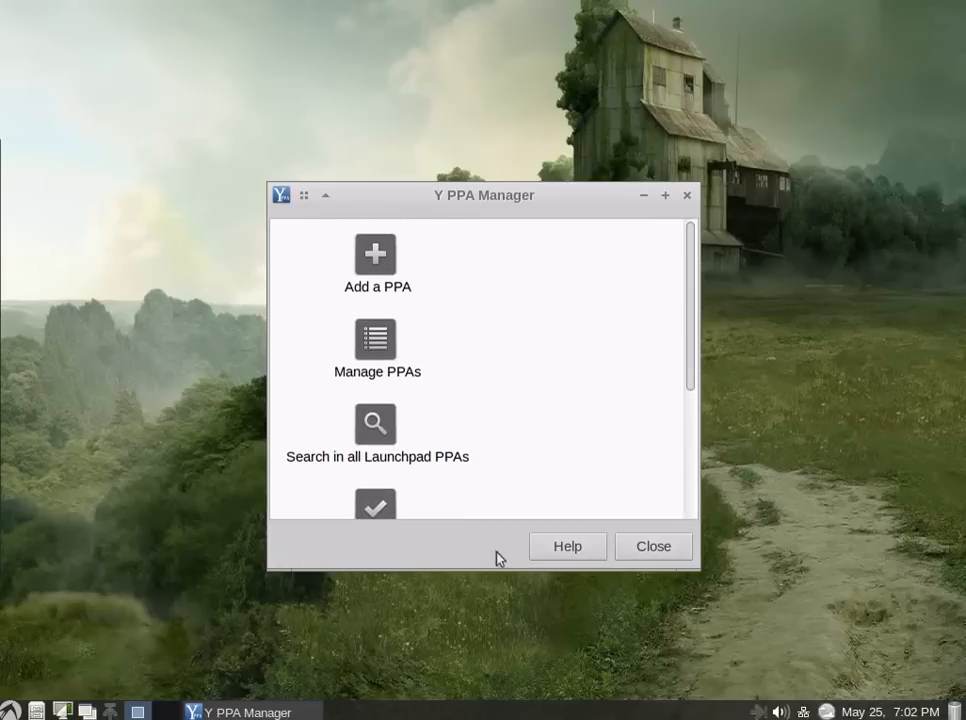
pyautogui.moveTo(400, 552)
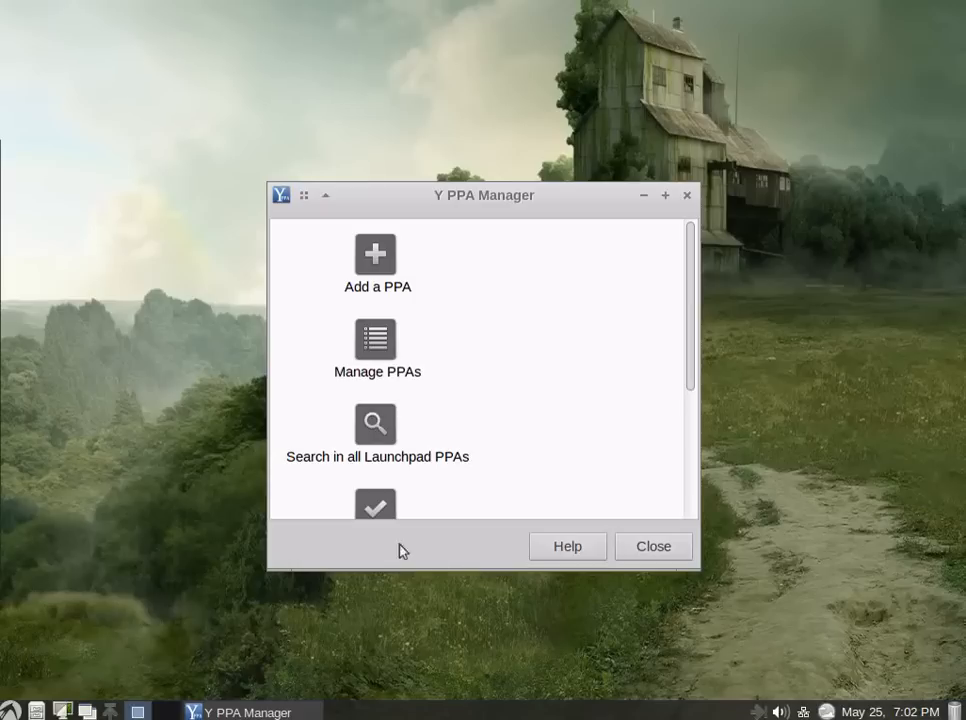
pyautogui.click(652, 546)
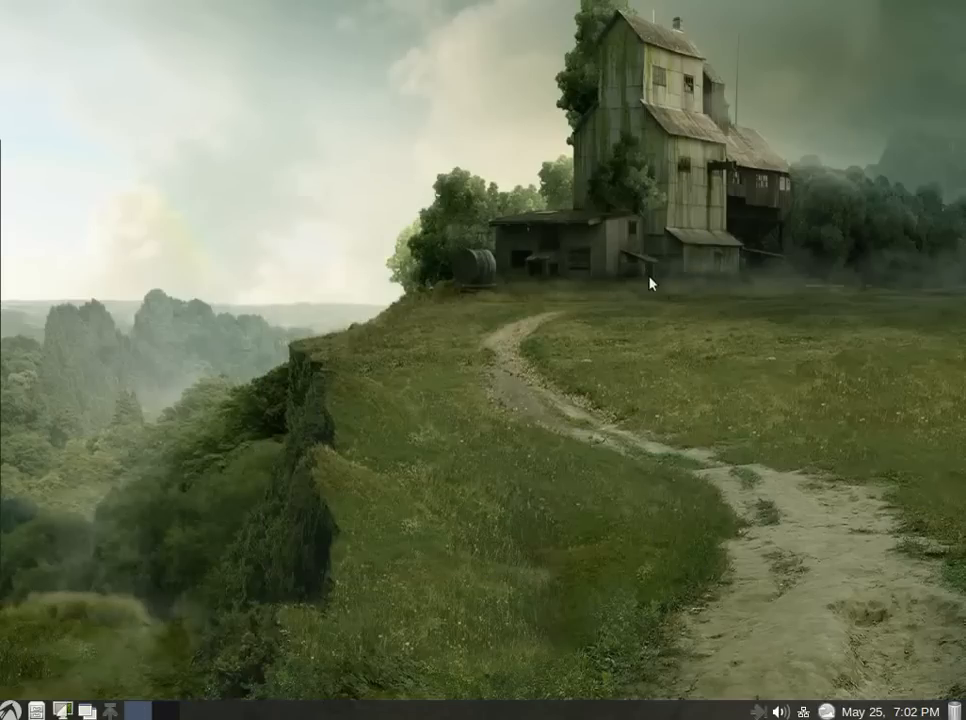
pyautogui.moveTo(632, 640)
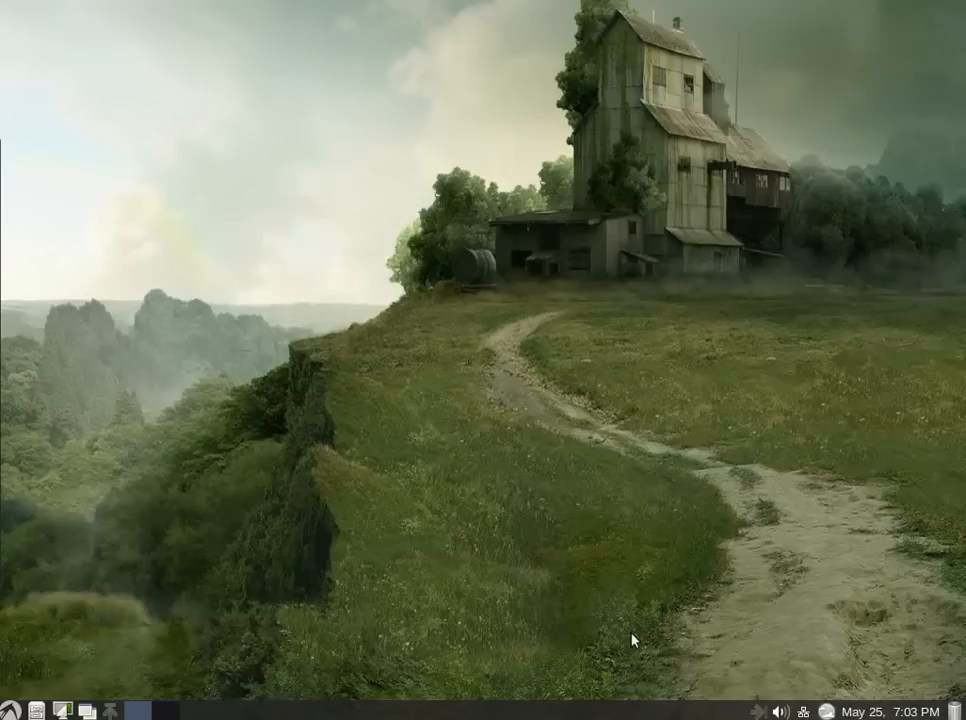
pyautogui.moveTo(620, 586)
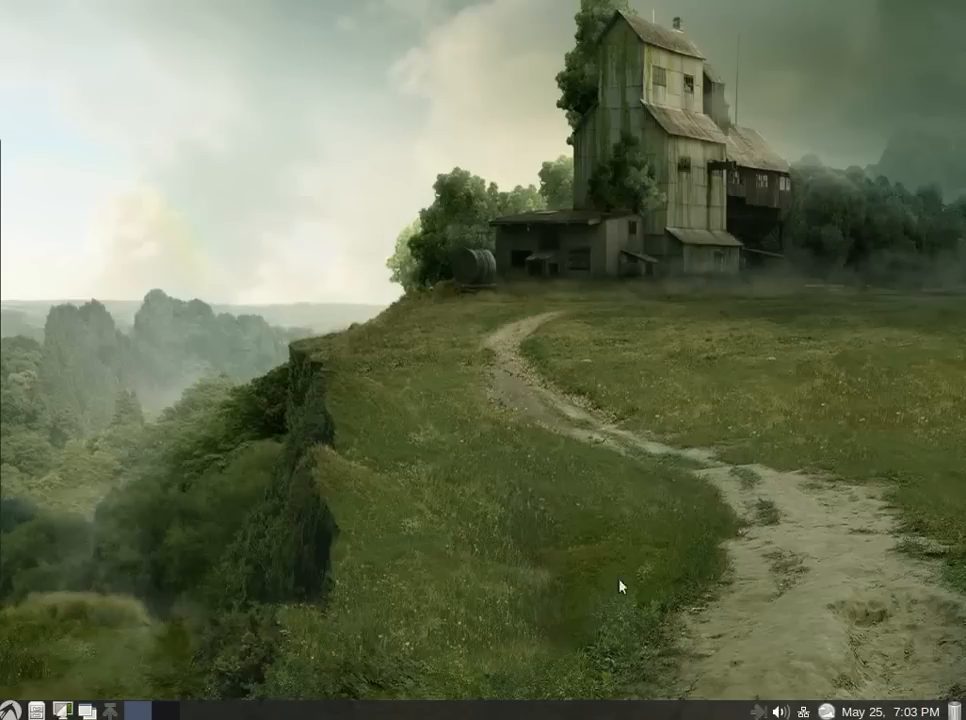
pyautogui.moveTo(444, 372)
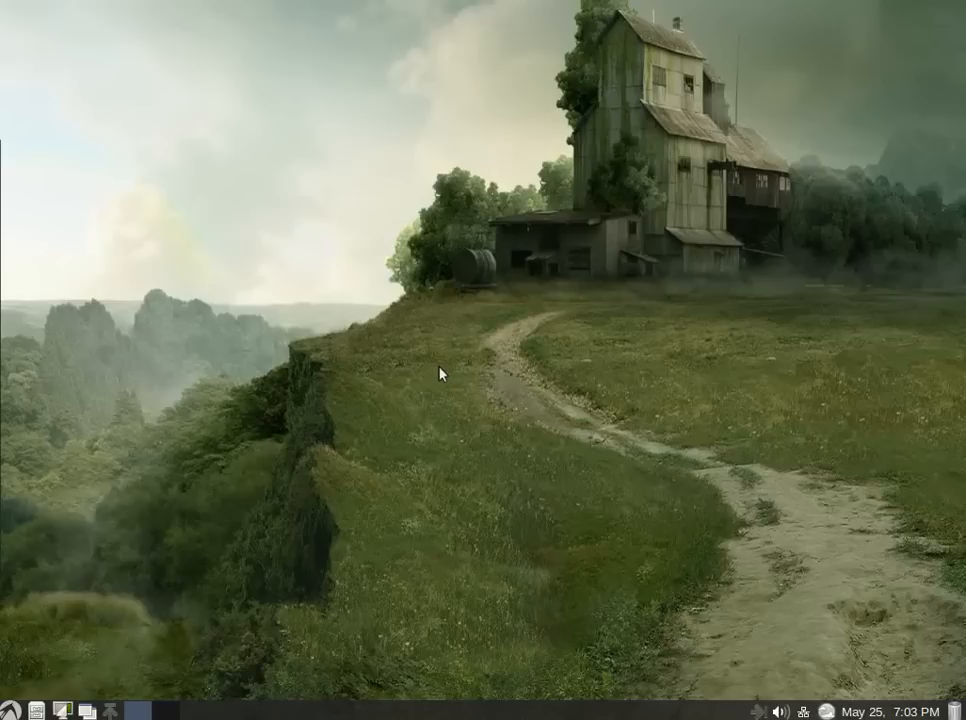